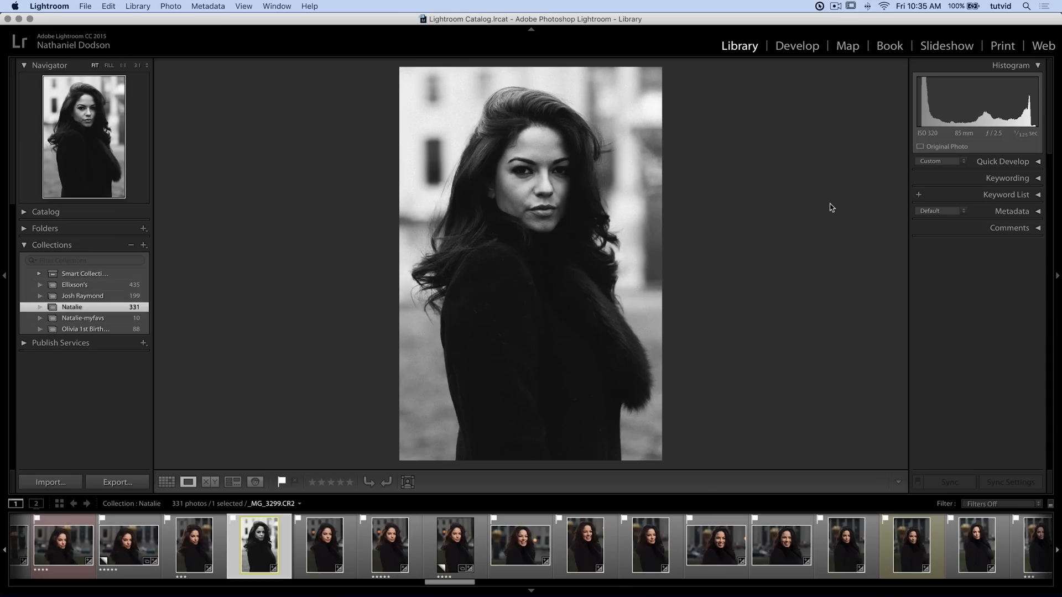
pyautogui.moveTo(735, 224)
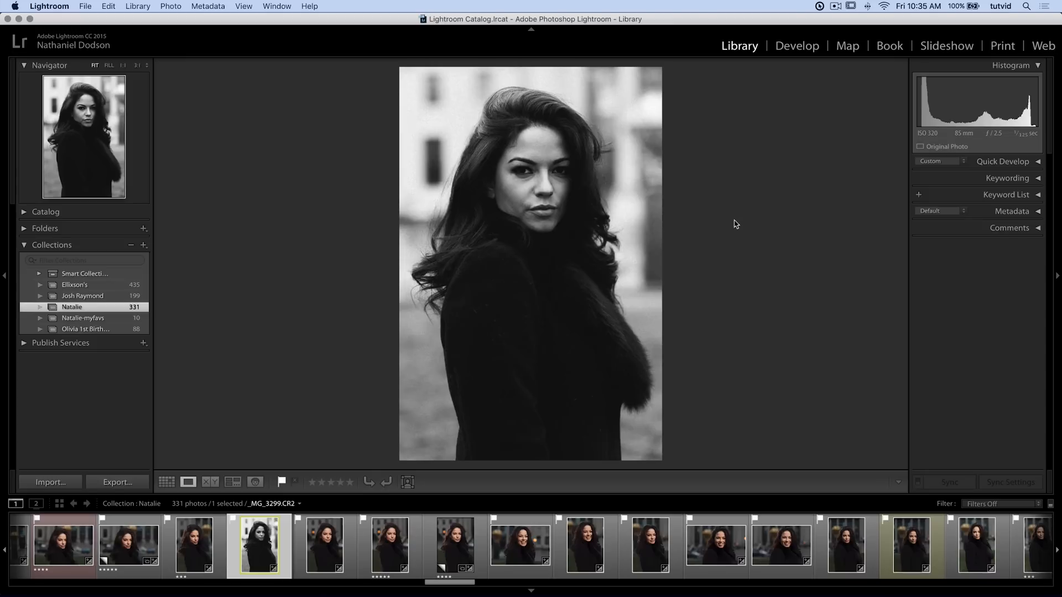
pyautogui.moveTo(355, 436)
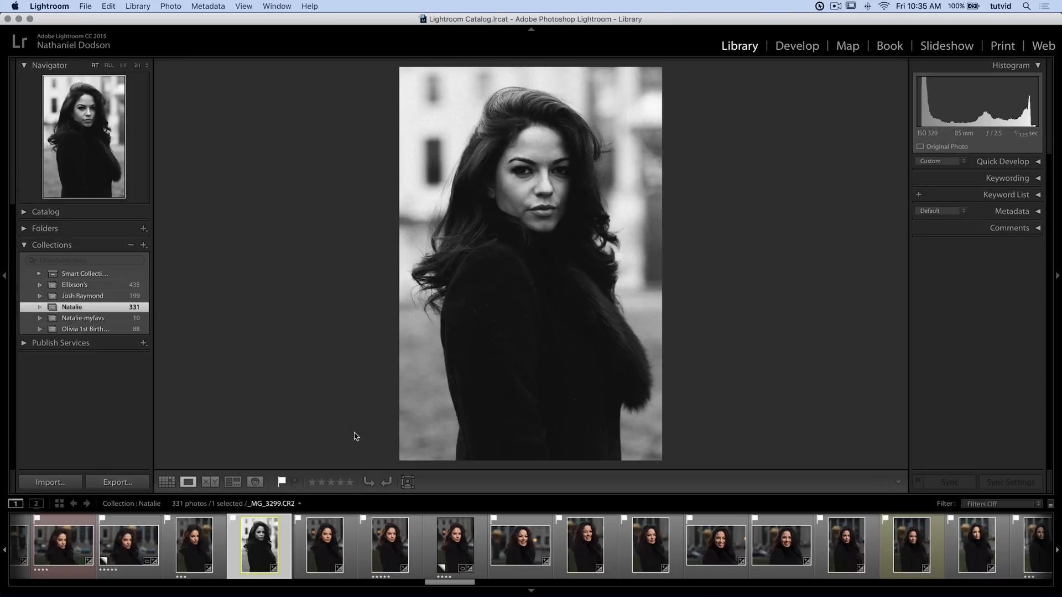
pyautogui.moveTo(533, 303)
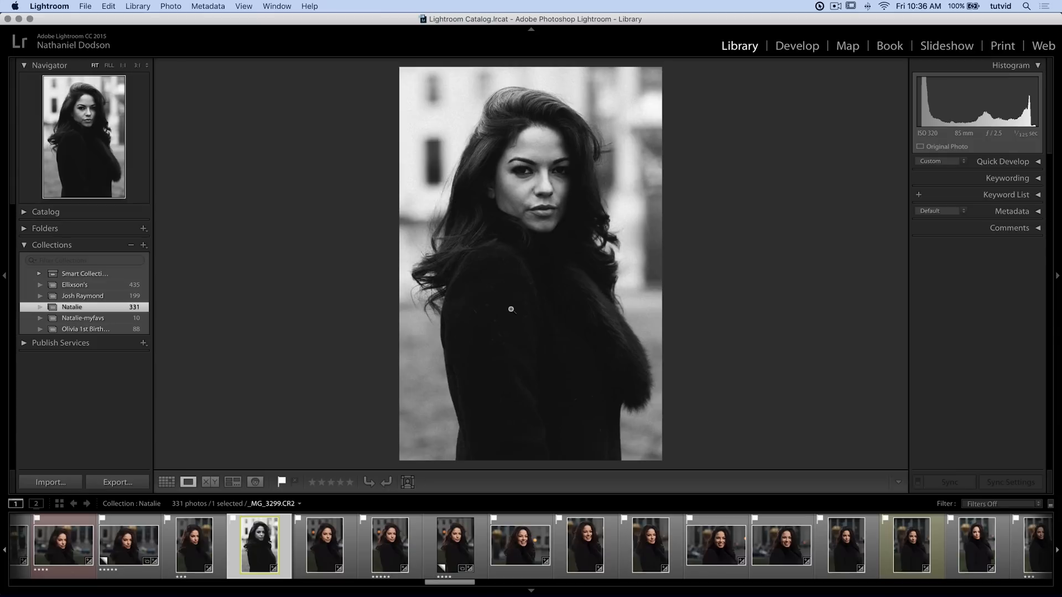
pyautogui.moveTo(523, 285)
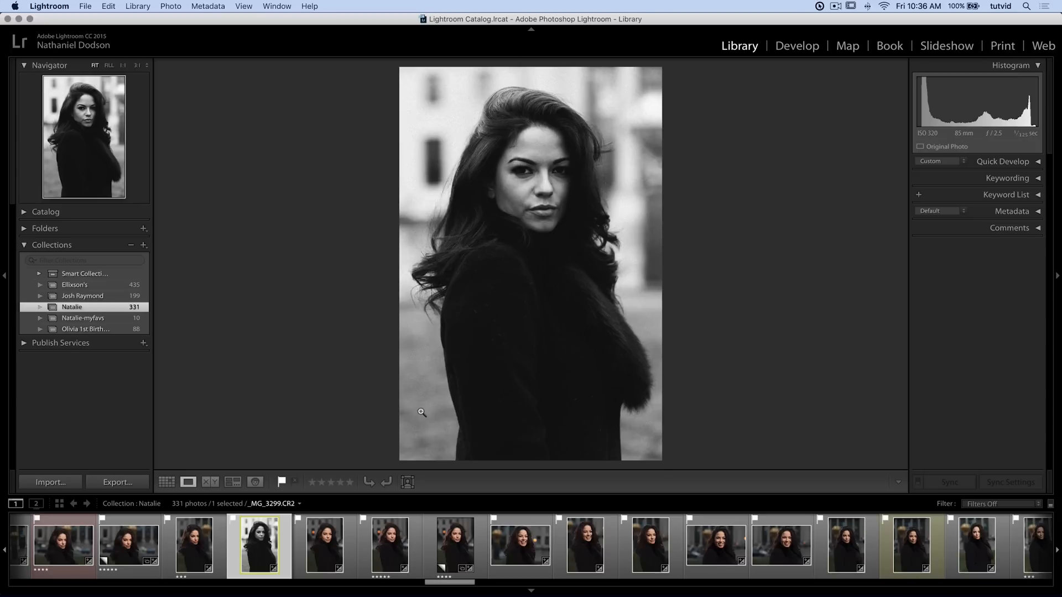
pyautogui.moveTo(542, 321)
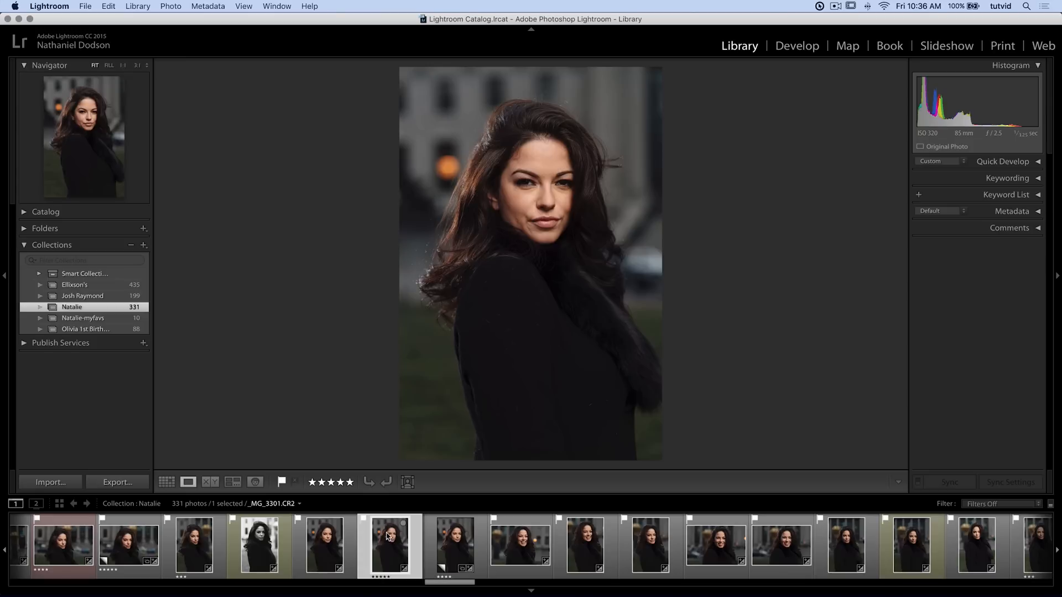
# Step: Bring up the context menu for the five-star colour portrait _MG_3301.CR2
pyautogui.rightClick(388, 542)
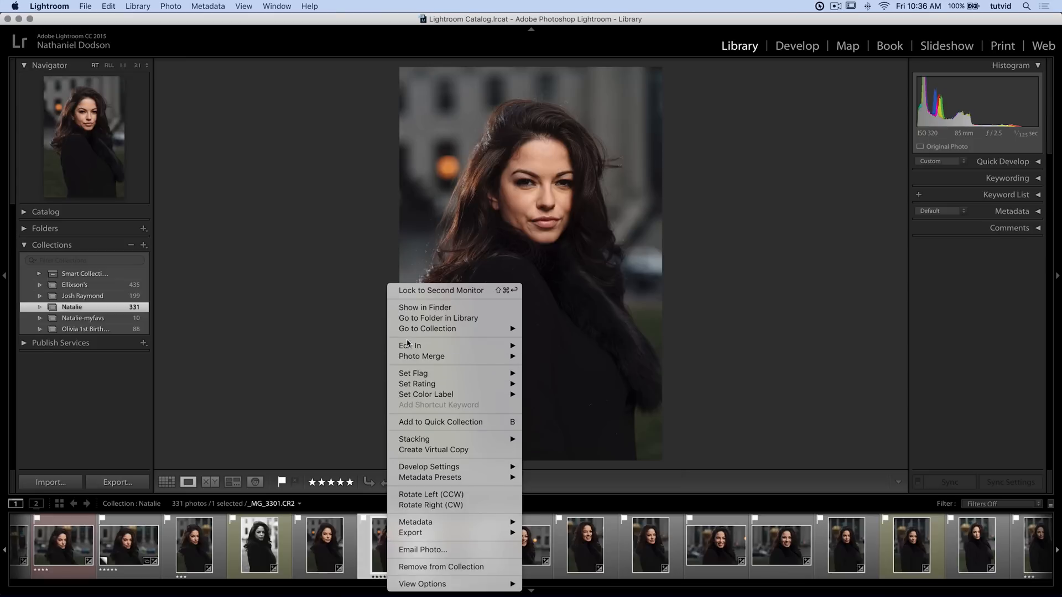
pyautogui.moveTo(409, 345)
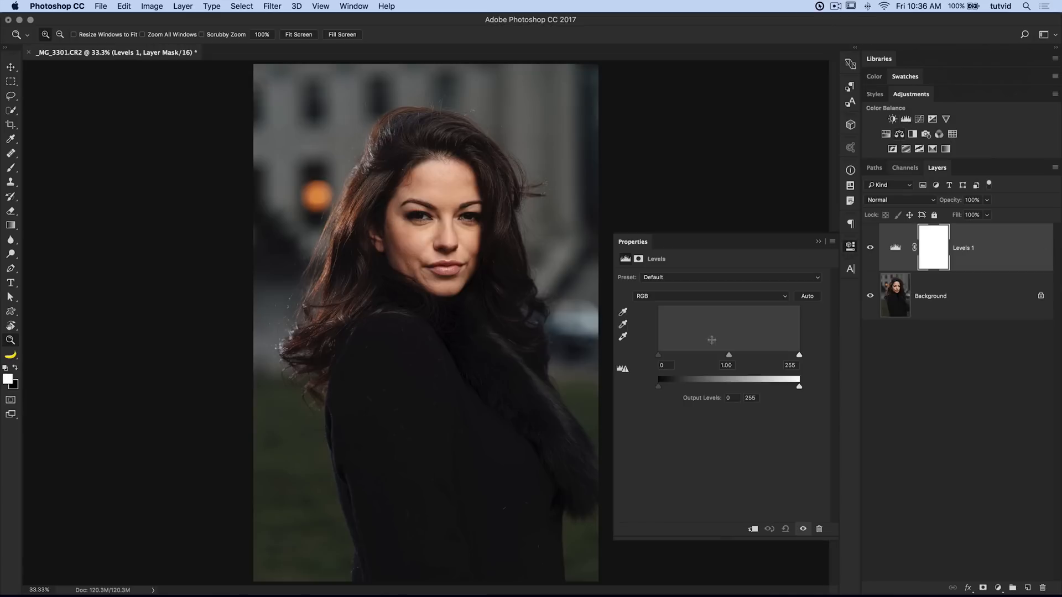
# Step: Lift the Levels output black point slightly and add a Gradient Map adjustment with its gradient editor
pyautogui.moveTo(658, 386); pyautogui.dragTo(667, 386)
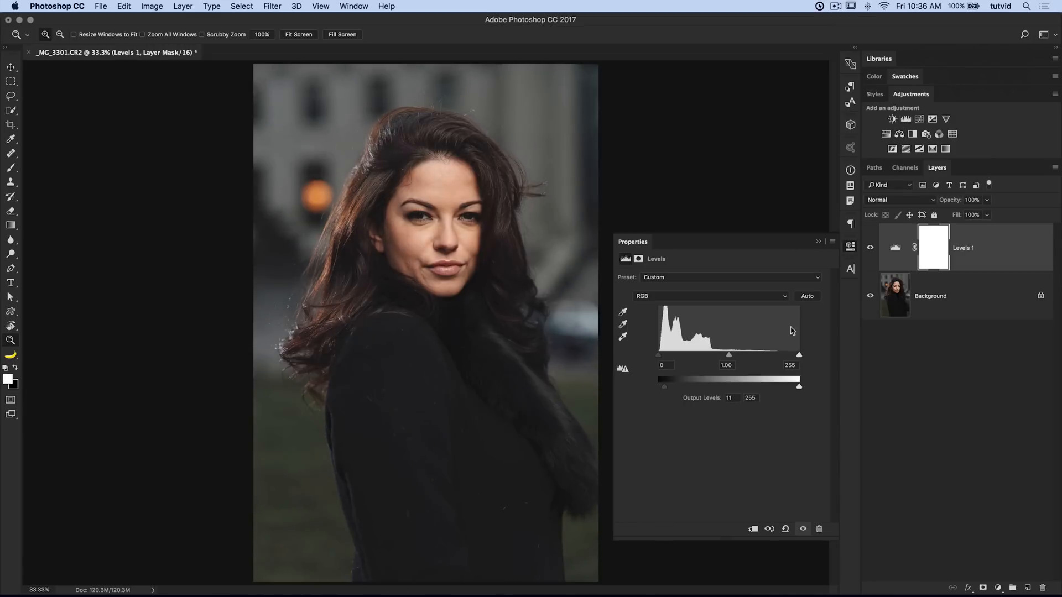
pyautogui.click(932, 119)
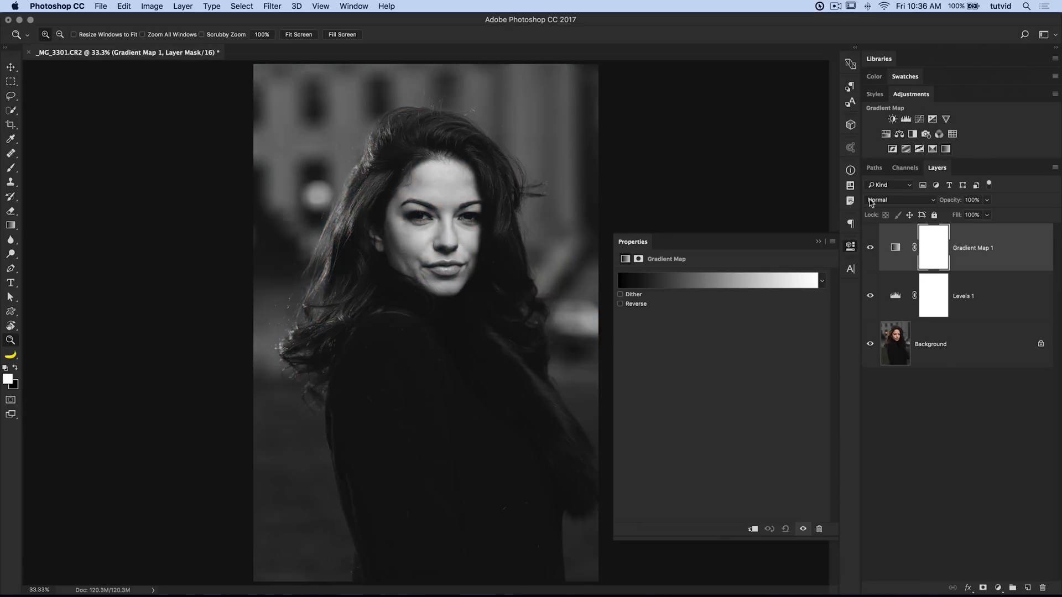
pyautogui.click(718, 280)
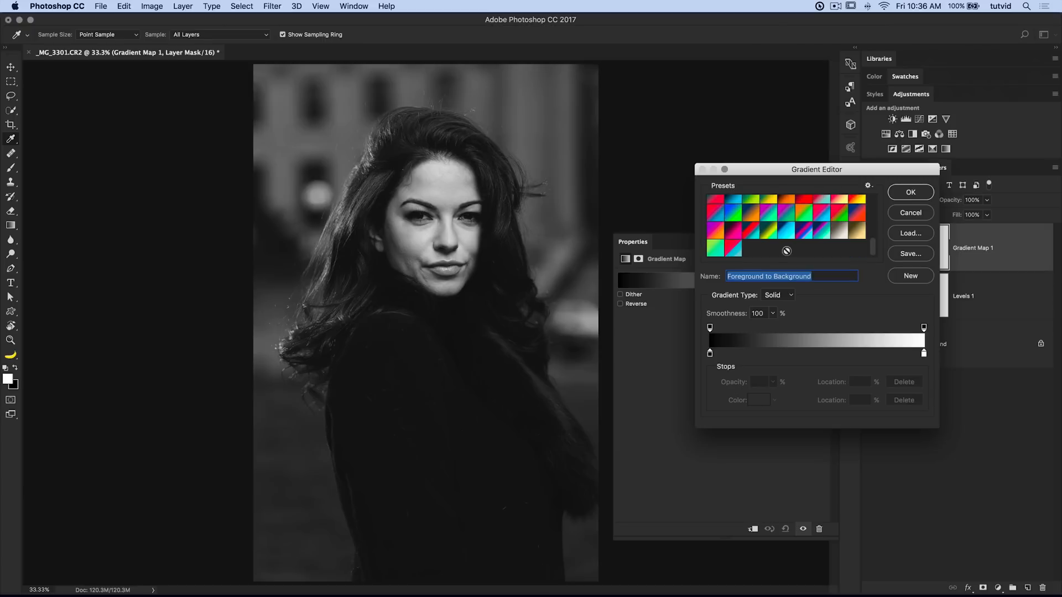
# Step: Try several gradient presets and settle on rich-grape-to-pomegranate for a deep red duotone
pyautogui.click(739, 235)
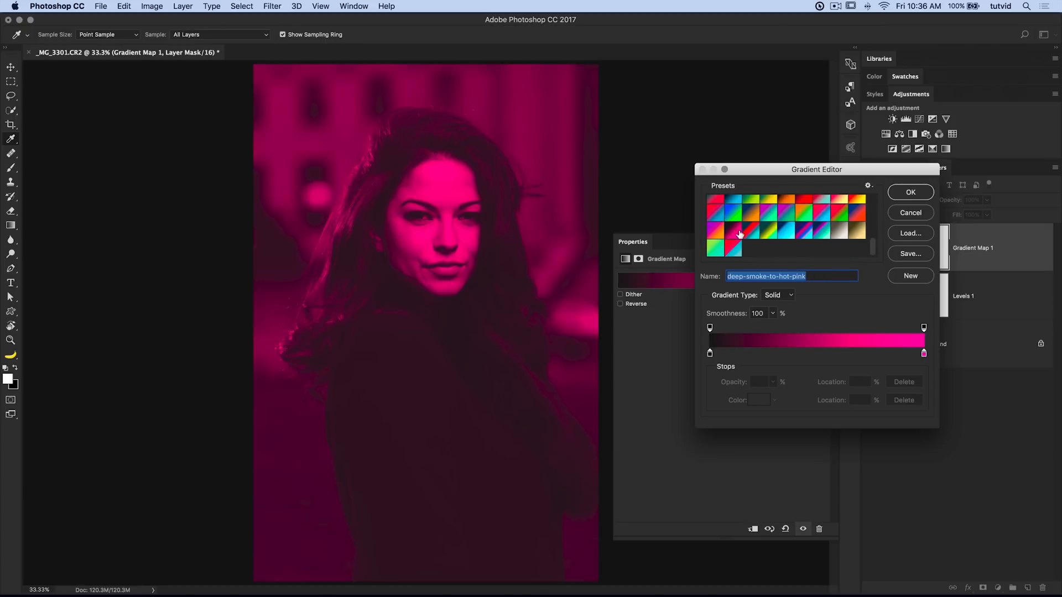
pyautogui.click(807, 245)
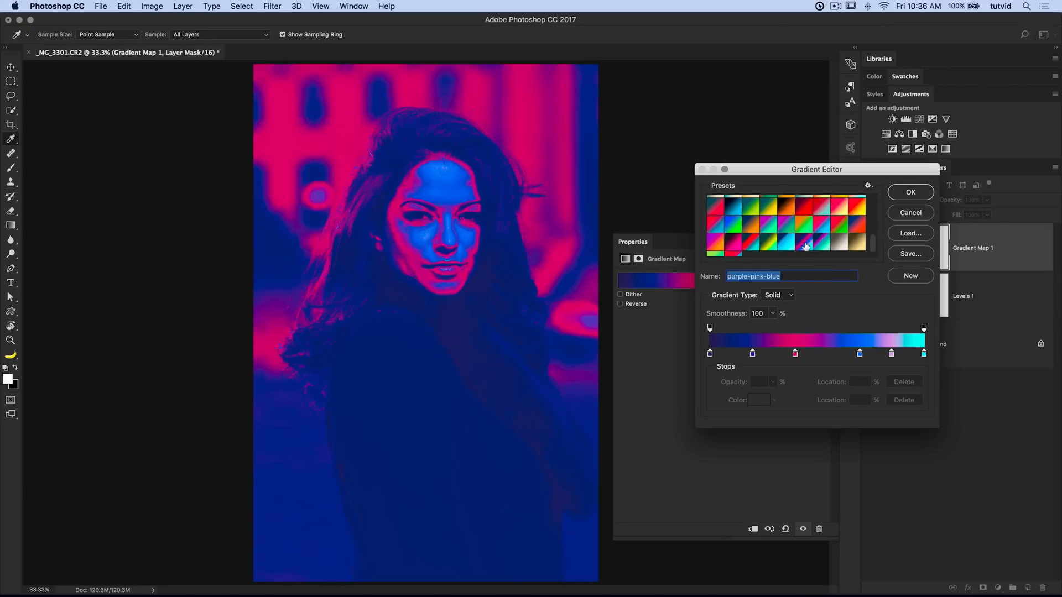
pyautogui.click(820, 243)
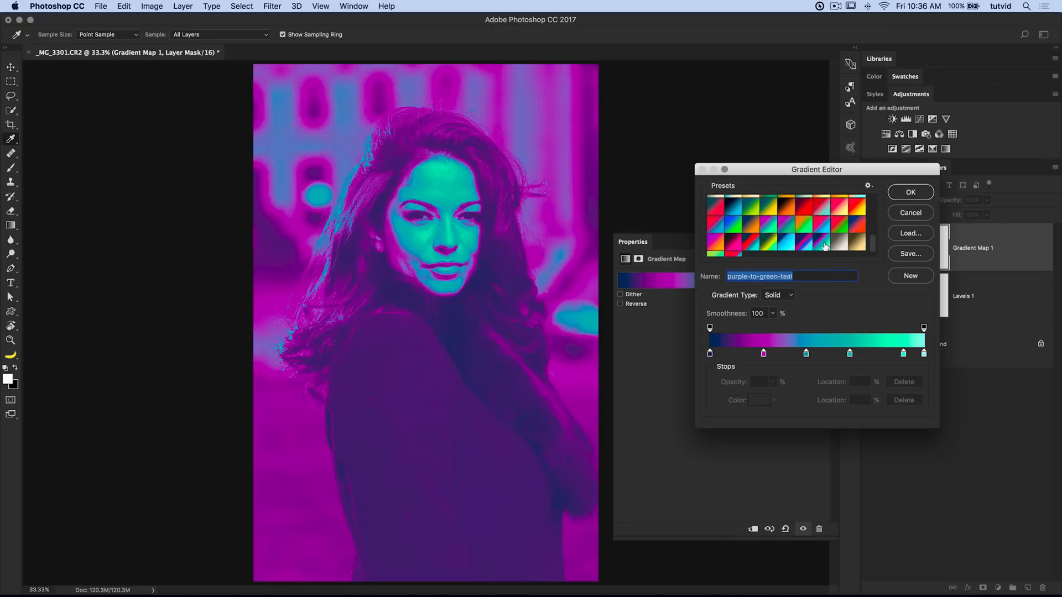
pyautogui.click(825, 227)
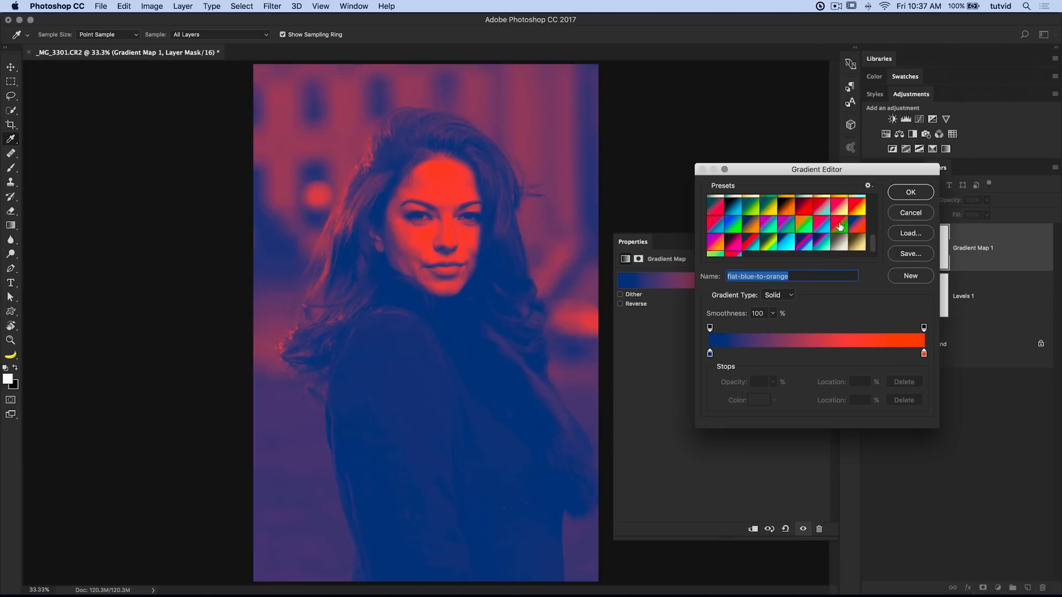
pyautogui.click(812, 225)
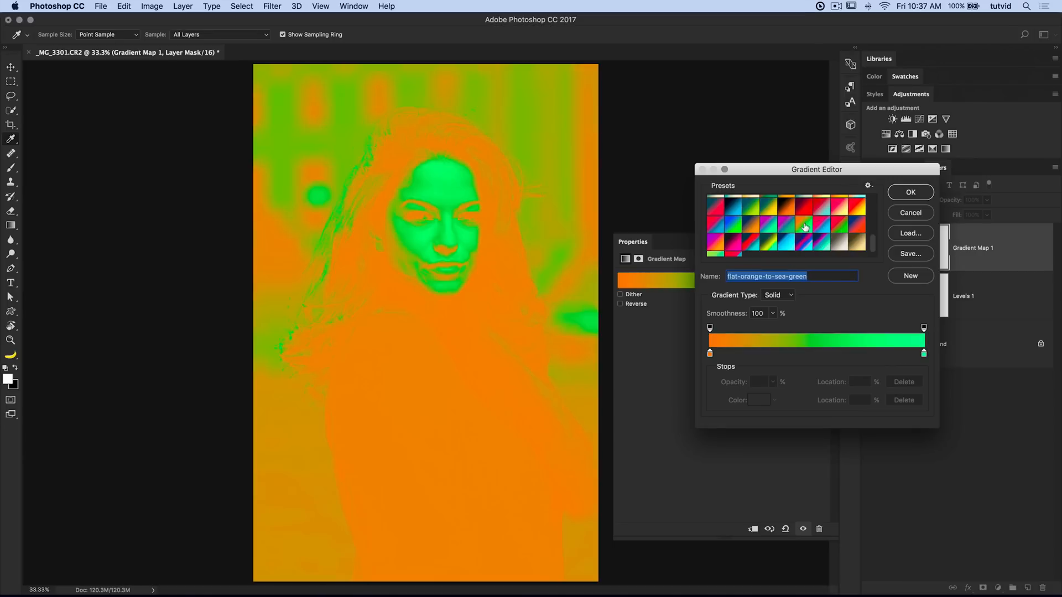
pyautogui.click(771, 225)
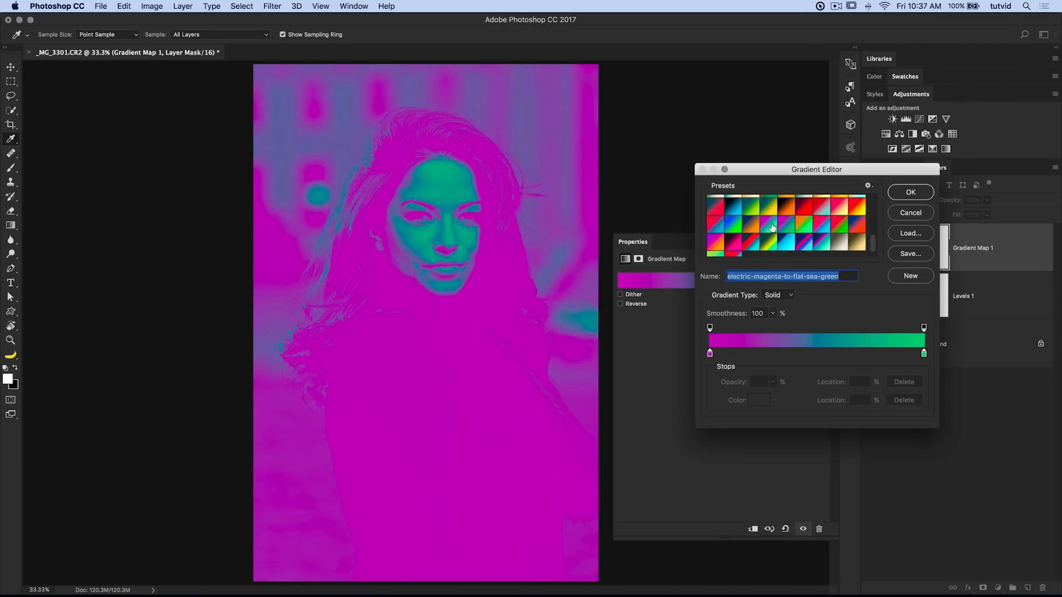
pyautogui.click(717, 225)
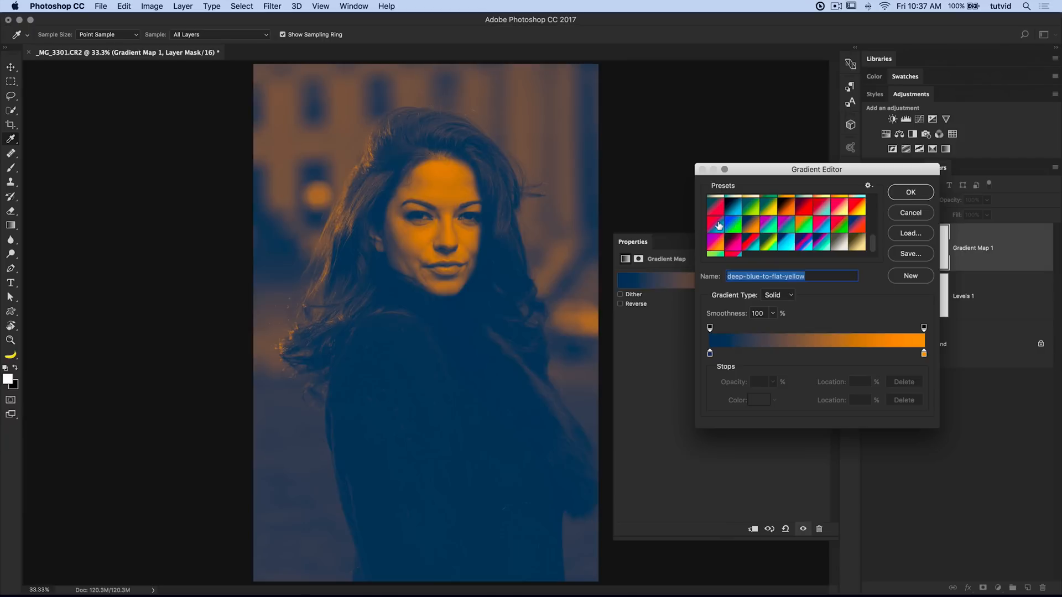
pyautogui.click(780, 223)
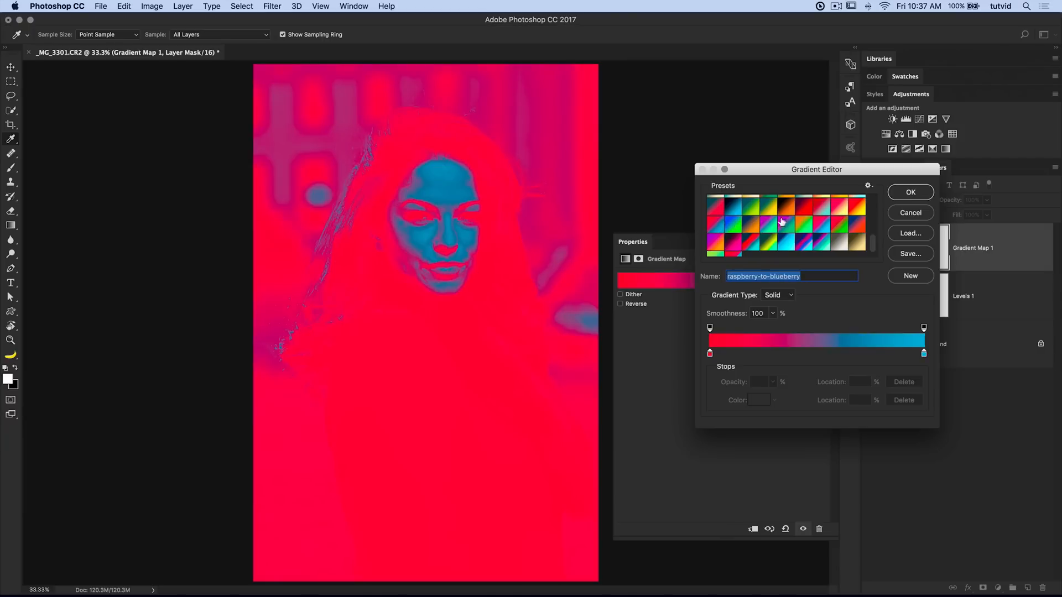
pyautogui.click(779, 223)
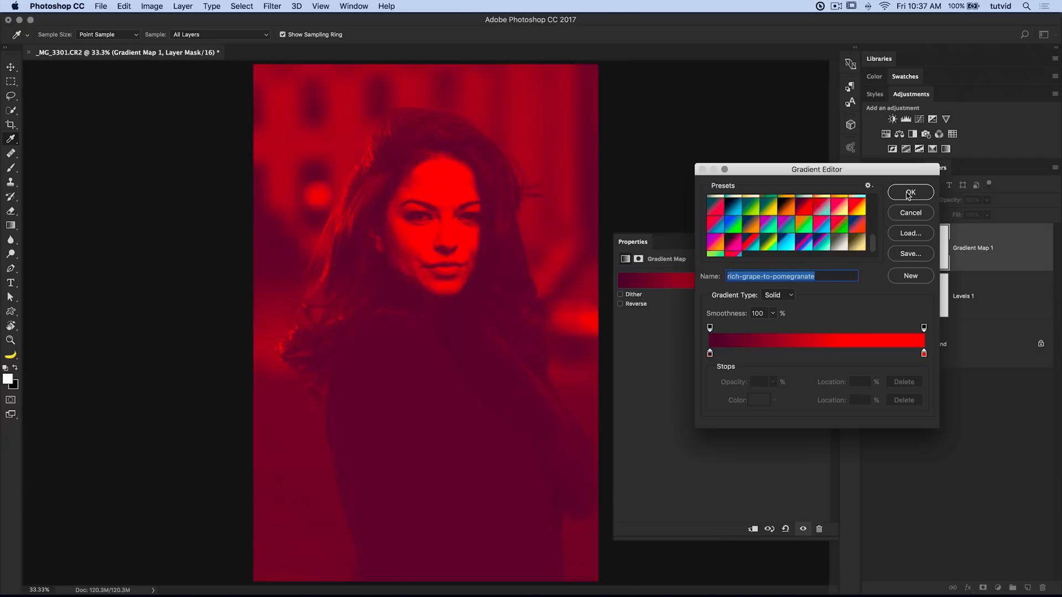
pyautogui.click(910, 192)
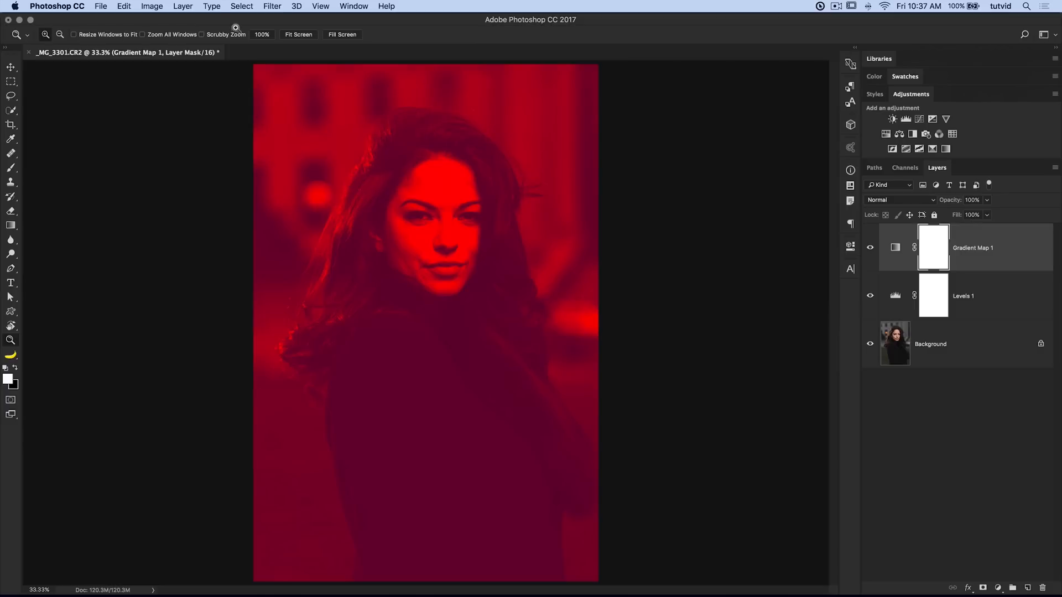
# Step: Start closing the unsaved document from the File menu, then back out of it
pyautogui.click(101, 7)
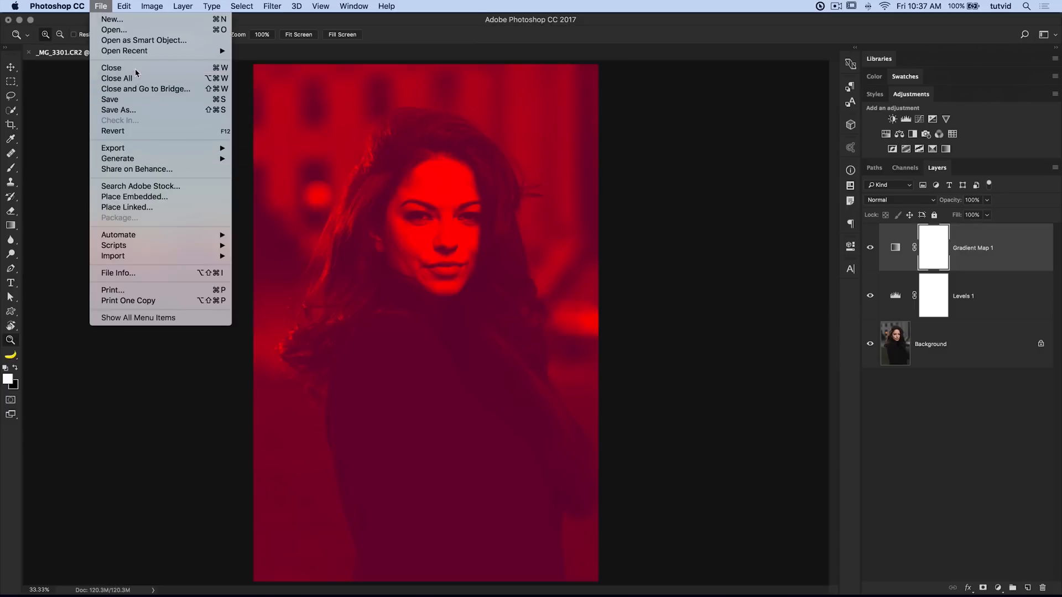
pyautogui.click(111, 68)
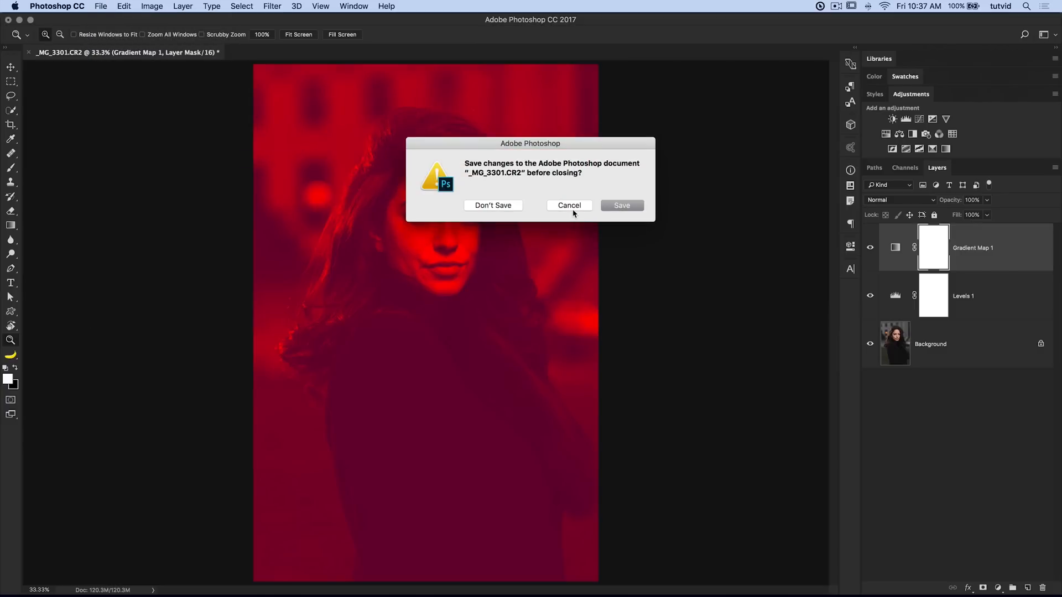
pyautogui.click(100, 6)
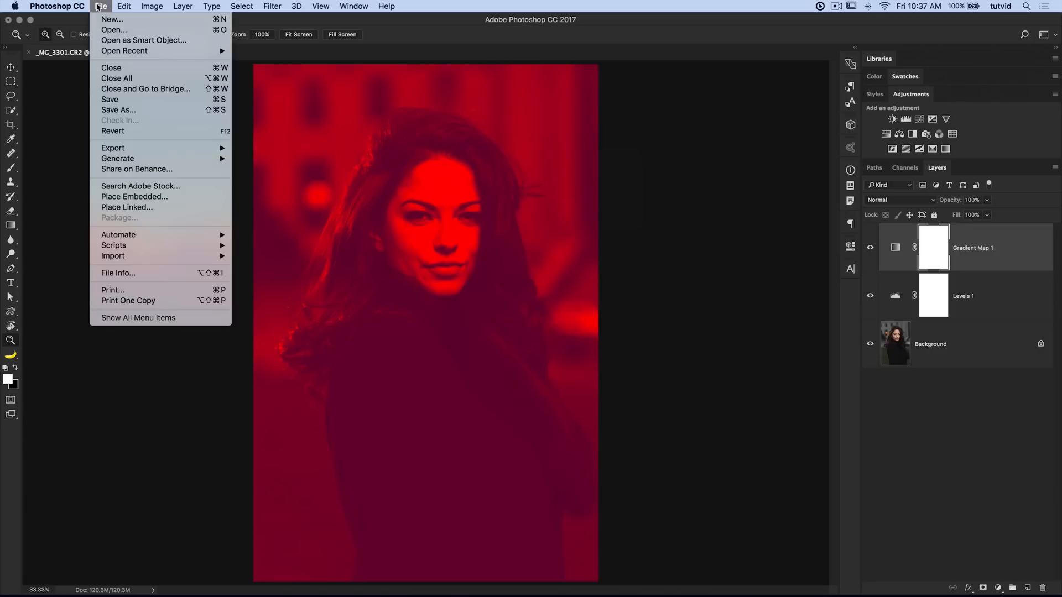
pyautogui.moveTo(119, 109)
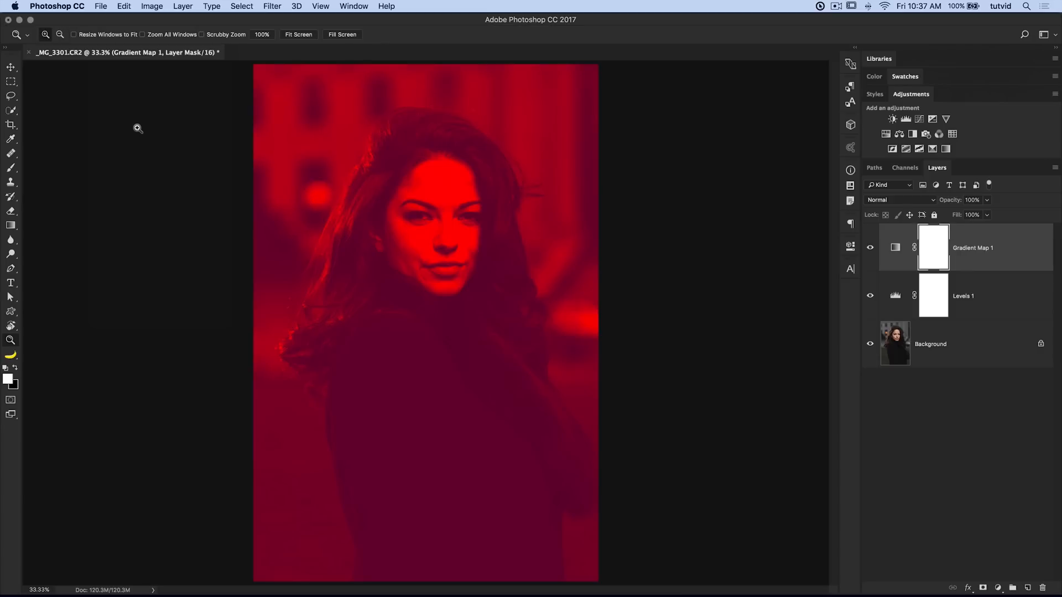
pyautogui.moveTo(101, 14)
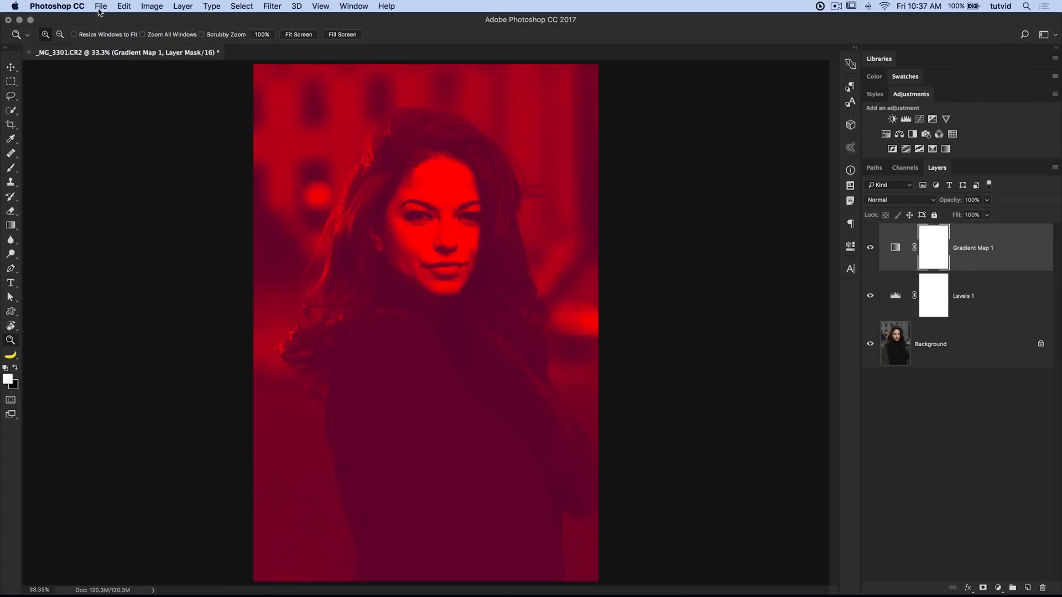
pyautogui.click(101, 7)
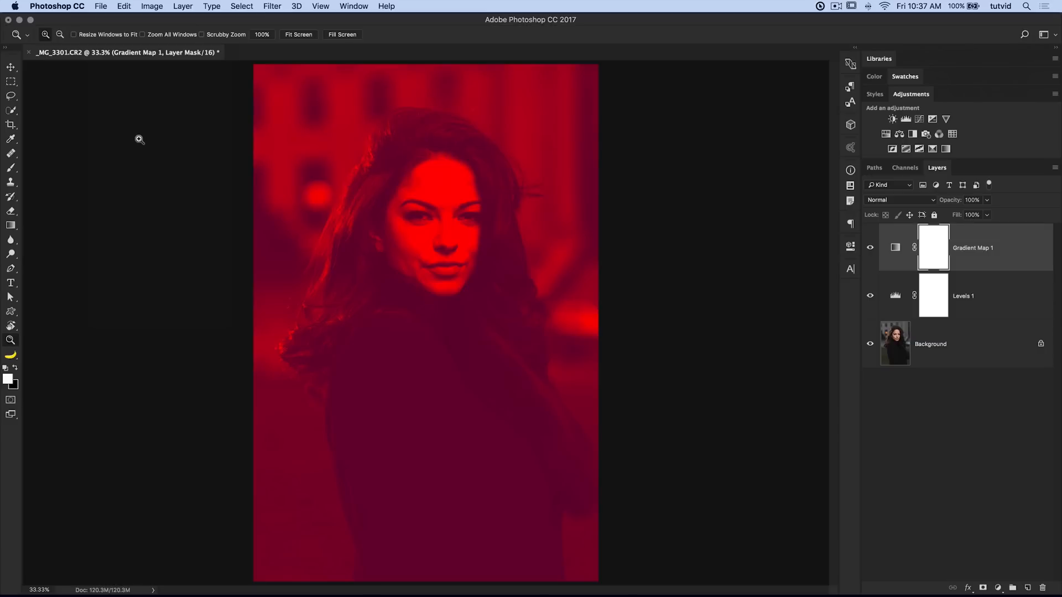
pyautogui.moveTo(139, 139)
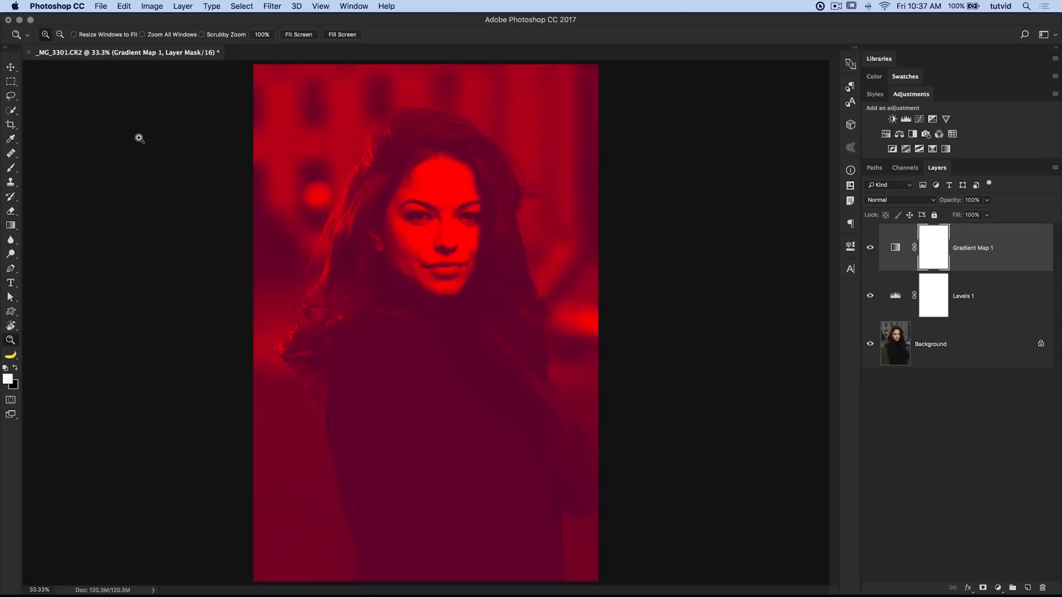
pyautogui.moveTo(99, 19)
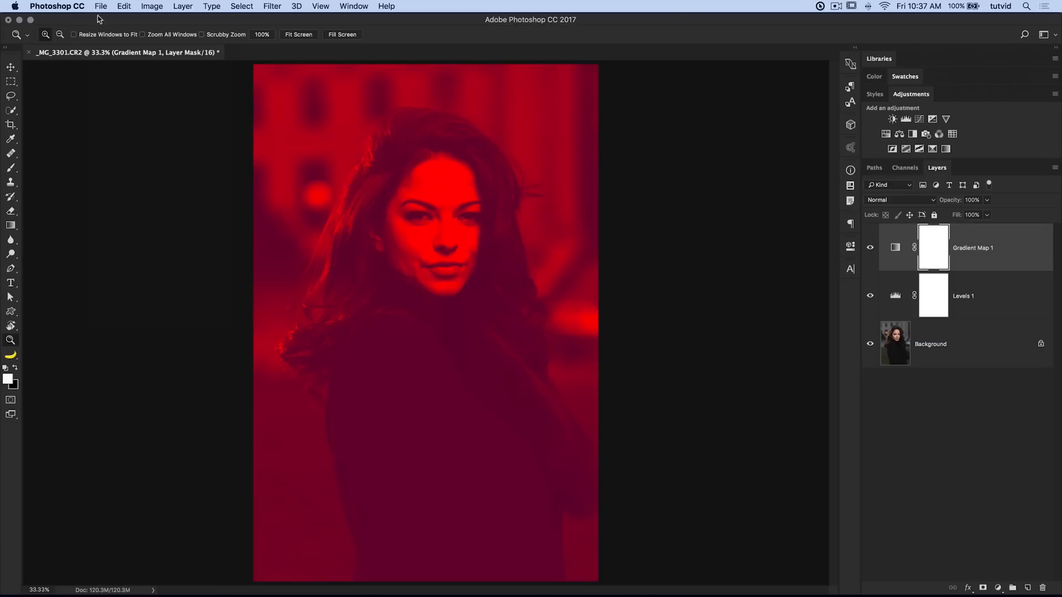
# Step: Save the edit as ps_edit-27.psd back to Lightroom and return to Lightroom
pyautogui.click(101, 7)
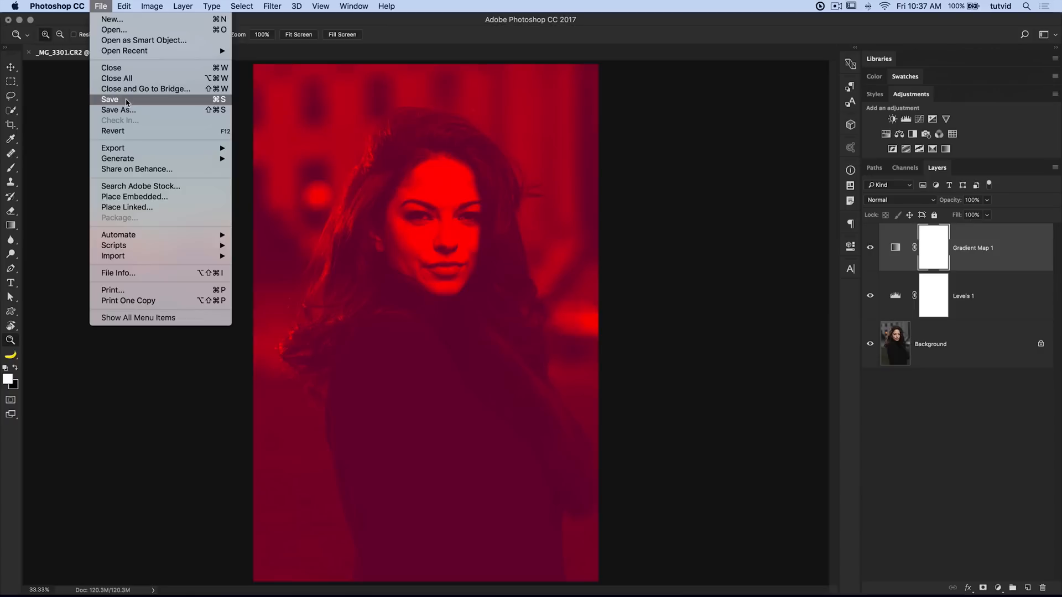
pyautogui.click(109, 99)
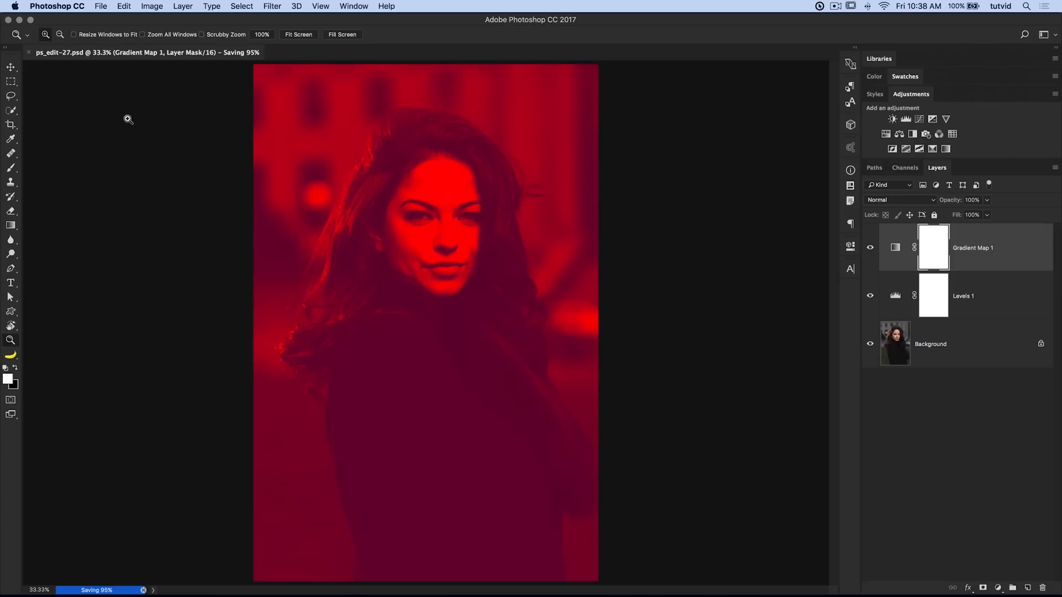
pyautogui.moveTo(195, 123)
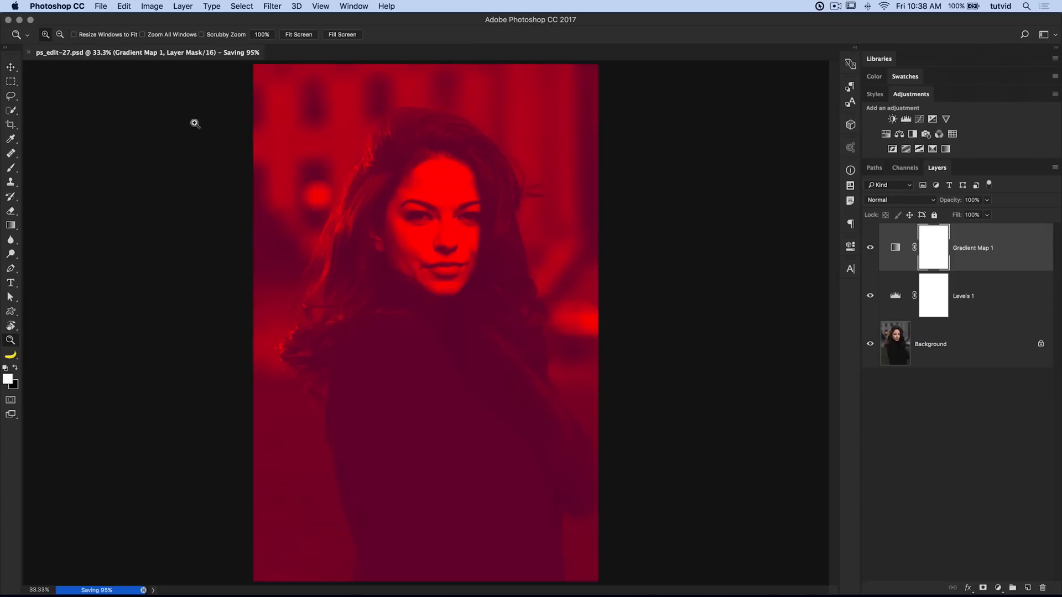
pyautogui.click(101, 7)
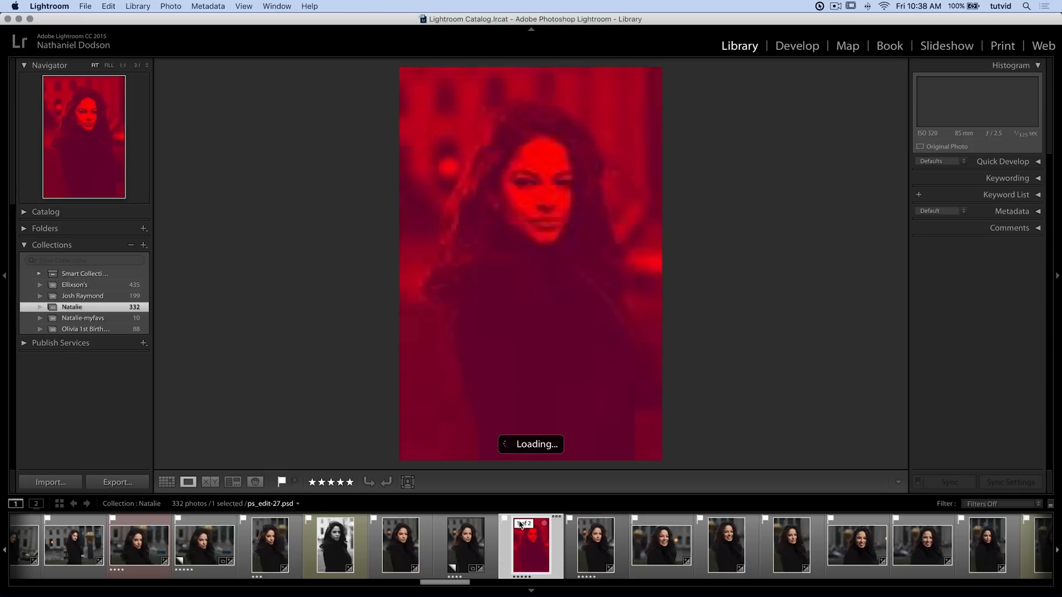
# Step: View the original _MG_3301.CR2 in the filmstrip, then return to the red ps_edit-27.psd
pyautogui.click(595, 545)
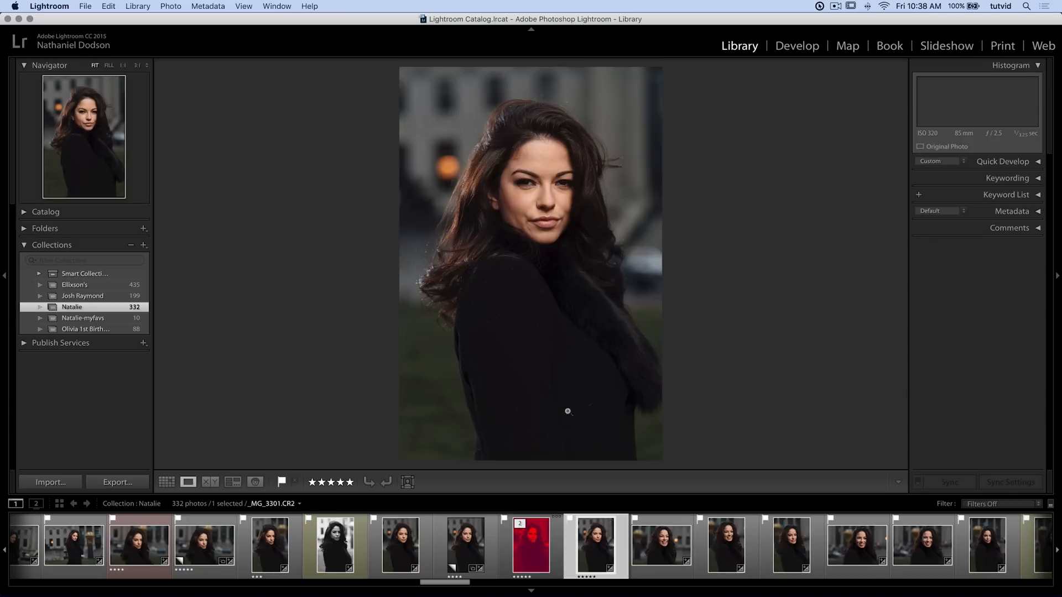
pyautogui.click(529, 545)
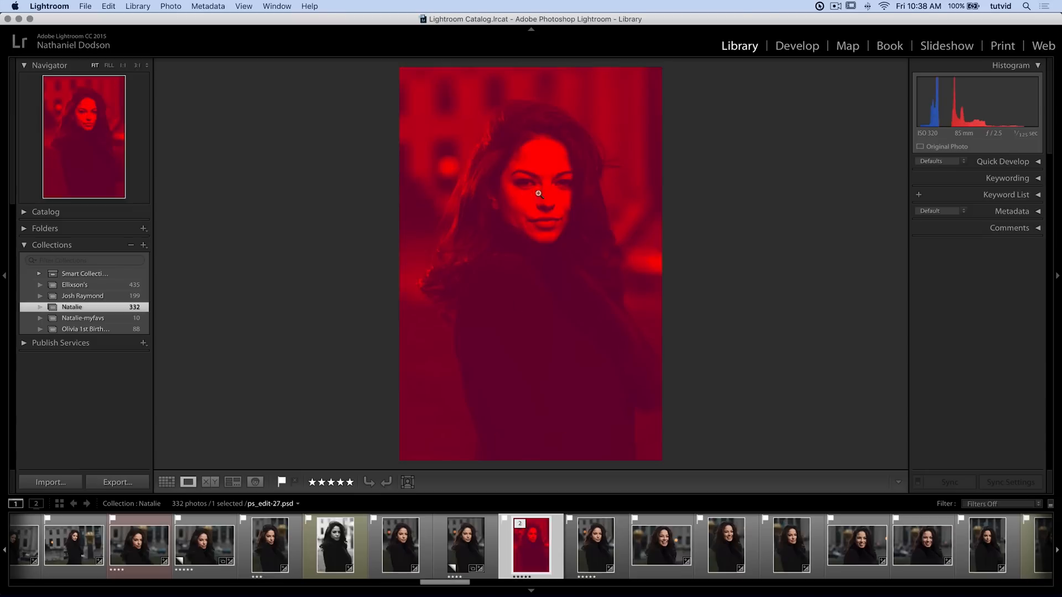
pyautogui.moveTo(557, 251)
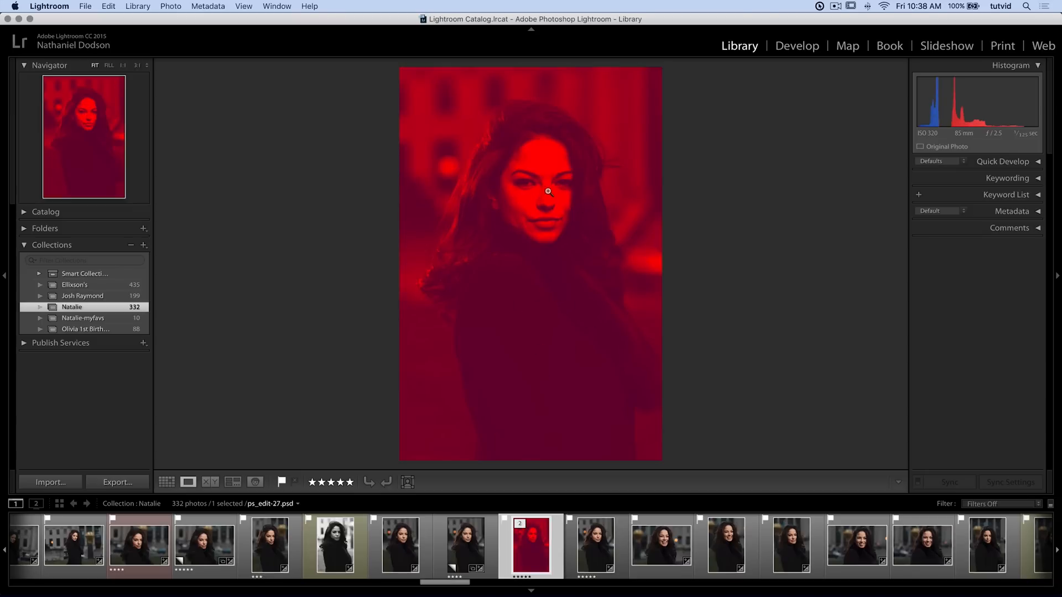
# Step: In Develop, set the red PSD to Temp -16, Tint +11, Contrast +31 and Exposure -0.45
pyautogui.click(796, 46)
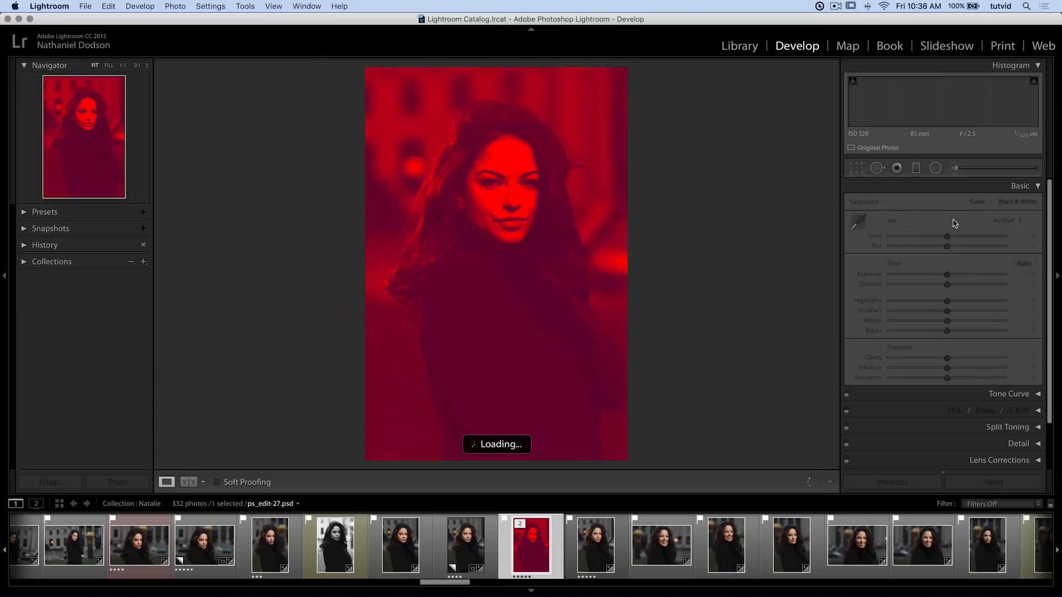
pyautogui.moveTo(947, 236); pyautogui.dragTo(954, 235)
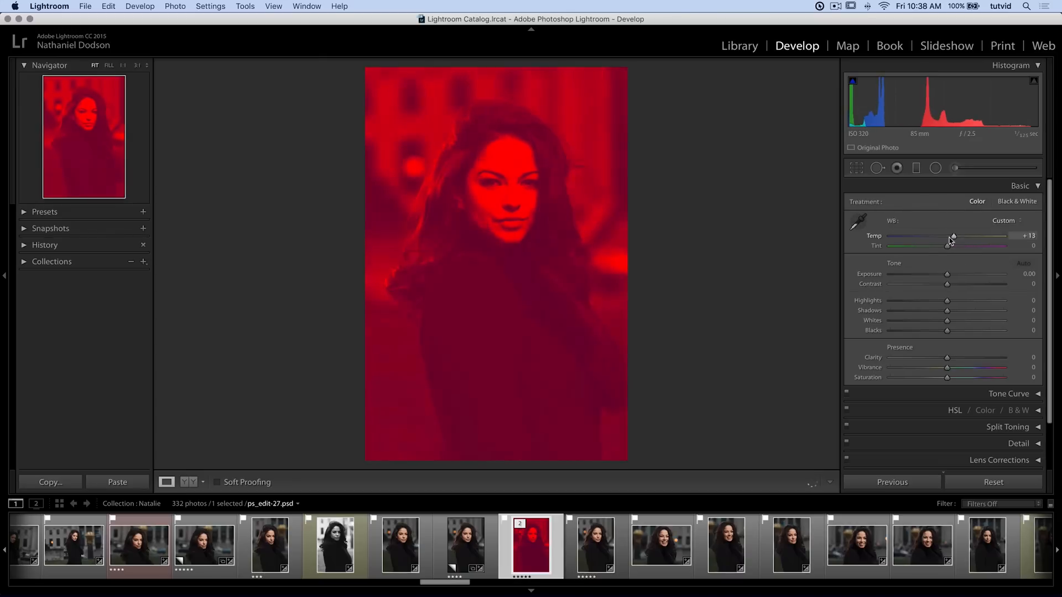
pyautogui.moveTo(952, 236); pyautogui.dragTo(936, 237)
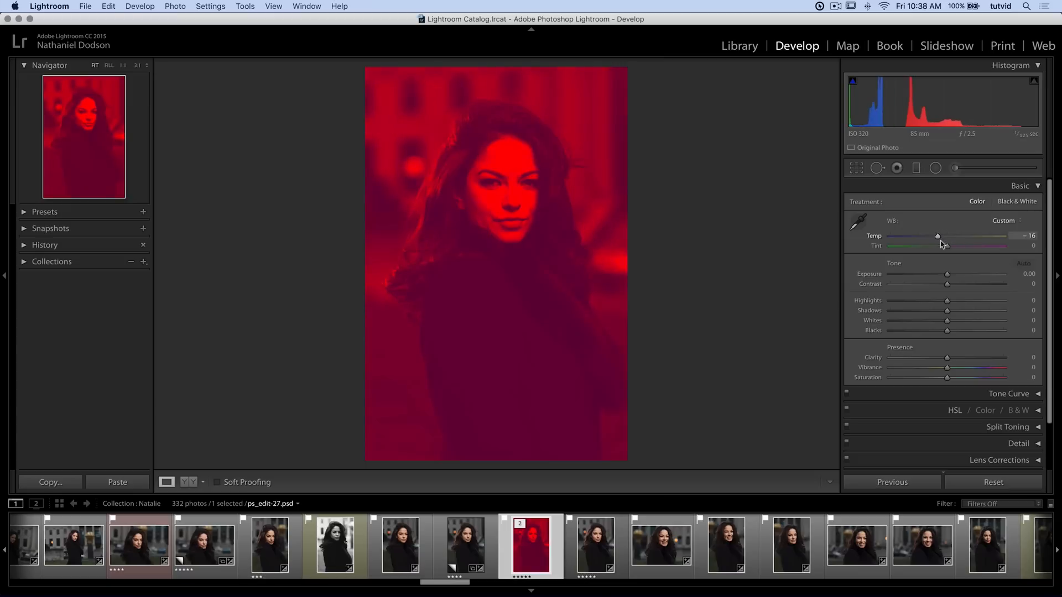
pyautogui.moveTo(933, 245); pyautogui.dragTo(952, 245)
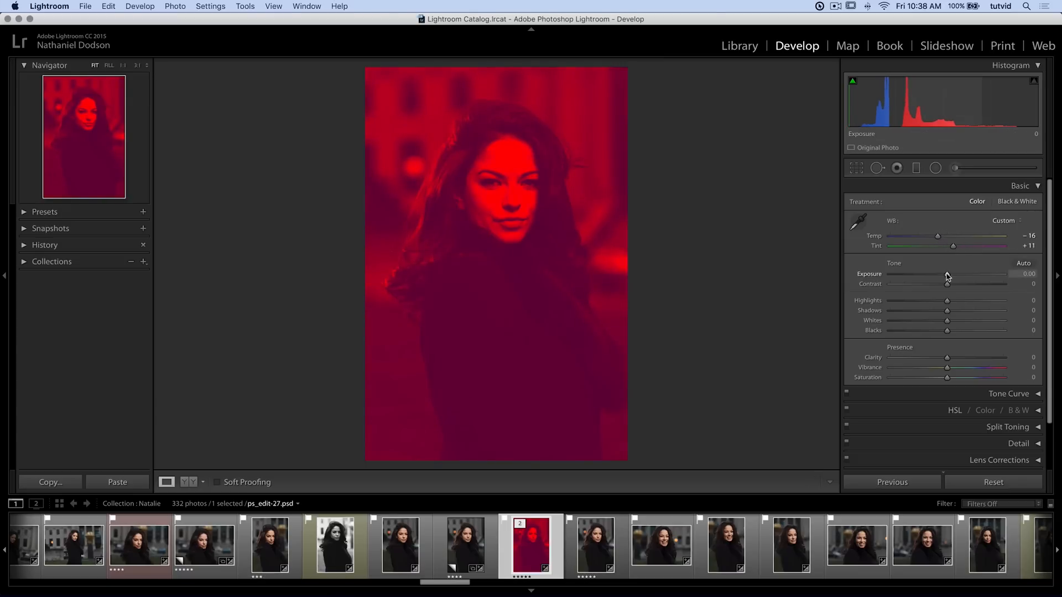
pyautogui.moveTo(947, 284); pyautogui.dragTo(962, 284)
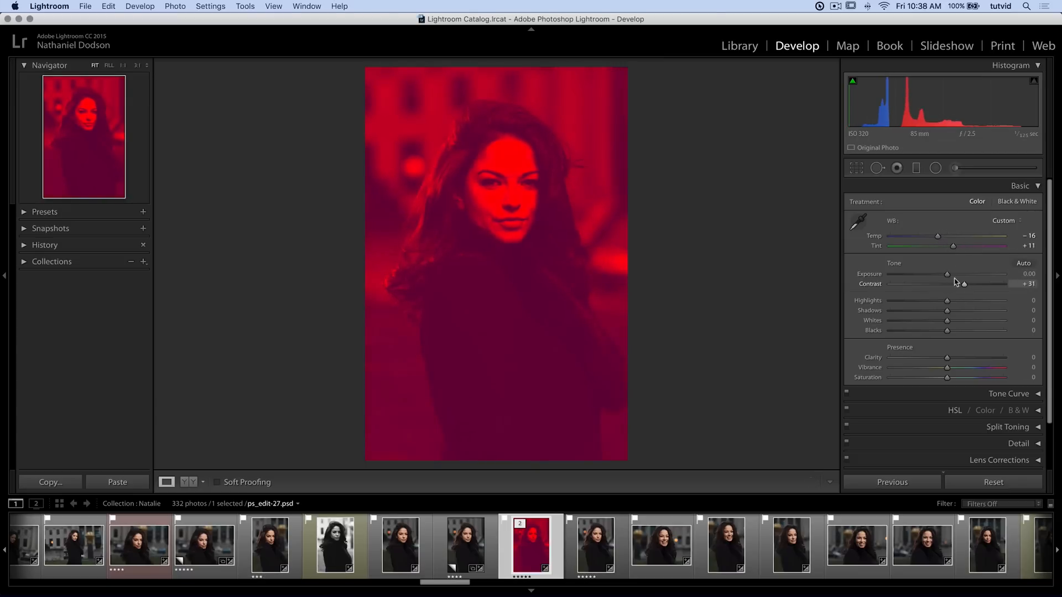
pyautogui.moveTo(946, 273); pyautogui.dragTo(939, 273)
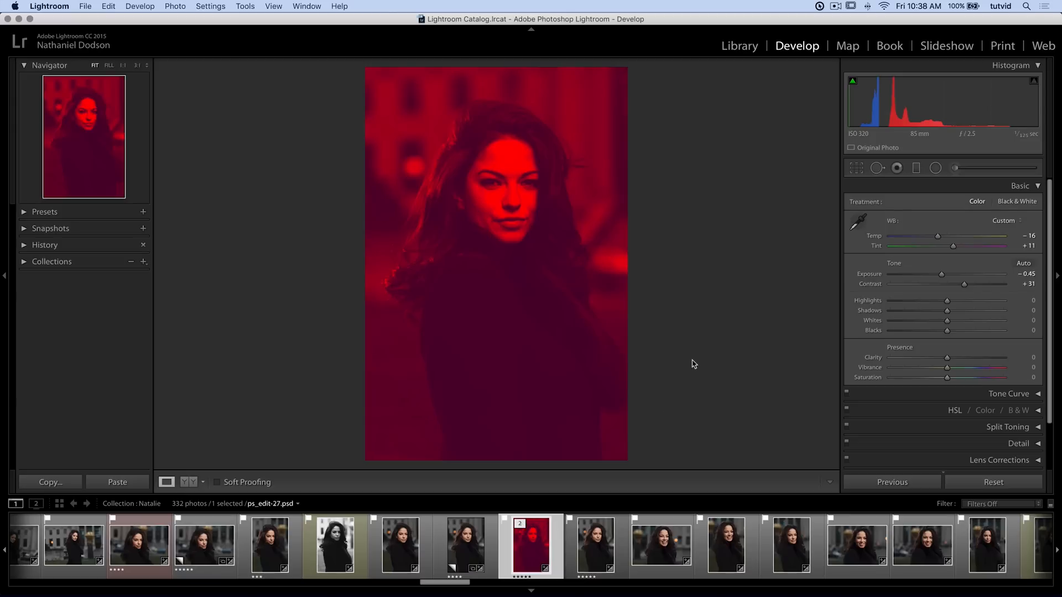
pyautogui.moveTo(730, 279)
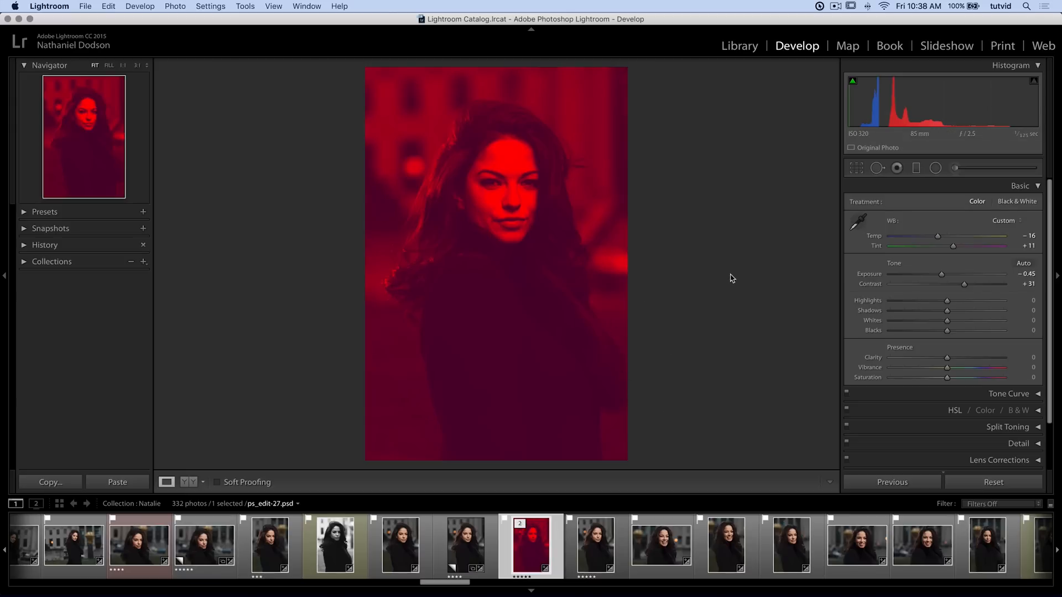
pyautogui.moveTo(650, 316)
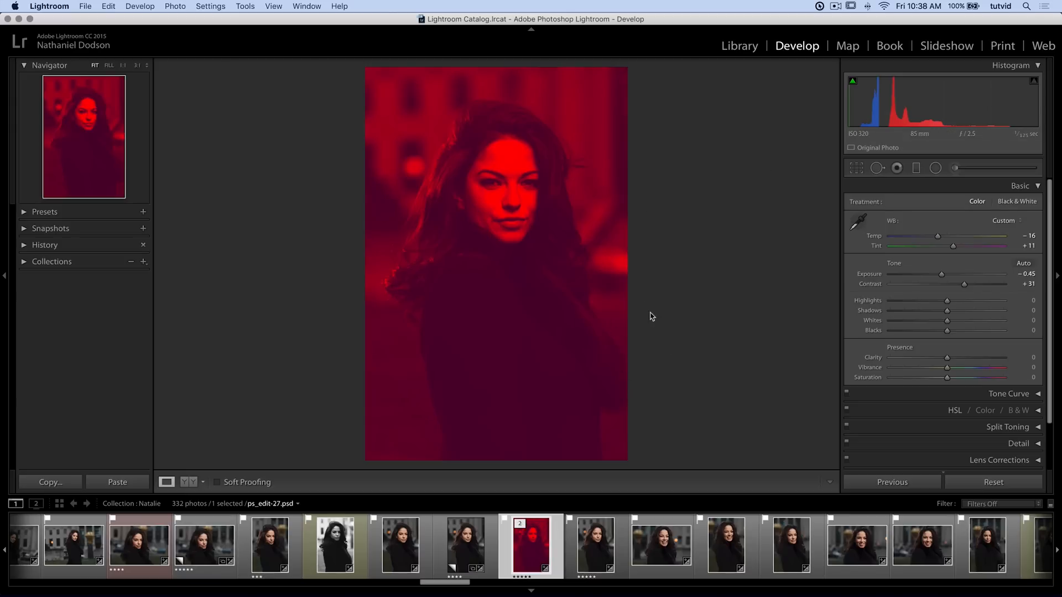
pyautogui.moveTo(536, 412)
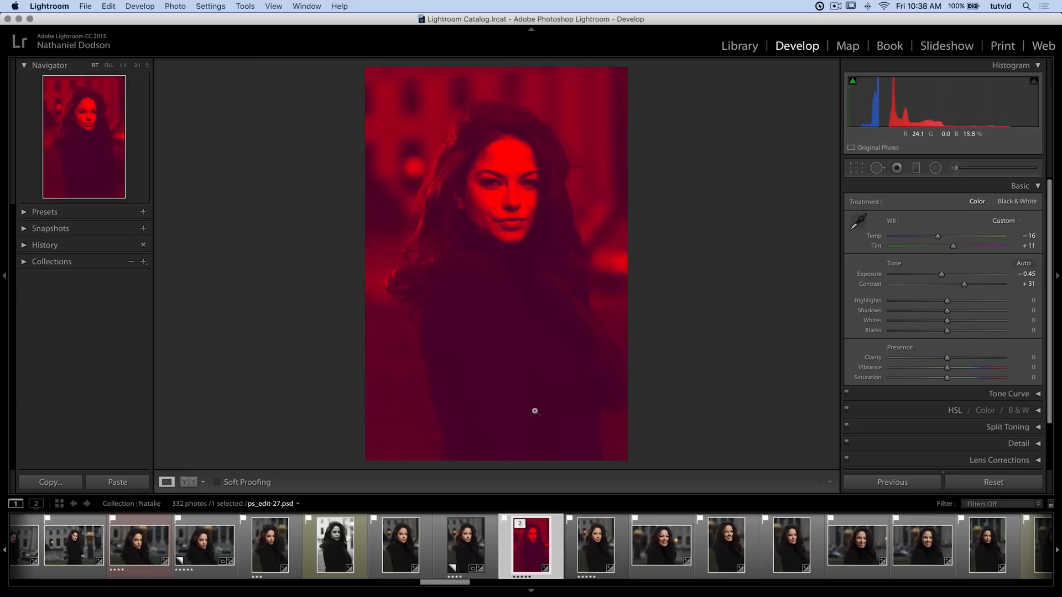
pyautogui.moveTo(553, 268)
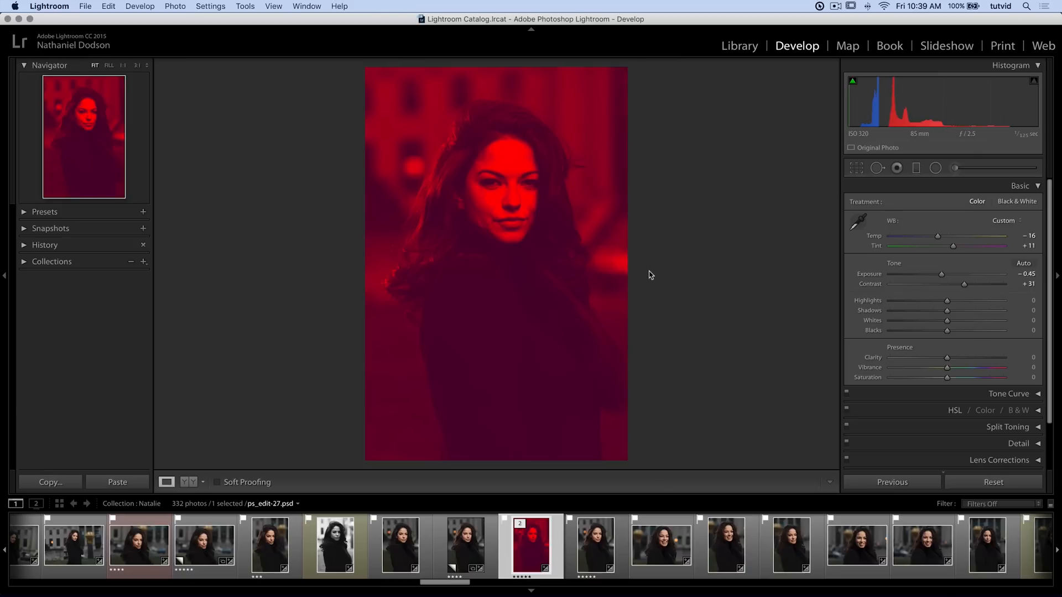
pyautogui.moveTo(628, 272)
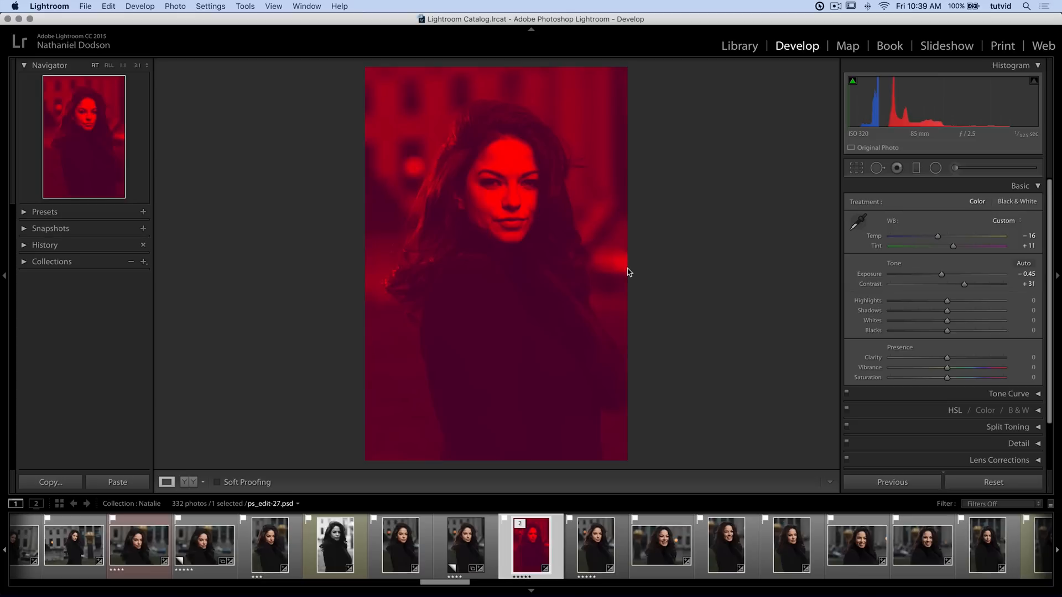
pyautogui.moveTo(305, 161)
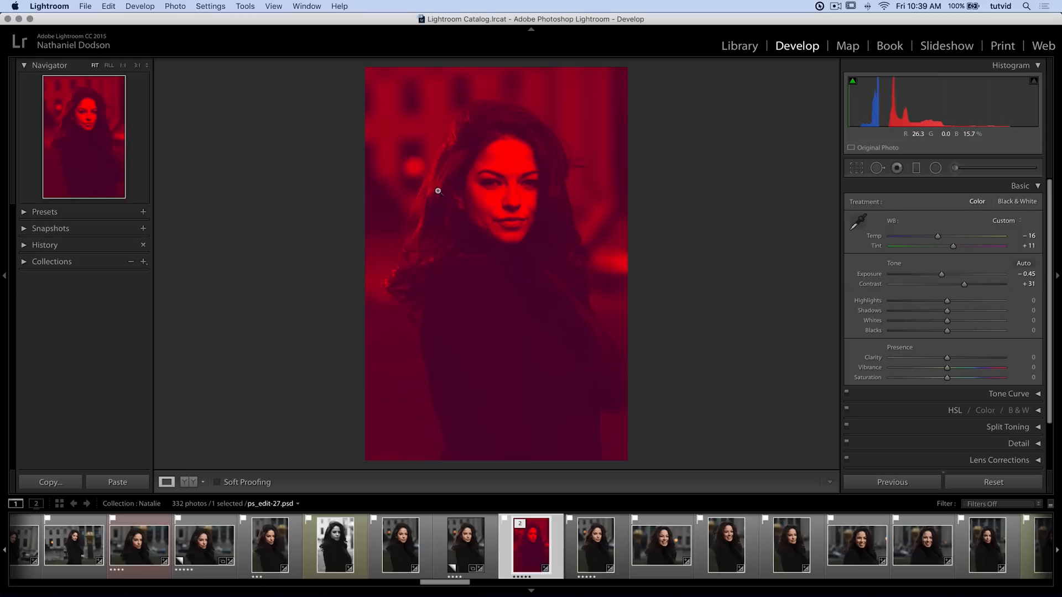
pyautogui.moveTo(575, 256)
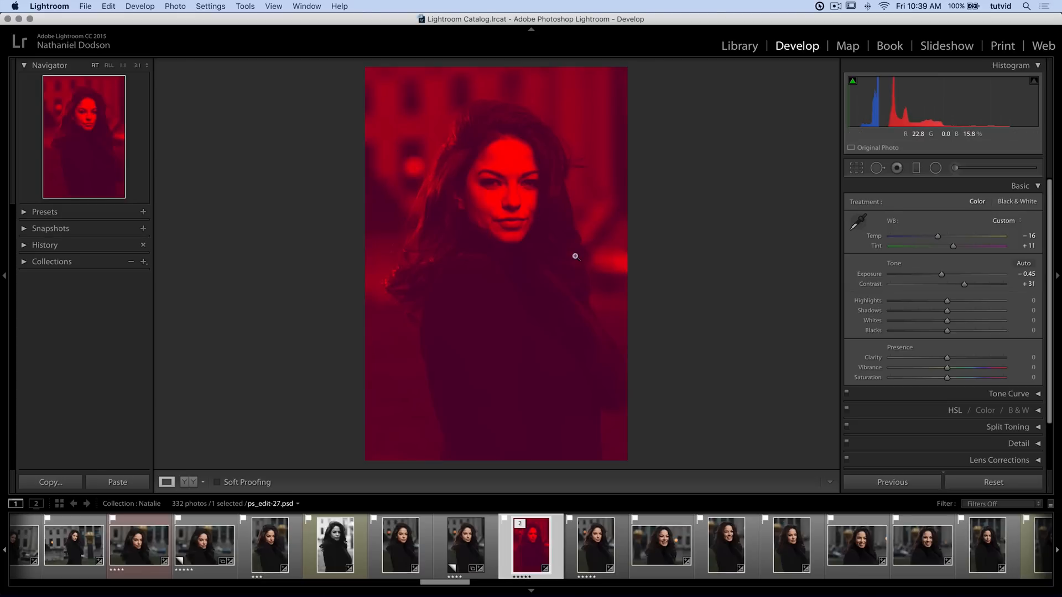
pyautogui.moveTo(682, 276)
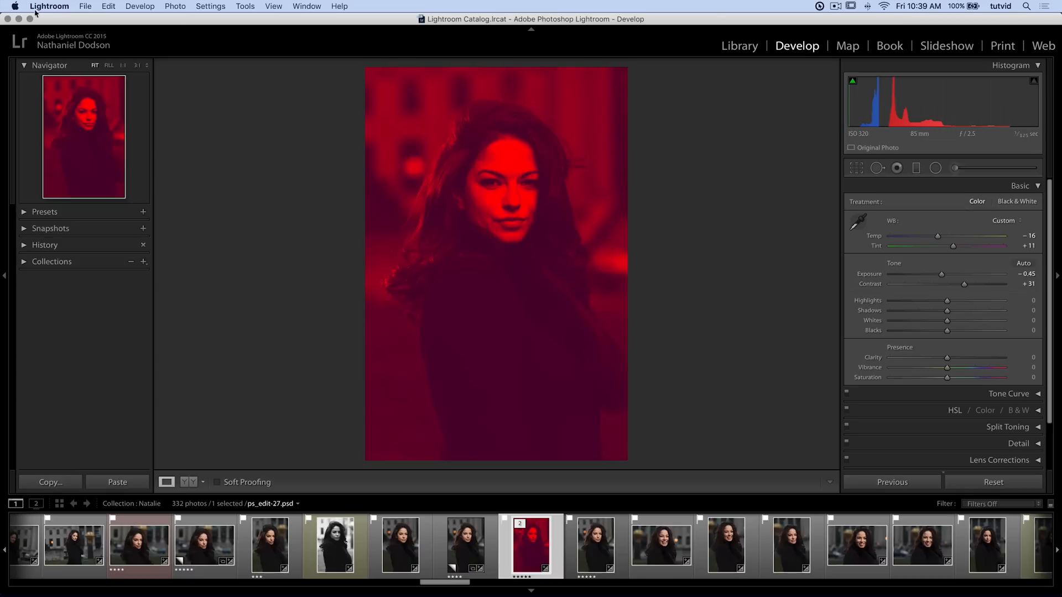
# Step: Bring up Lightroom's Preferences on the External Editing settings
pyautogui.click(48, 6)
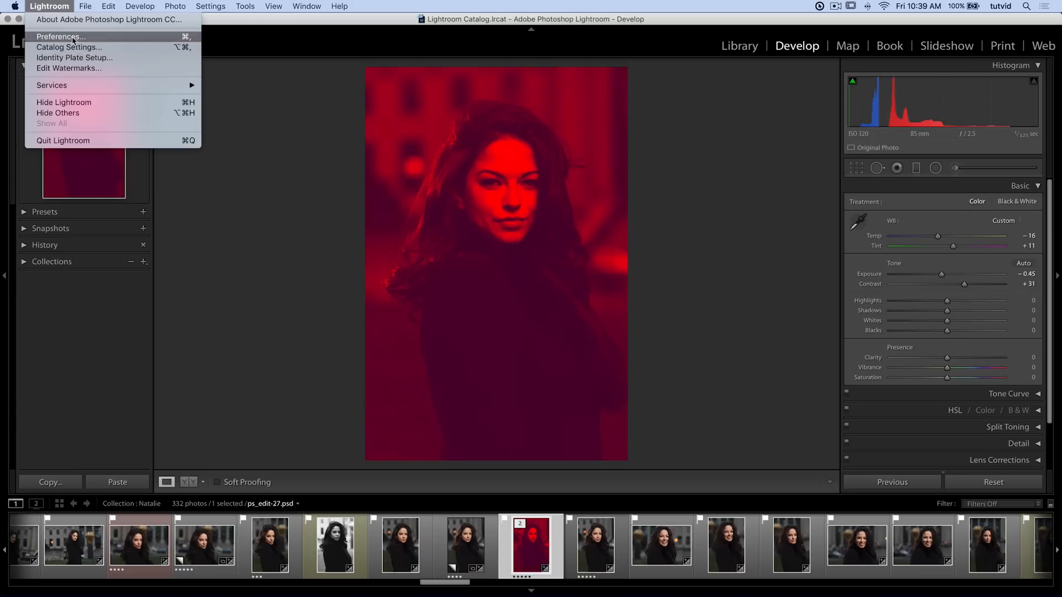
pyautogui.click(109, 7)
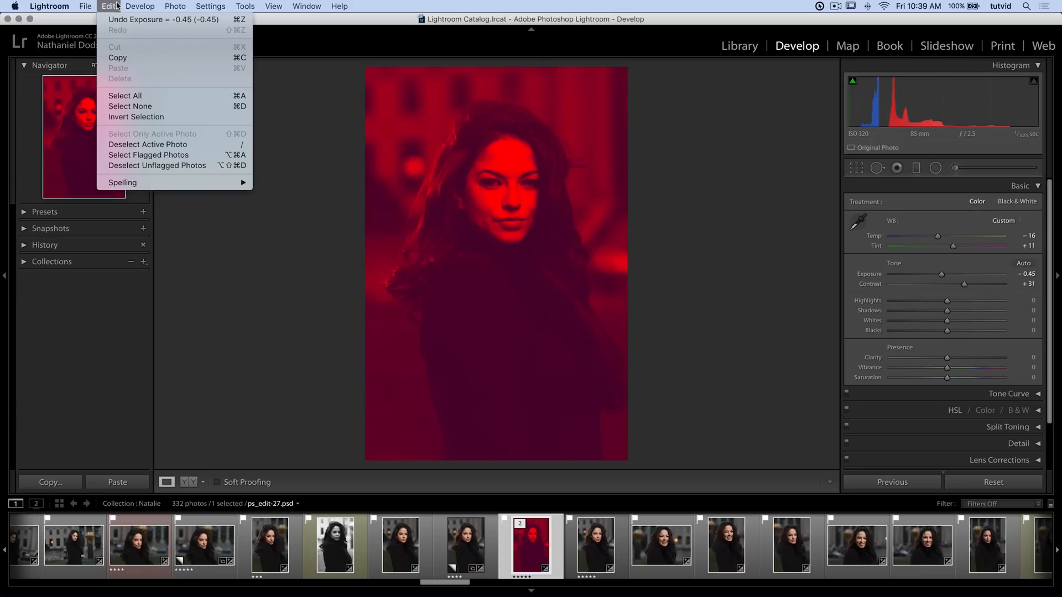
pyautogui.click(48, 7)
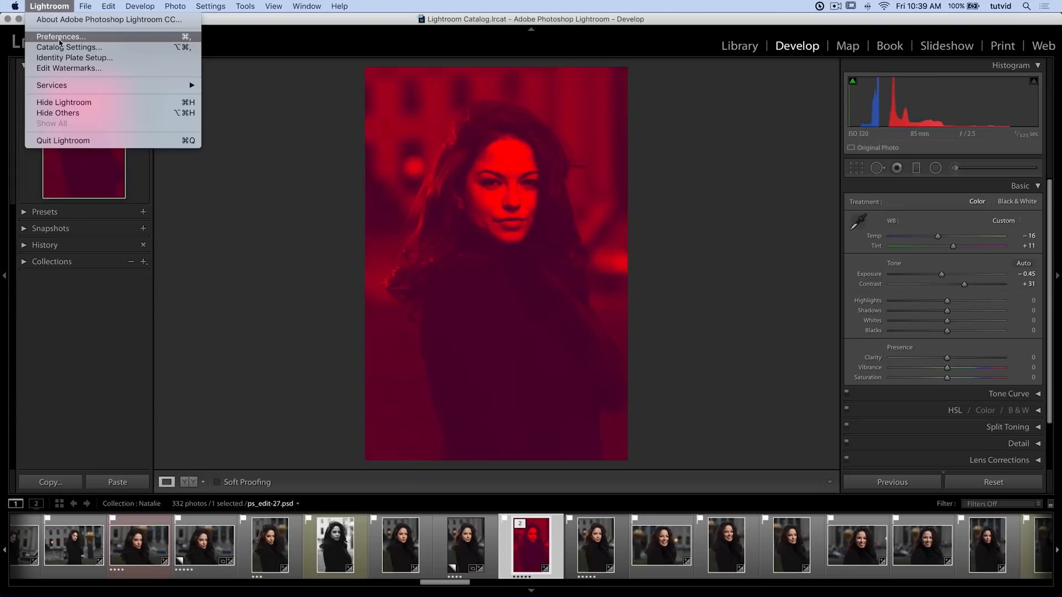
pyautogui.click(59, 37)
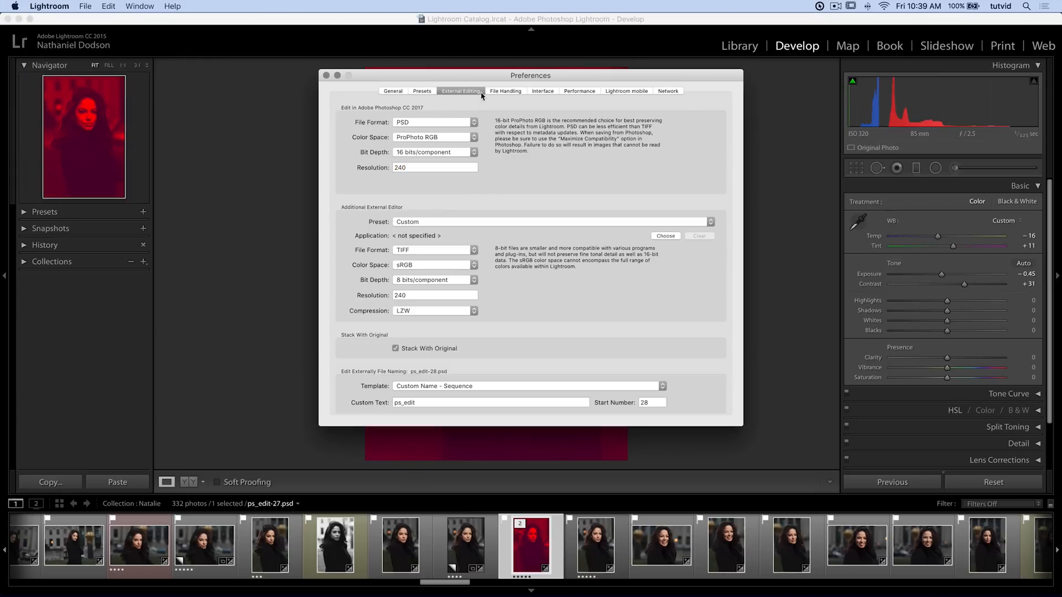
# Step: Review the external-edit file formats and keep PSD selected
pyautogui.click(435, 123)
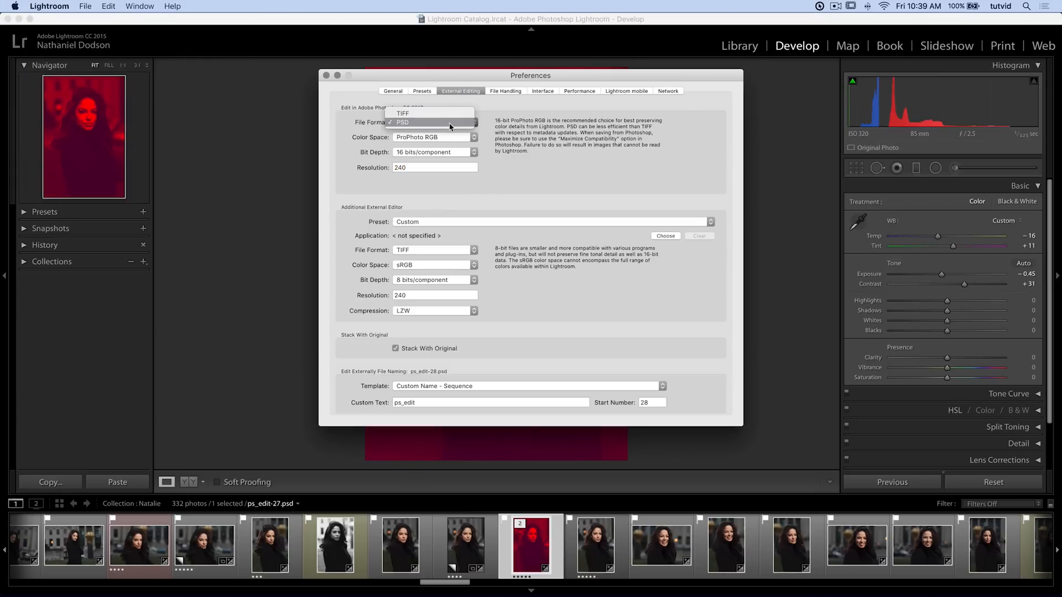
pyautogui.click(434, 122)
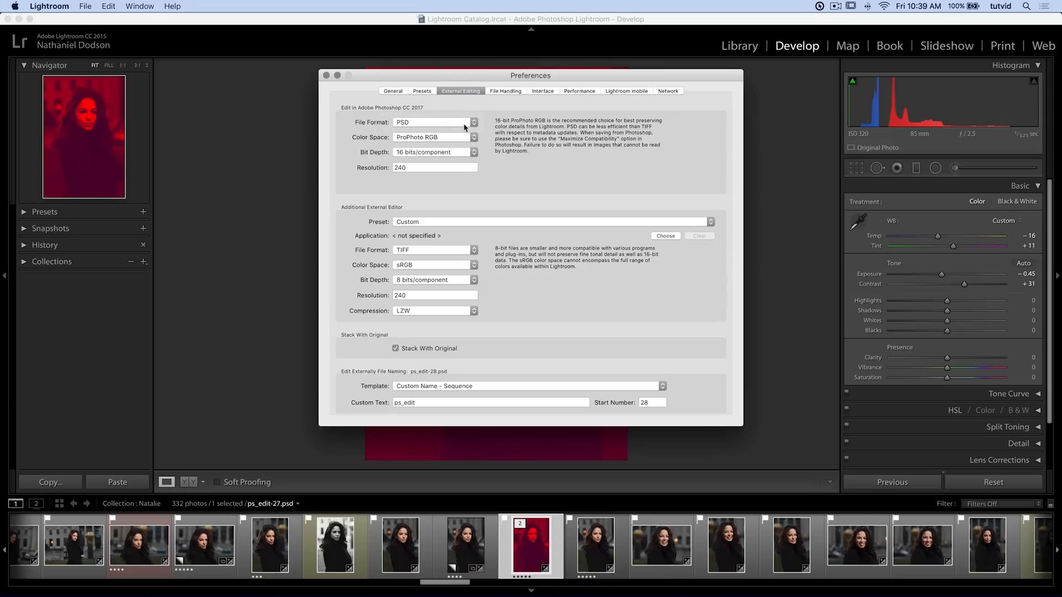
pyautogui.click(434, 122)
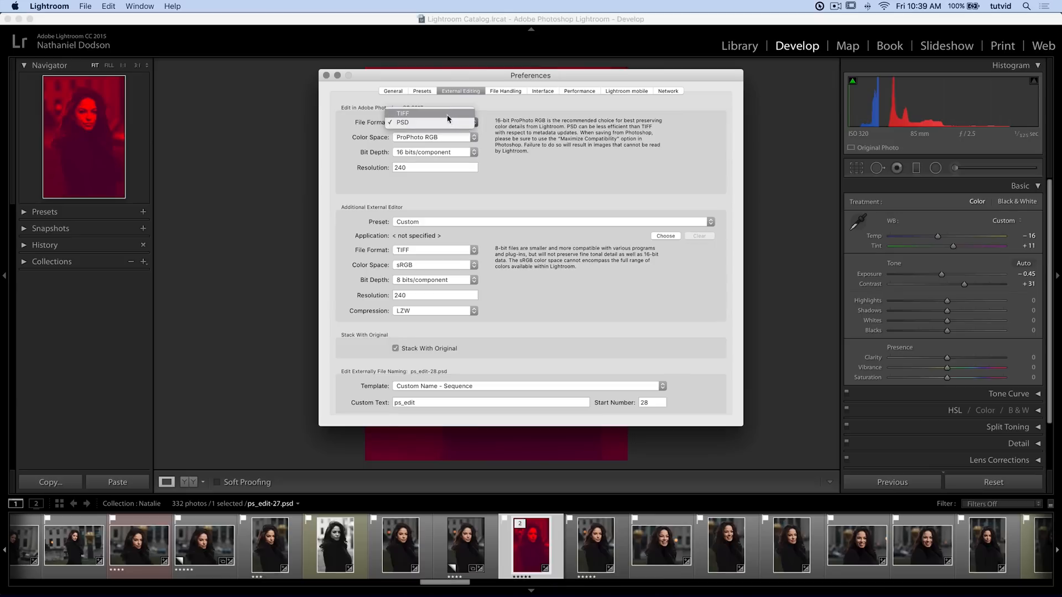
pyautogui.click(402, 122)
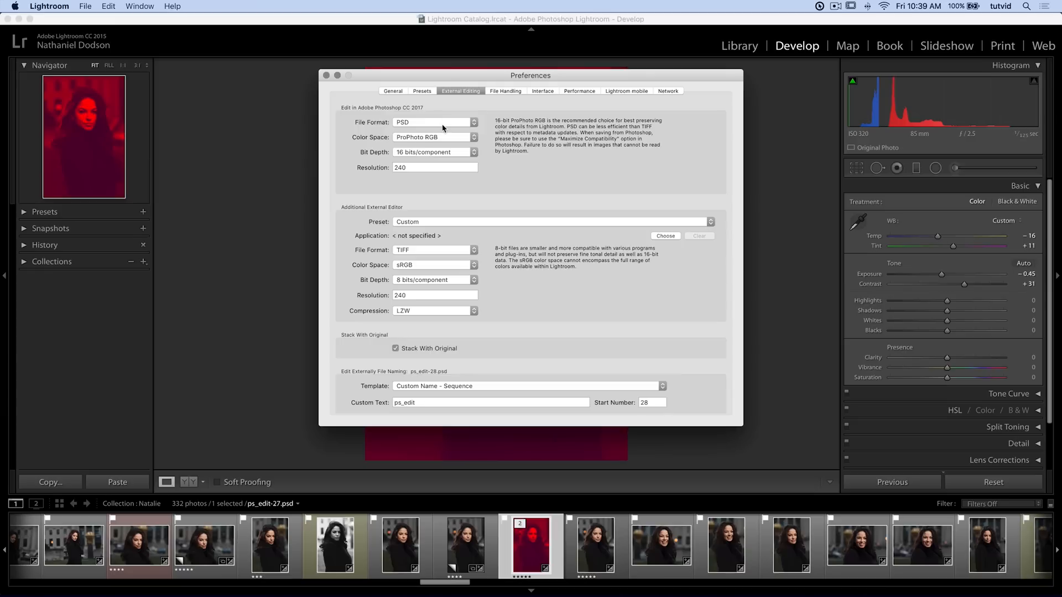
pyautogui.click(434, 123)
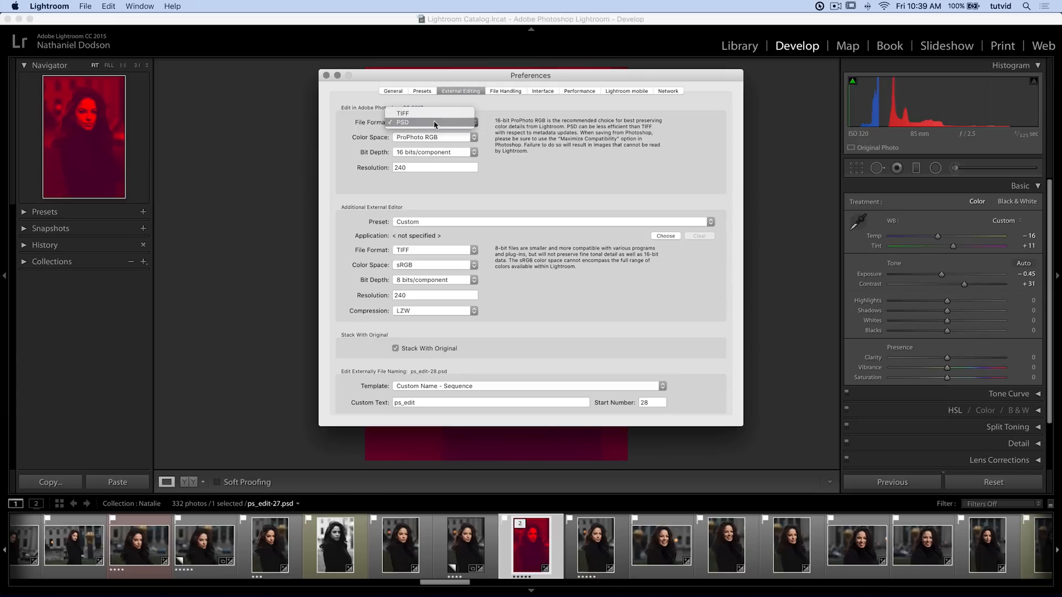
pyautogui.click(433, 122)
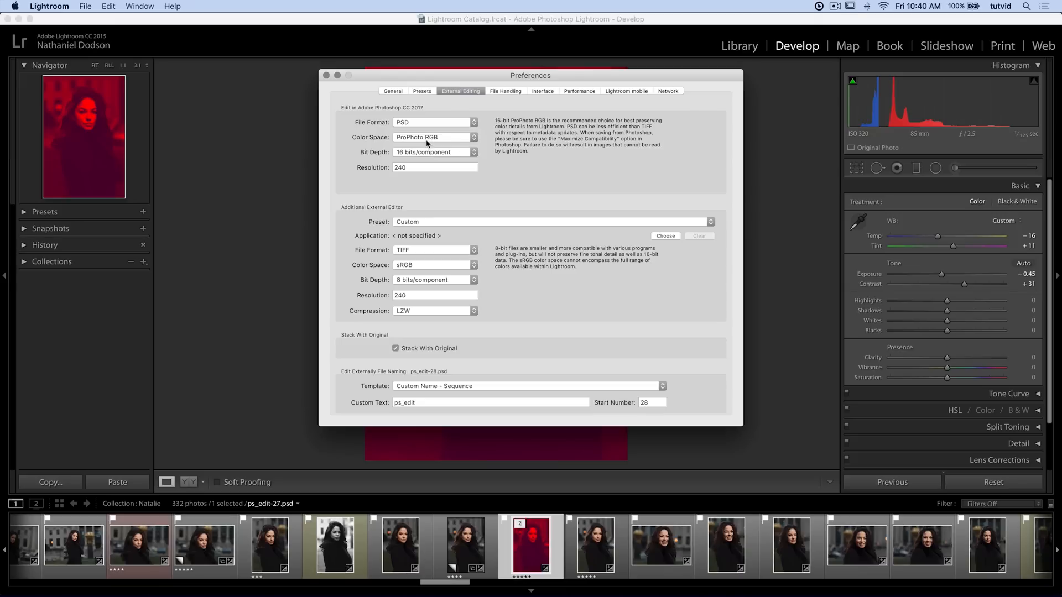
pyautogui.moveTo(429, 144)
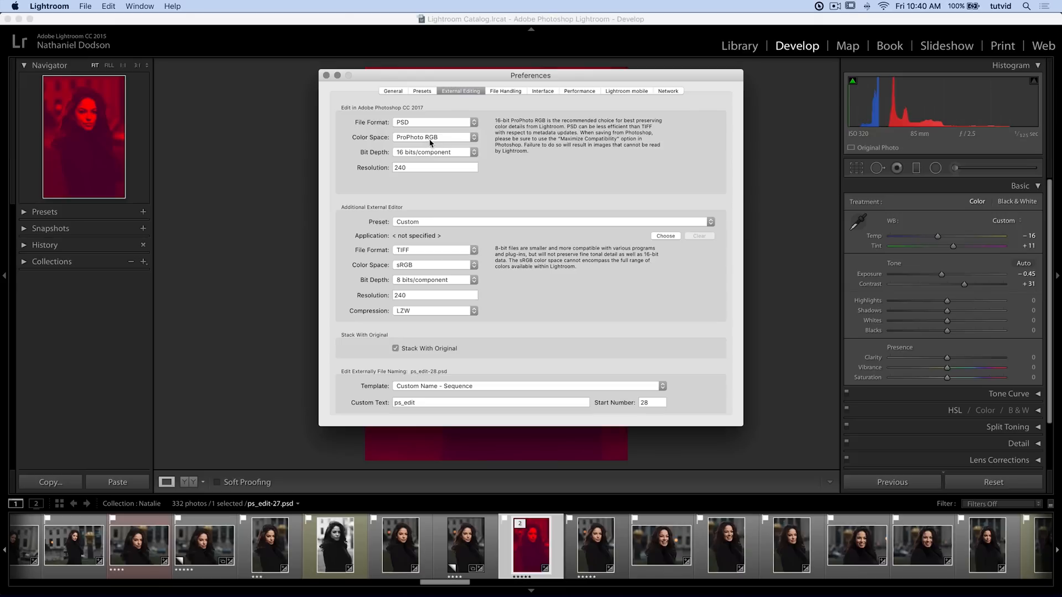
pyautogui.moveTo(284, 155)
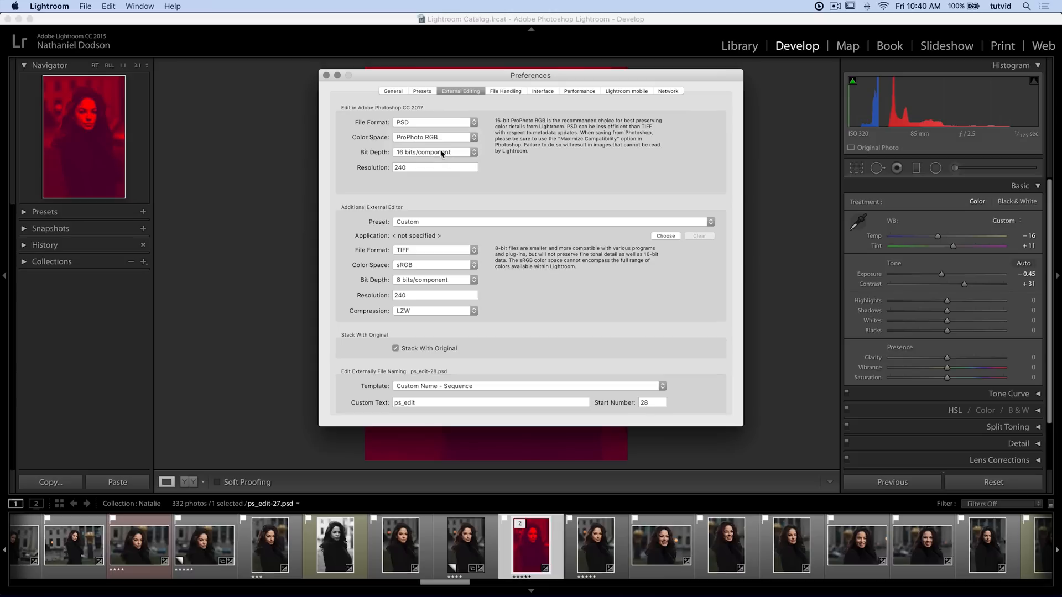
# Step: Keep 16 bits/component and Custom Name - Sequence naming, and set the start number to 1
pyautogui.click(434, 151)
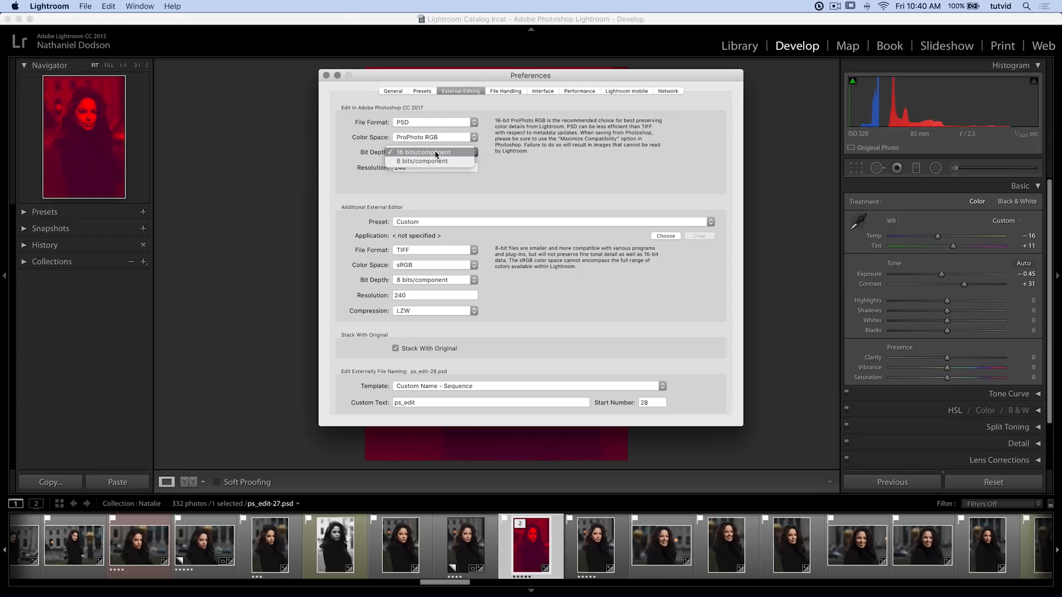
pyautogui.click(424, 151)
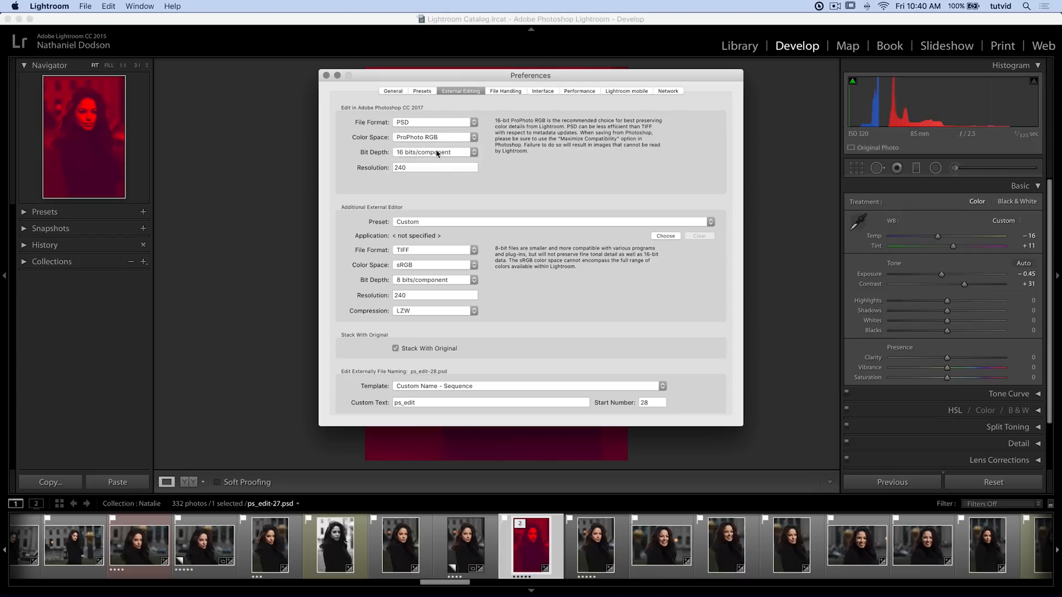
pyautogui.click(434, 167)
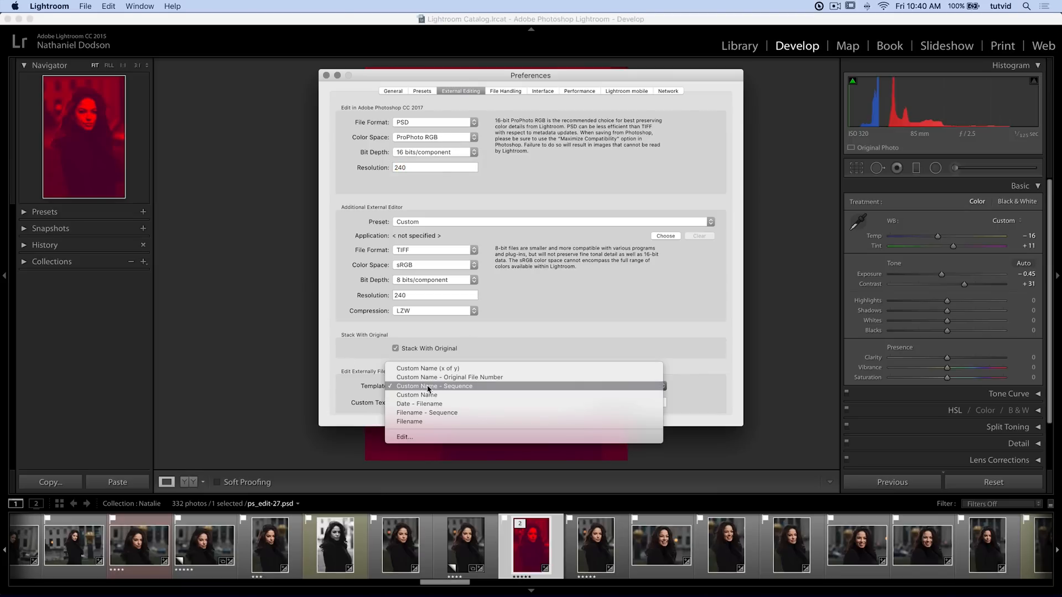
pyautogui.click(434, 386)
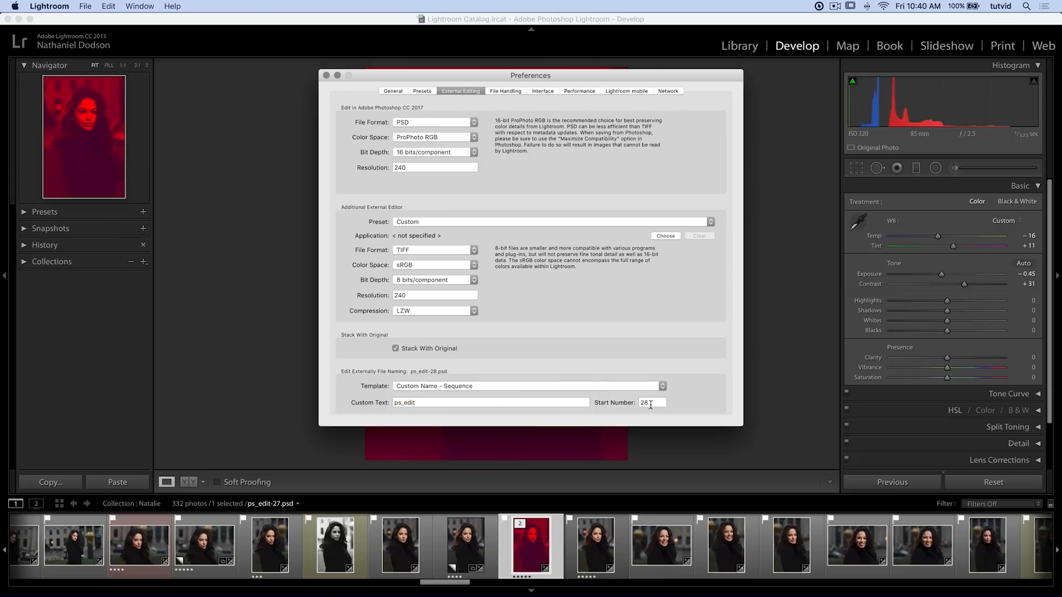
pyautogui.write('1')
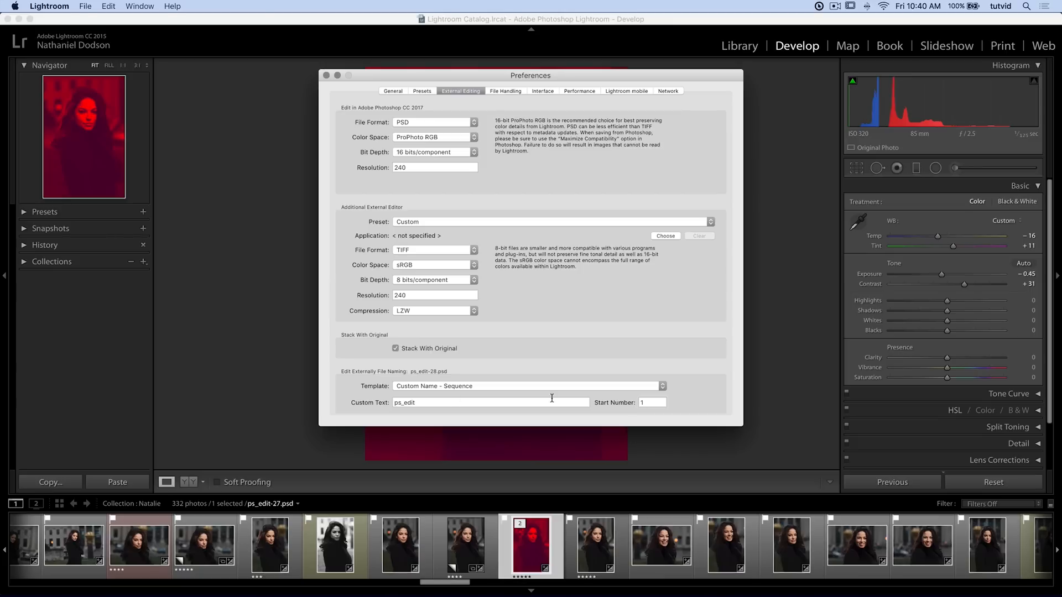
pyautogui.moveTo(774, 418)
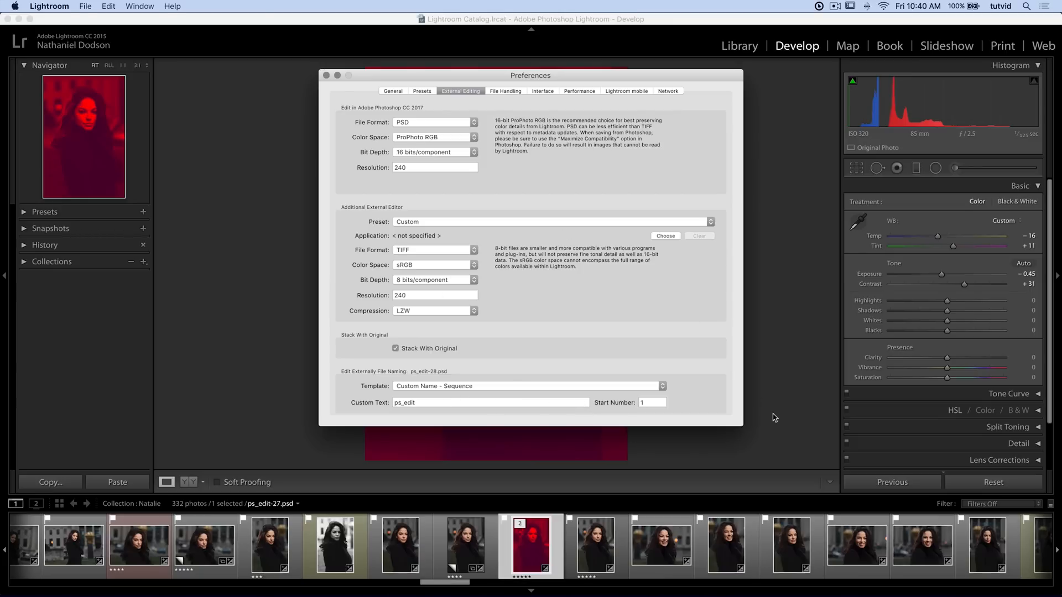
pyautogui.moveTo(420, 128)
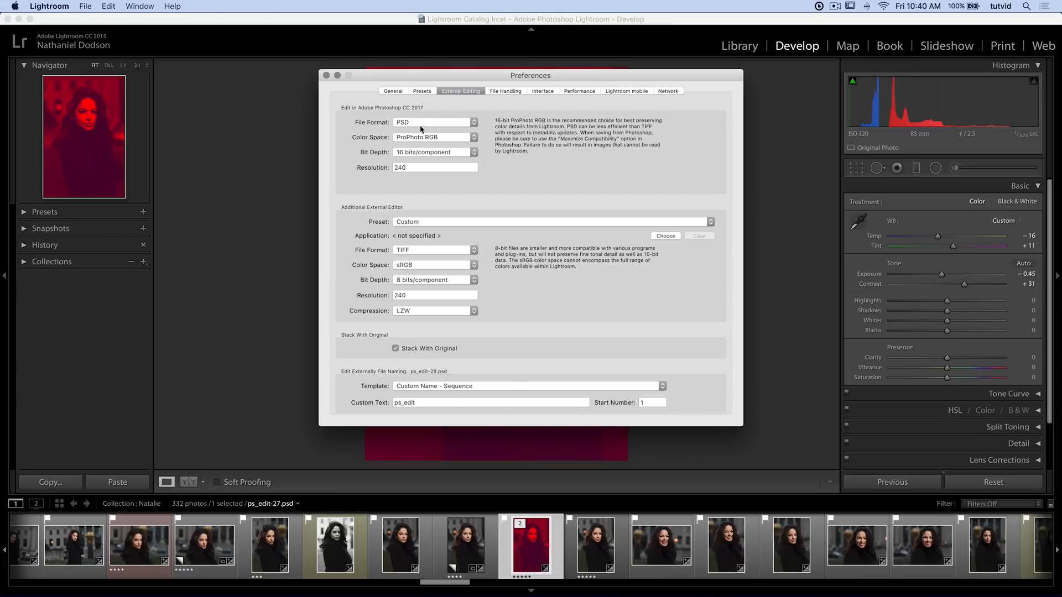
pyautogui.moveTo(418, 126)
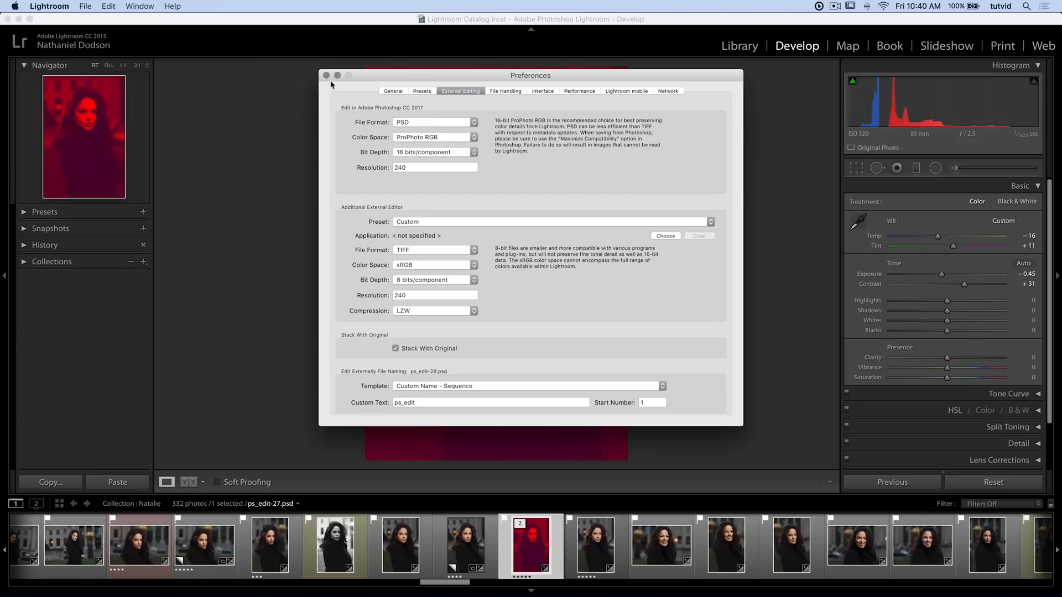
# Step: Close Preferences and show the original _MG_3301.CR2 in Develop
pyautogui.click(325, 75)
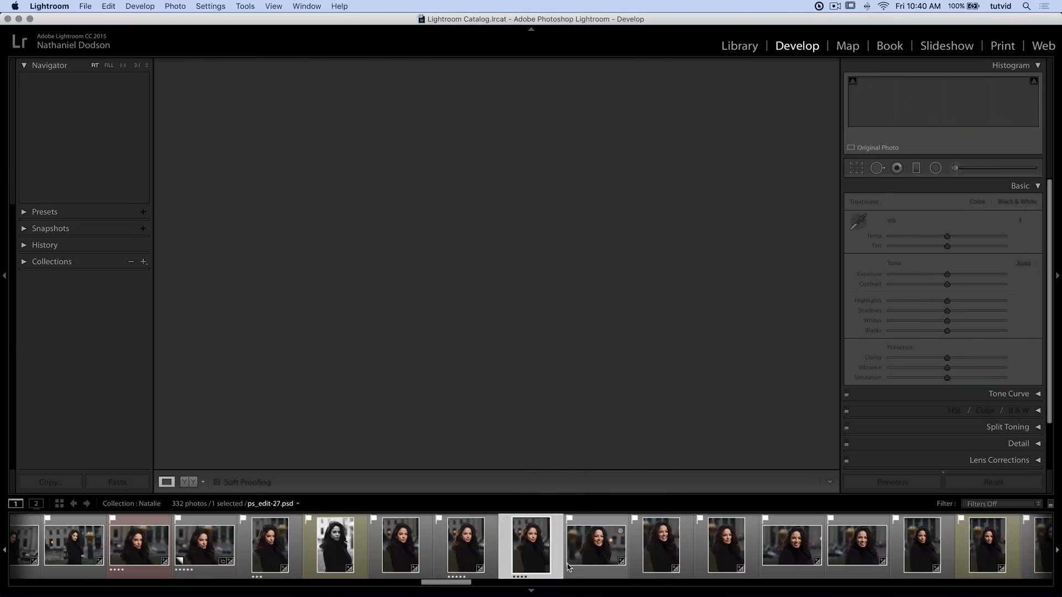
pyautogui.click(530, 545)
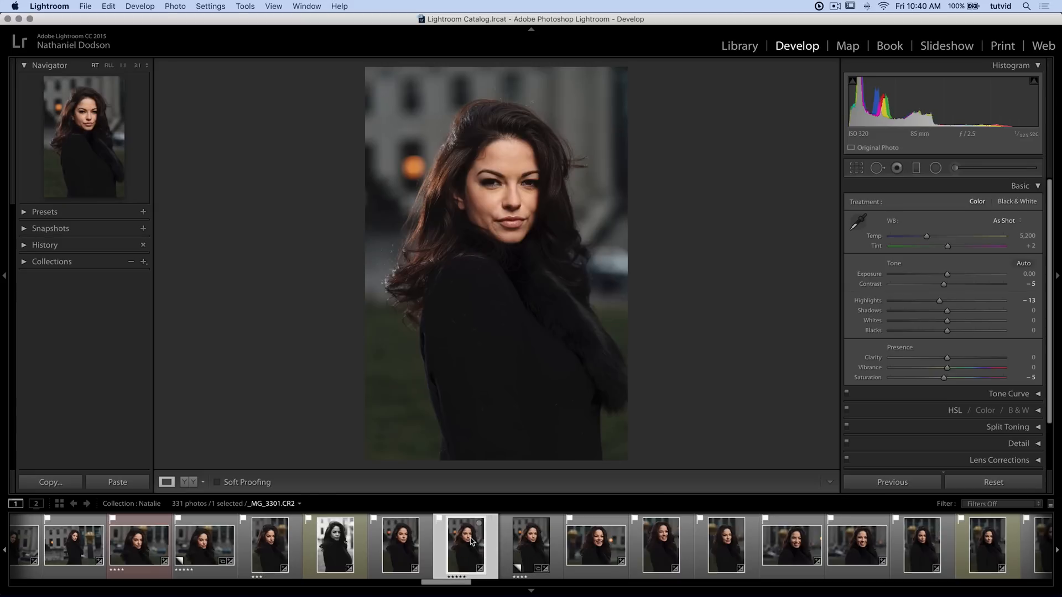
# Step: Reveal the photo's folder in Finder, select ps_edit-27.psd and quick-preview the red portrait
pyautogui.rightClick(463, 545)
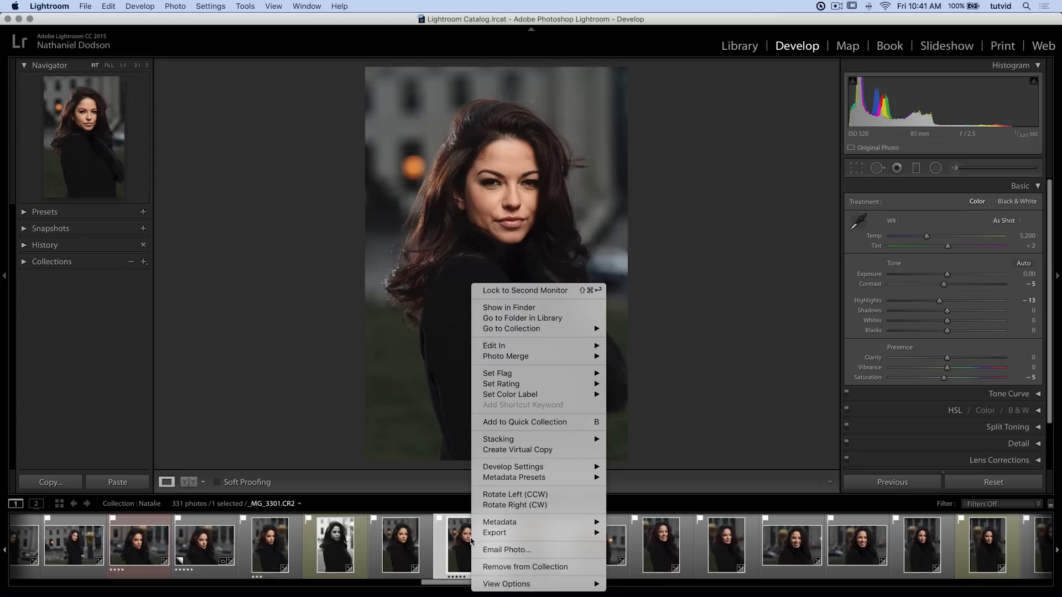
pyautogui.moveTo(509, 307)
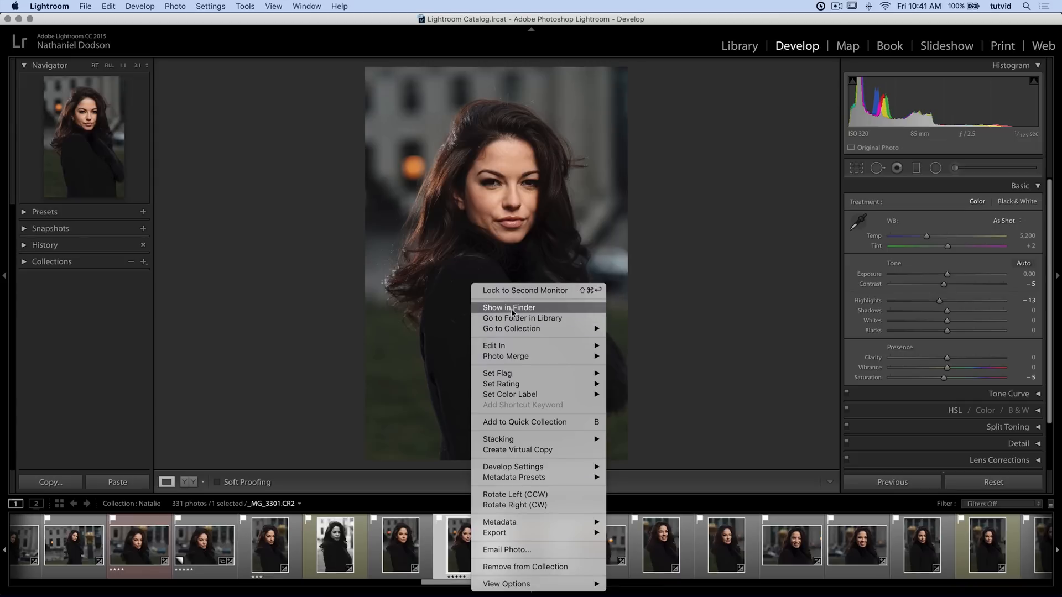
pyautogui.moveTo(520, 313)
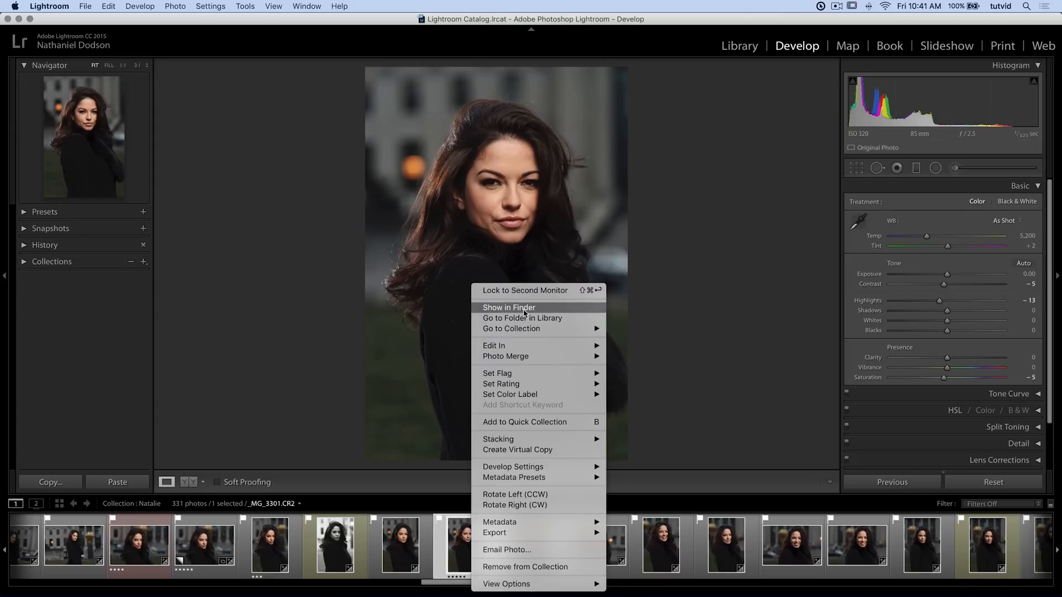
pyautogui.click(508, 307)
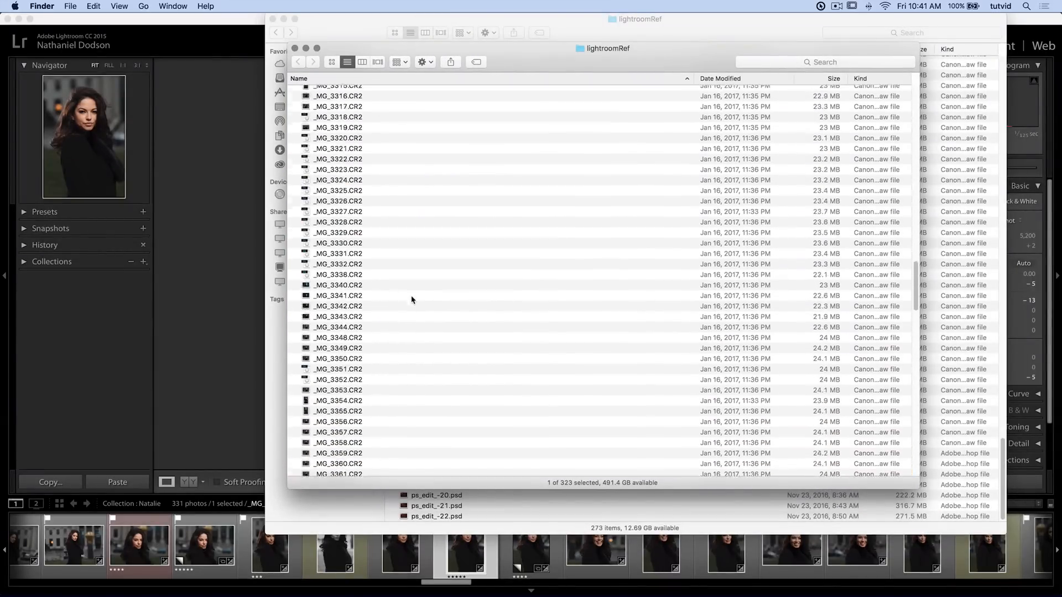
pyautogui.scroll(-3)
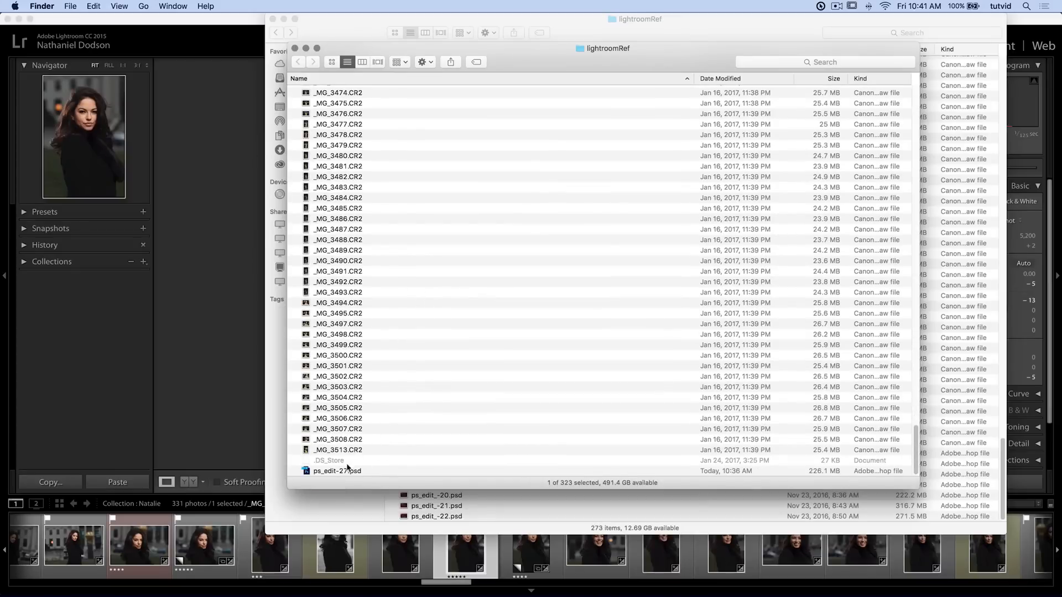
pyautogui.click(336, 471)
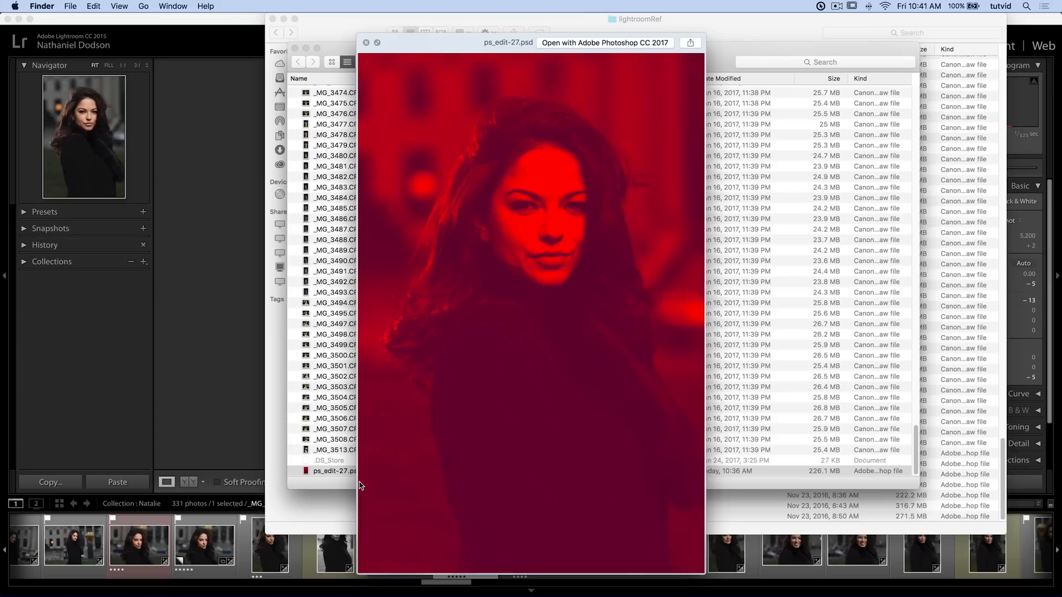
pyautogui.moveTo(359, 483)
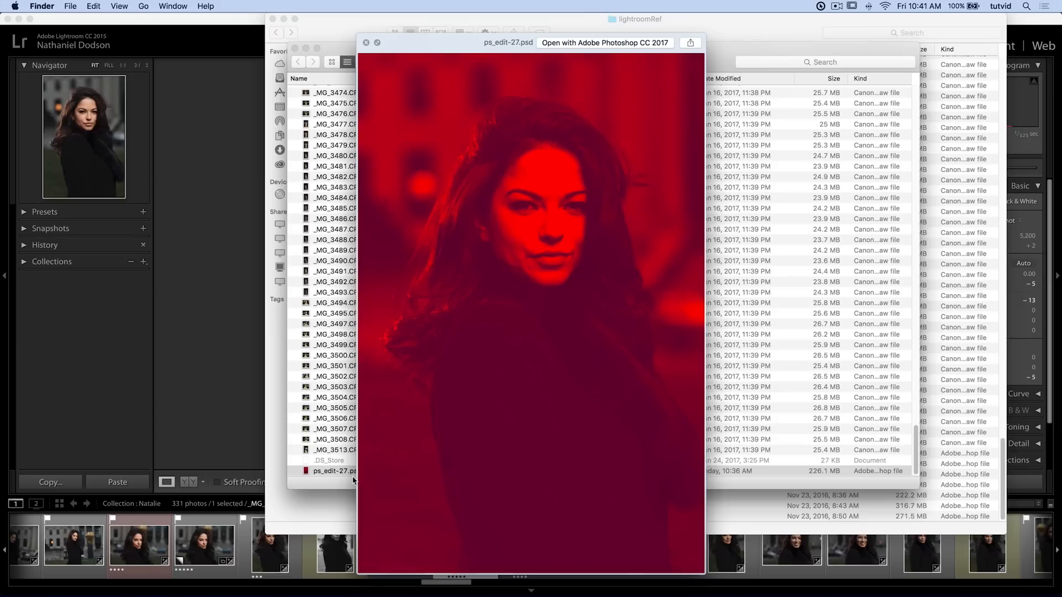
pyautogui.moveTo(455, 128)
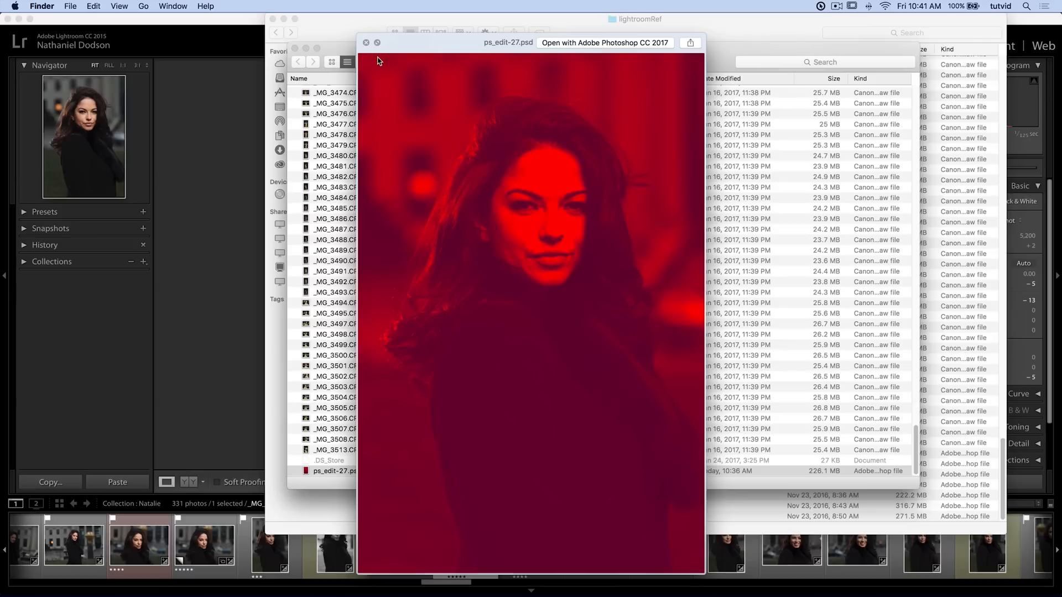
pyautogui.click(368, 43)
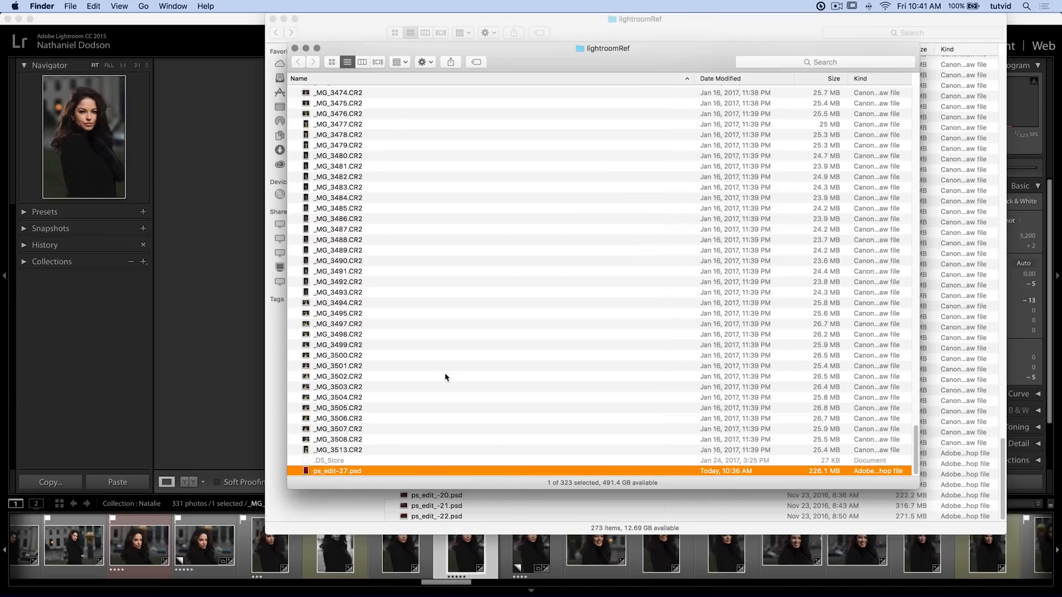
pyautogui.moveTo(813, 476)
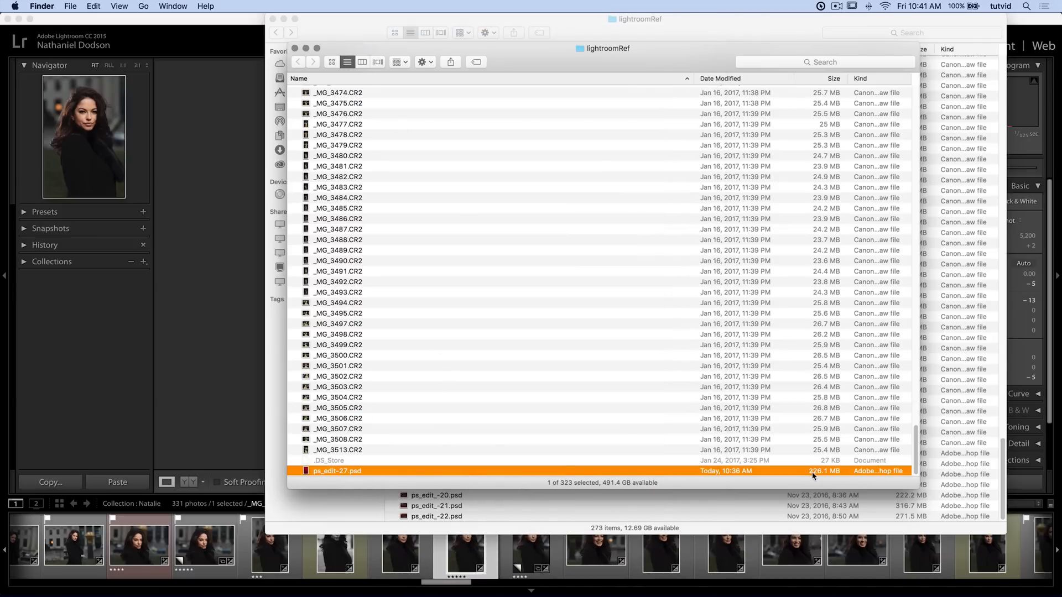
pyautogui.moveTo(836, 477)
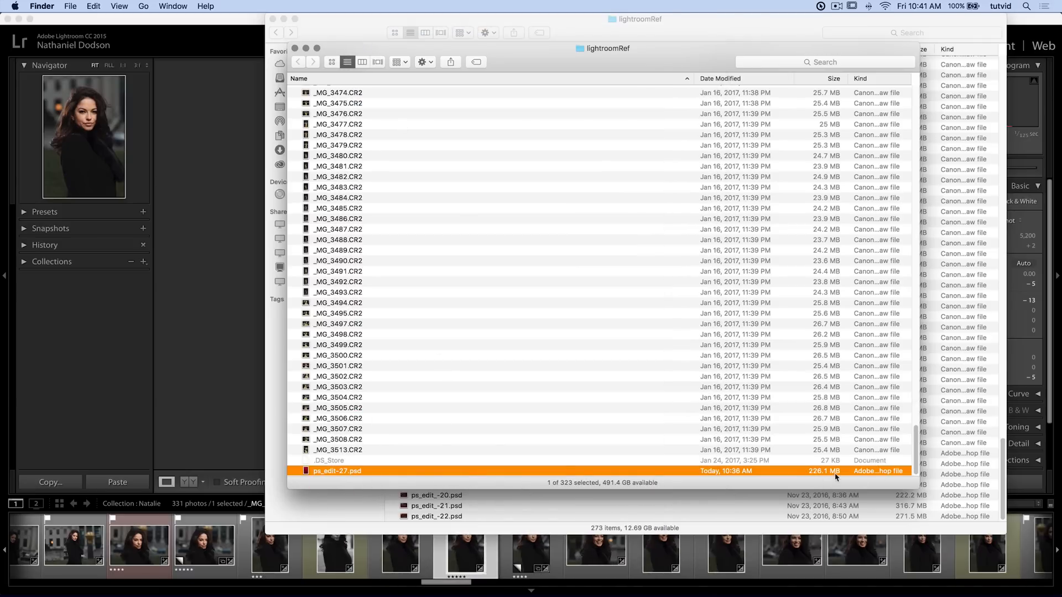
pyautogui.moveTo(603, 503)
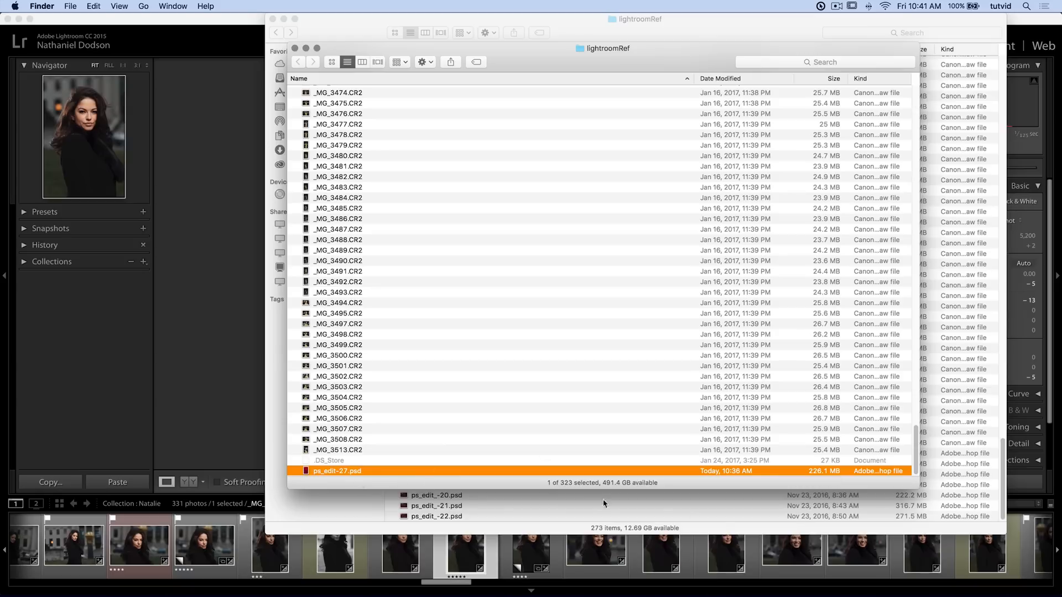
pyautogui.moveTo(825, 472)
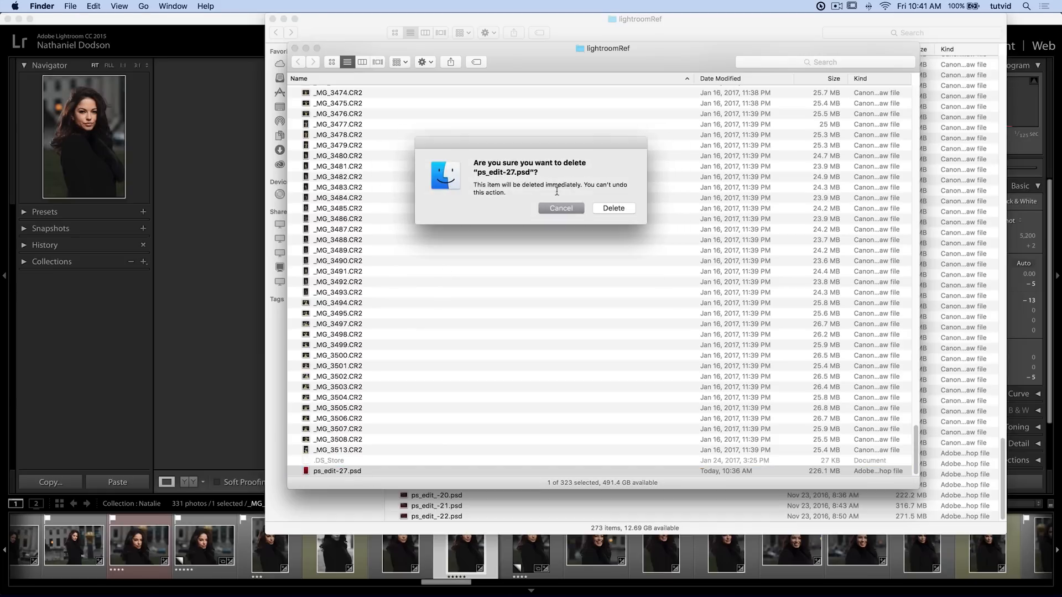
# Step: Confirm permanently deleting ps_edit-27.psd from the lightroomRef folder
pyautogui.click(612, 208)
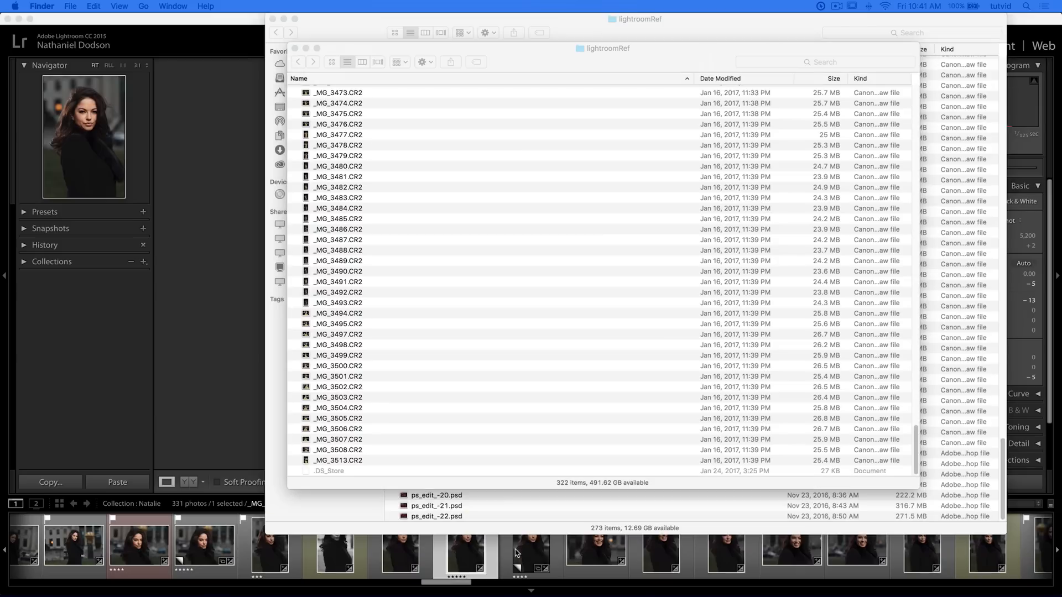
pyautogui.moveTo(427, 144)
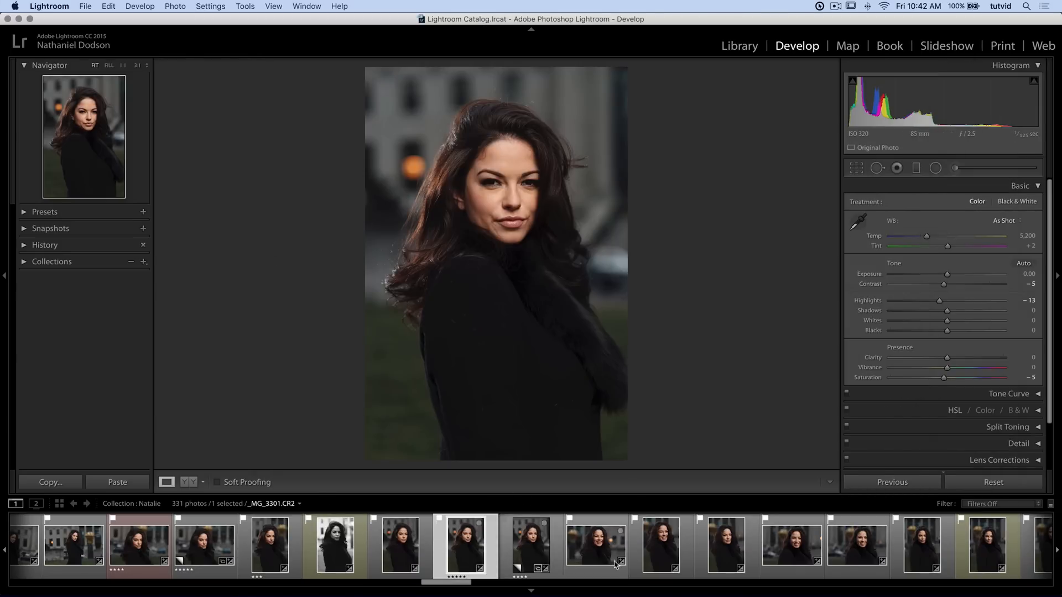
pyautogui.click(335, 546)
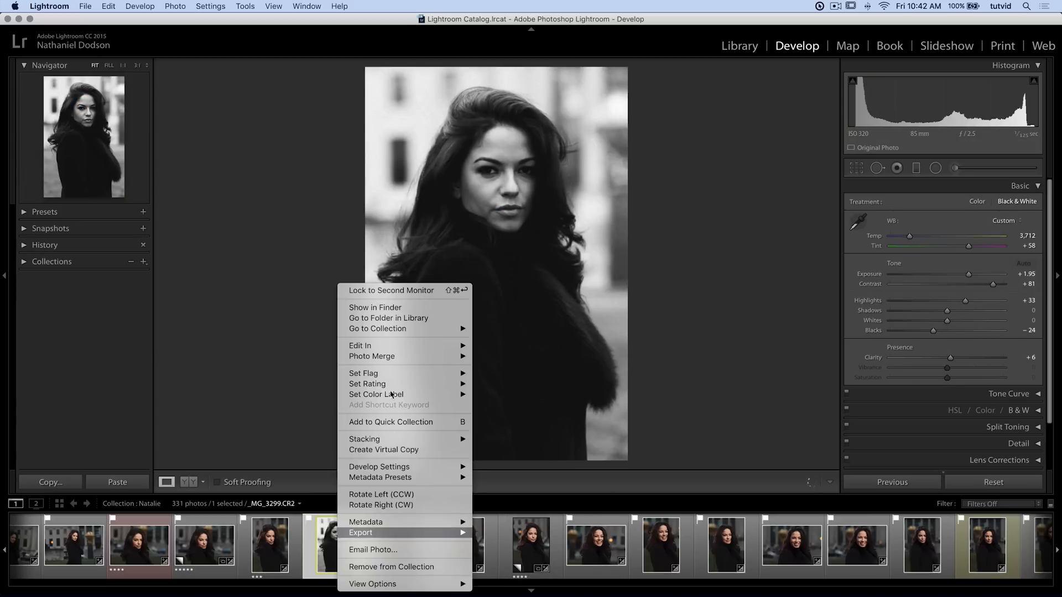
pyautogui.click(555, 335)
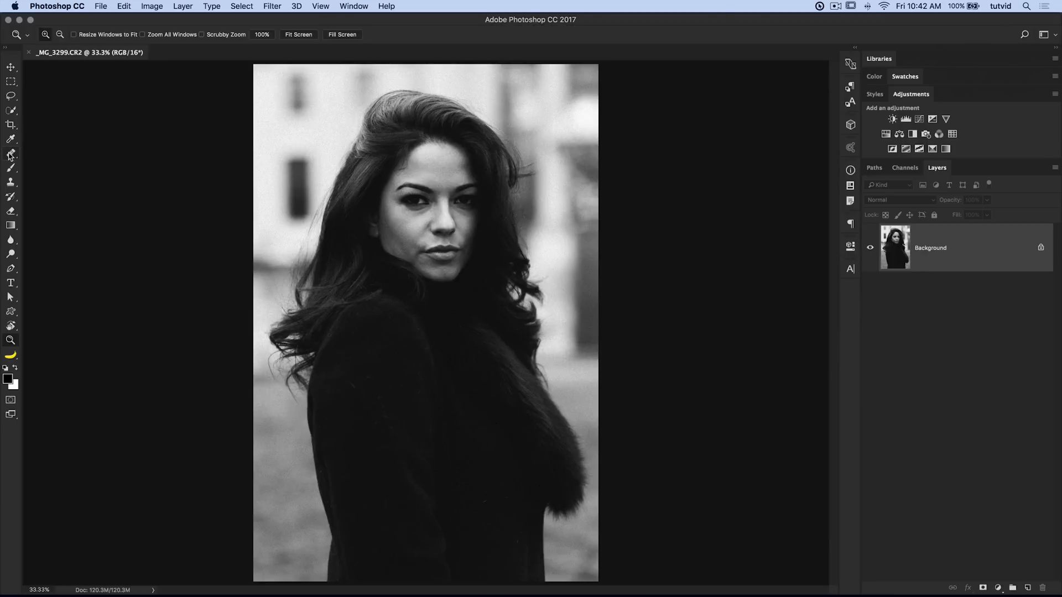
pyautogui.moveTo(490, 486)
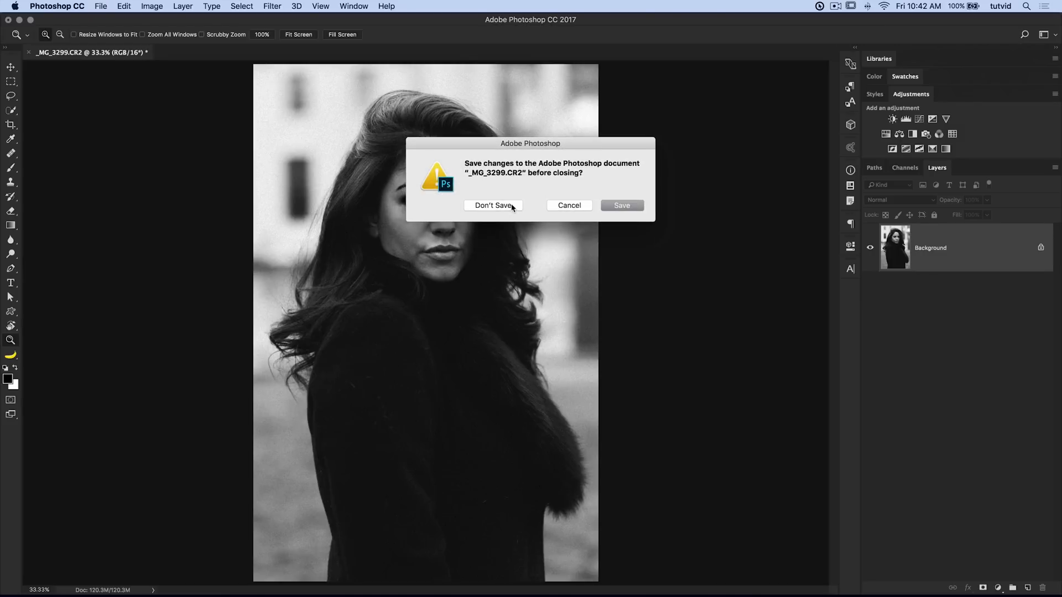
pyautogui.click(494, 205)
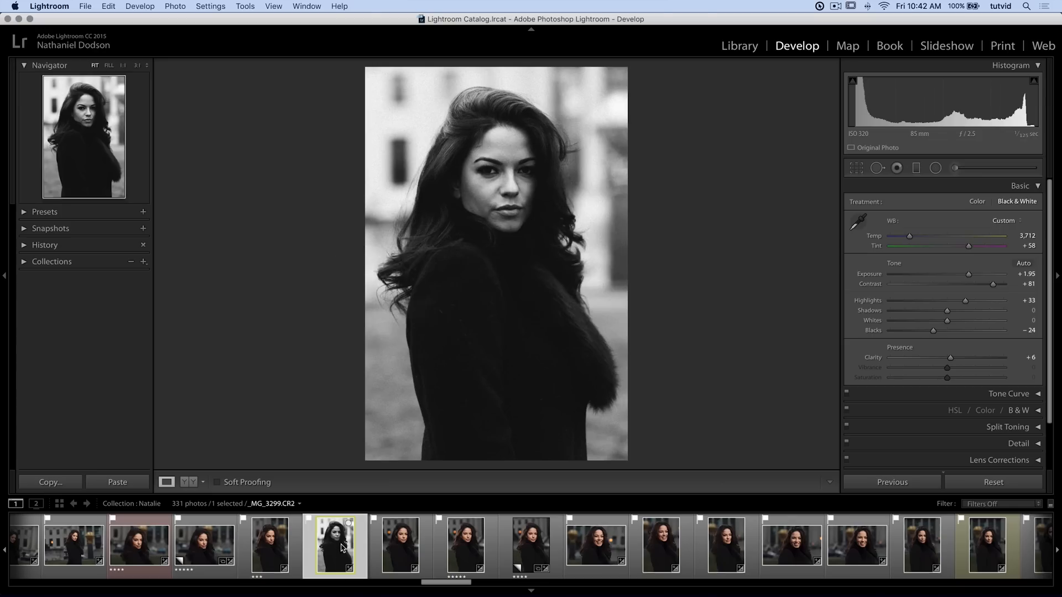
pyautogui.moveTo(342, 558)
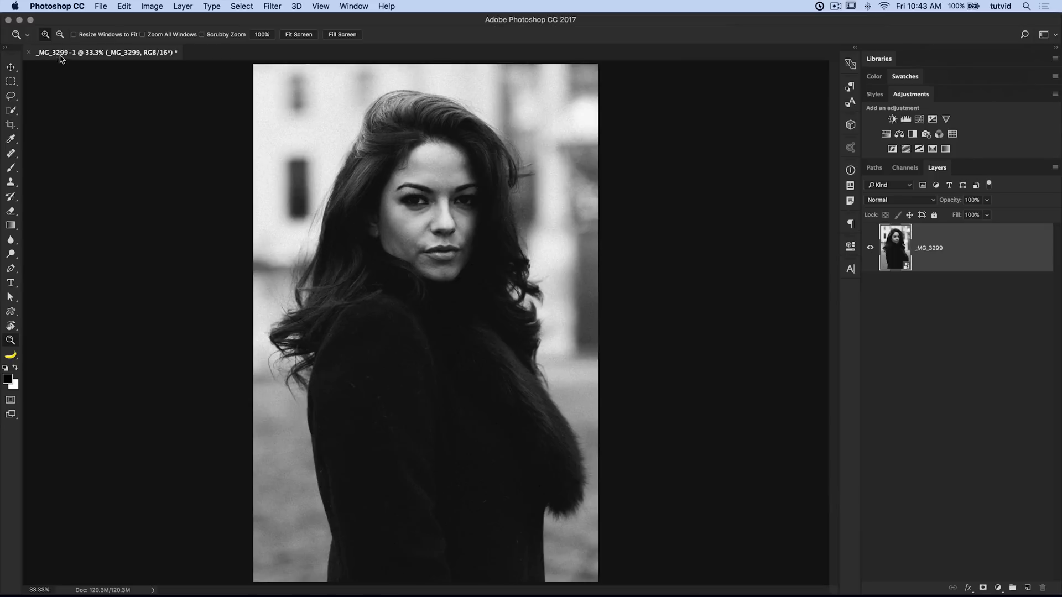
pyautogui.moveTo(79, 61)
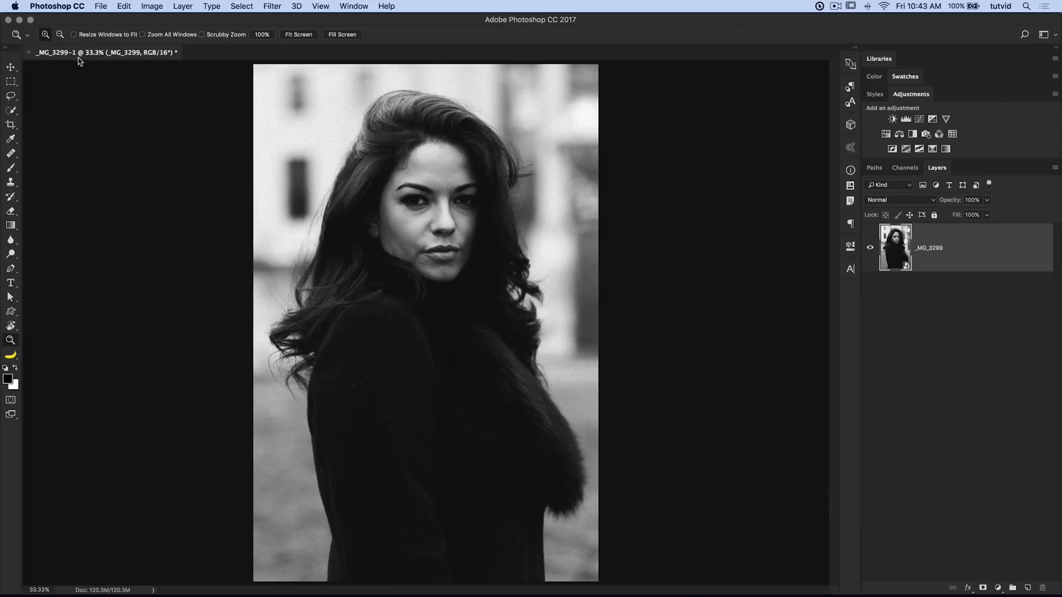
pyautogui.moveTo(913, 264)
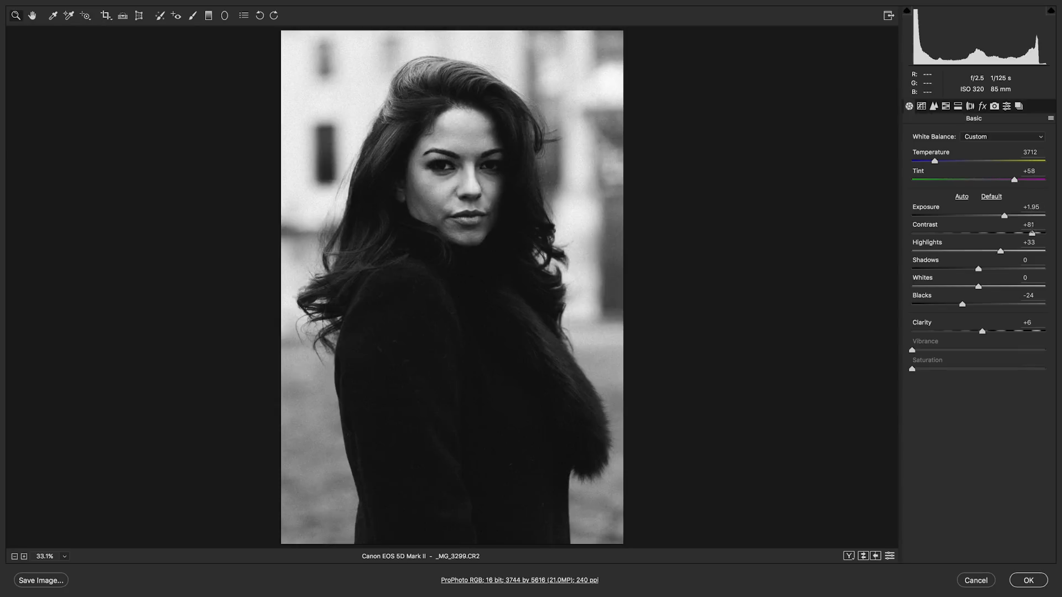
# Step: Review the smart object's Camera Raw settings for _MG_3299 and accept them
pyautogui.click(1028, 580)
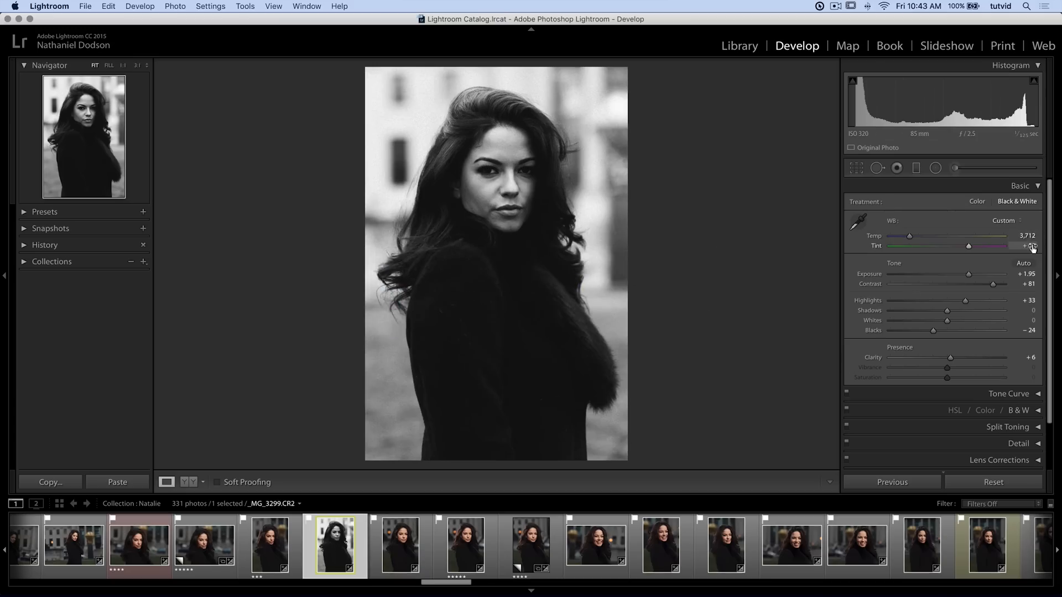
pyautogui.moveTo(967, 245); pyautogui.dragTo(993, 246)
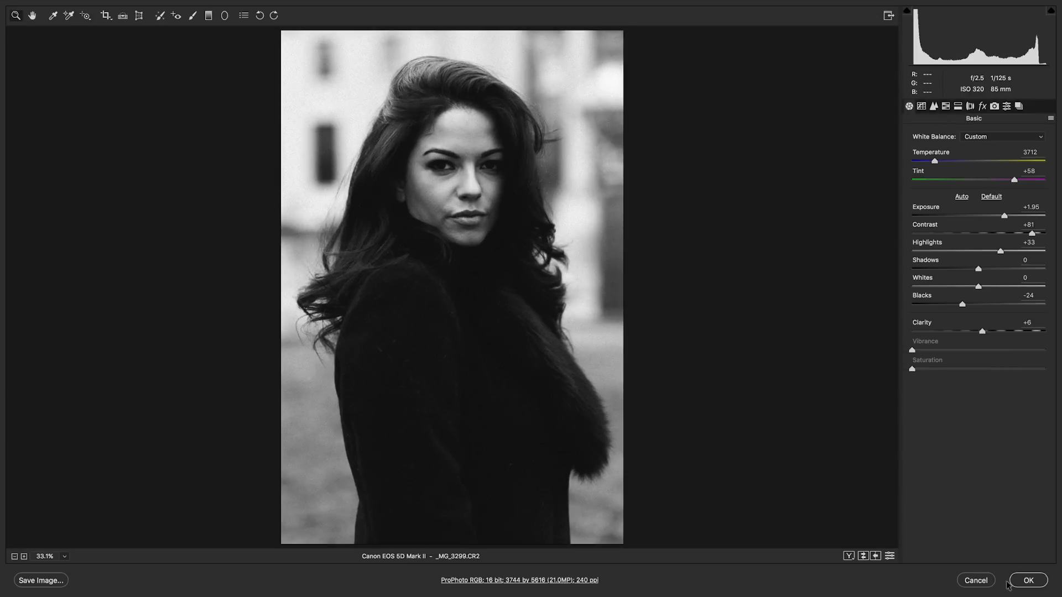
pyautogui.click(1027, 581)
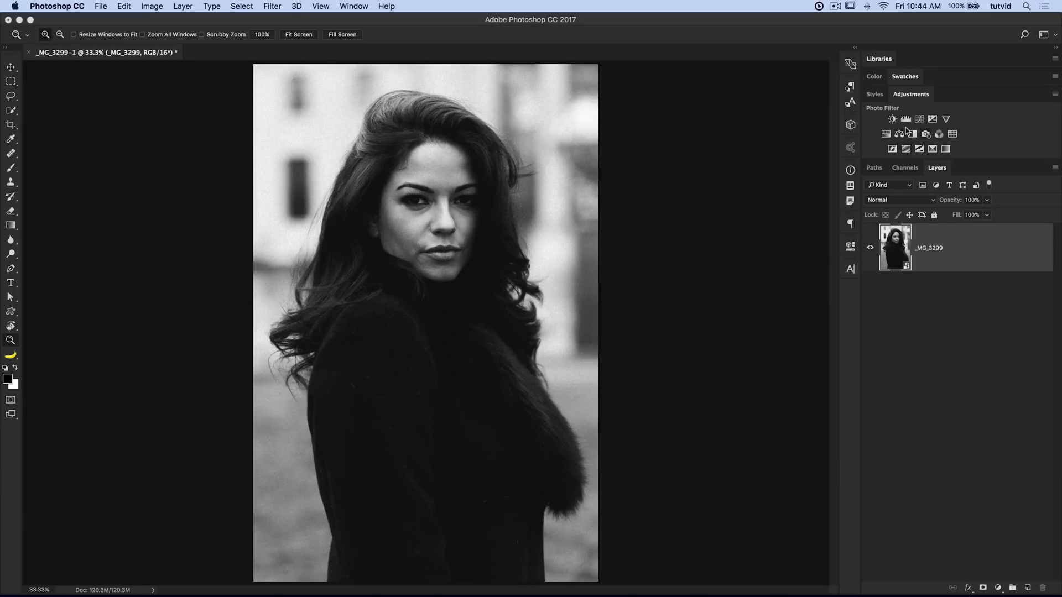
# Step: Add a Levels layer on the Blue channel with output shadows raised to 40
pyautogui.click(906, 120)
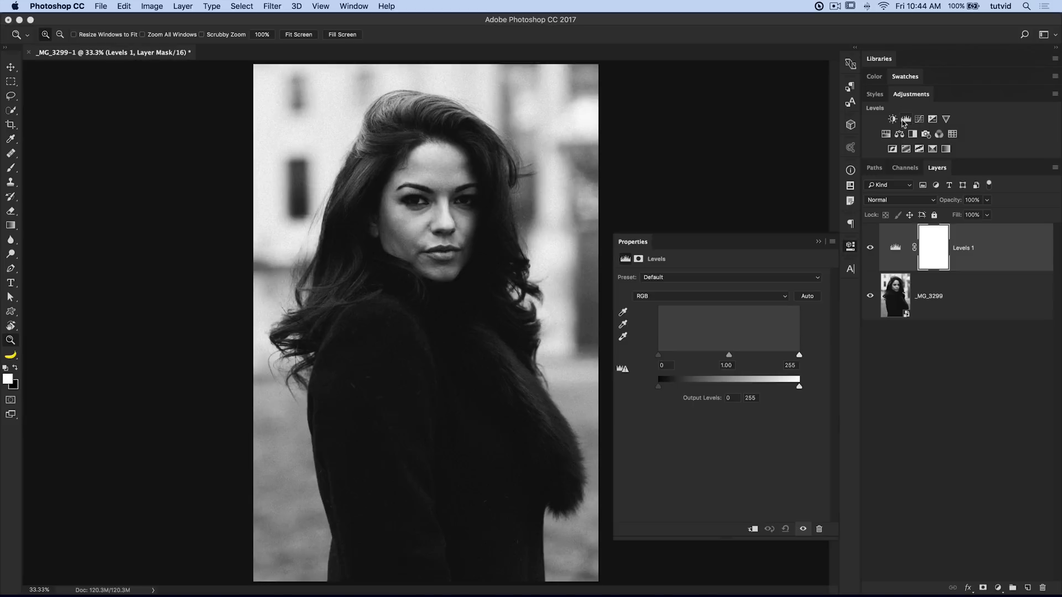
pyautogui.click(710, 297)
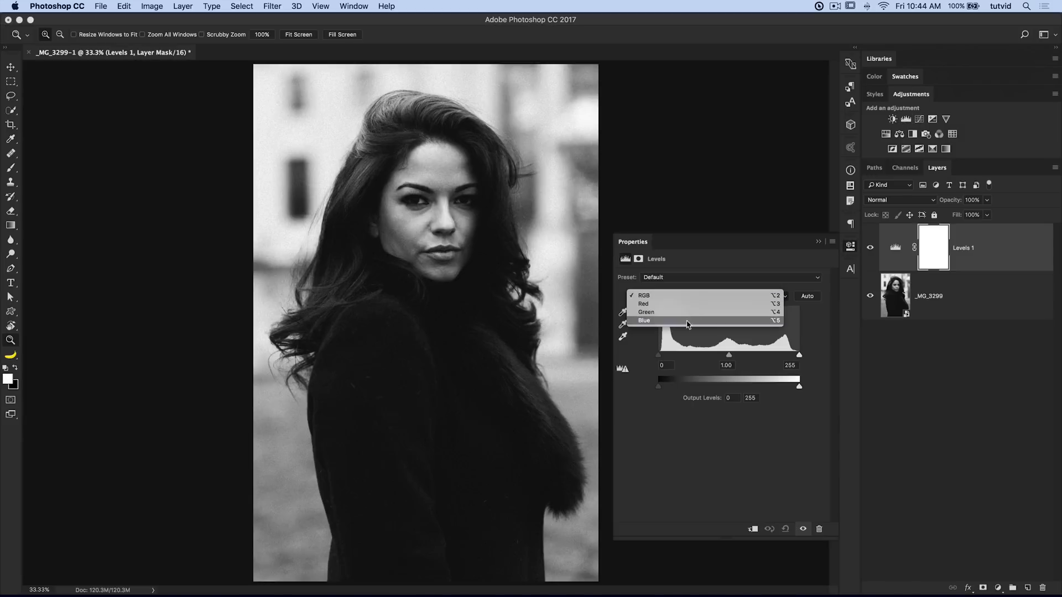
pyautogui.click(643, 319)
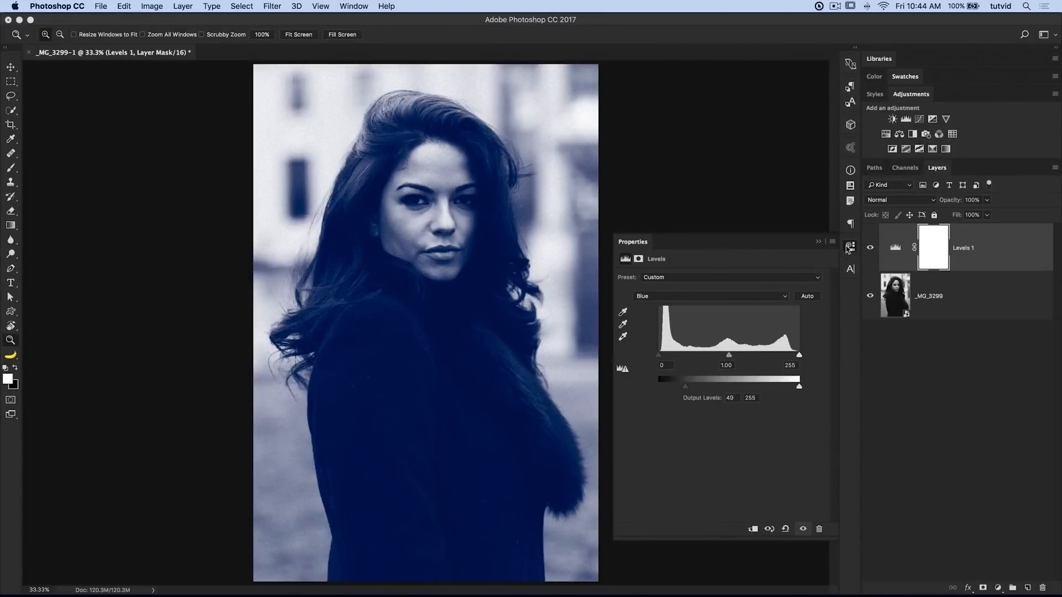
pyautogui.click(850, 246)
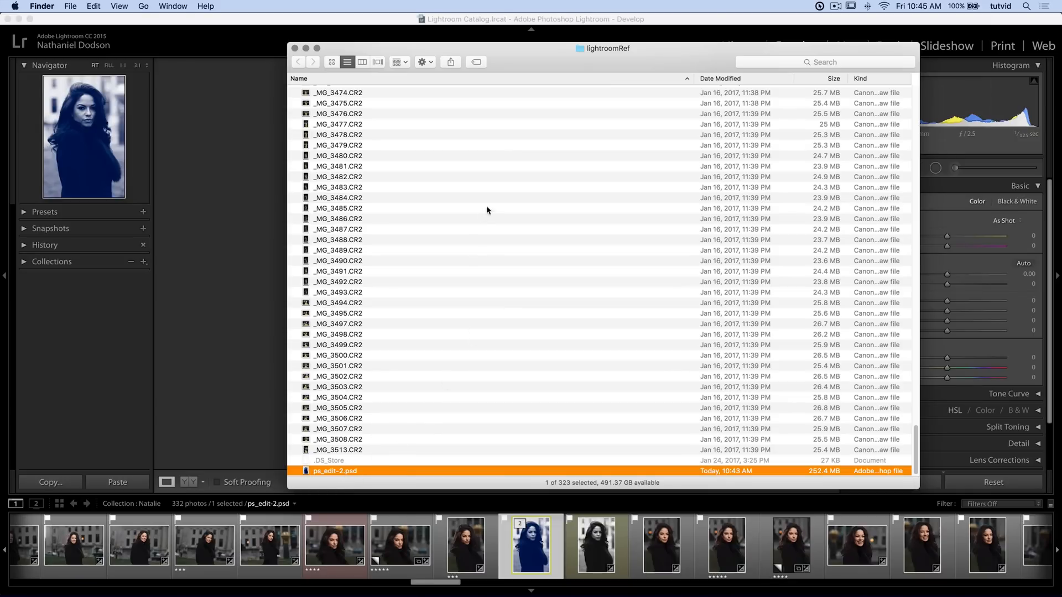
pyautogui.moveTo(436, 491)
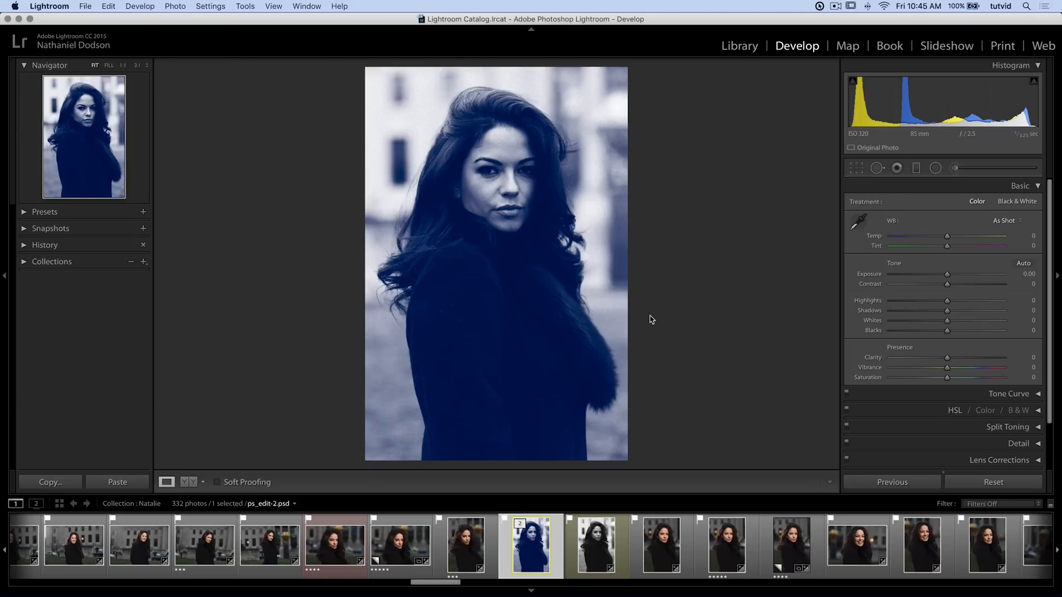
pyautogui.moveTo(572, 306)
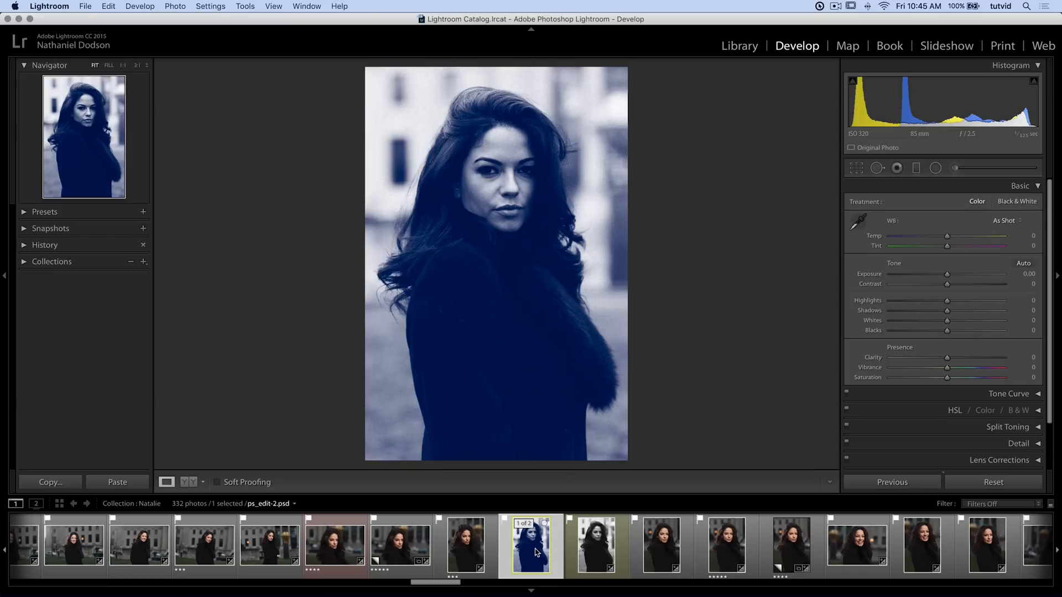
pyautogui.moveTo(532, 545)
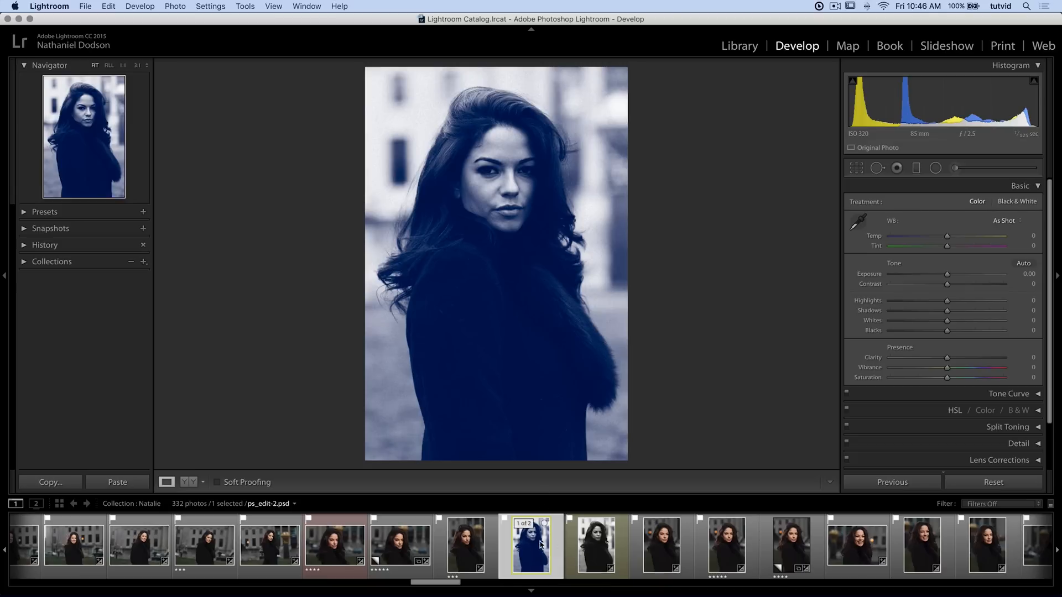
pyautogui.moveTo(505, 223)
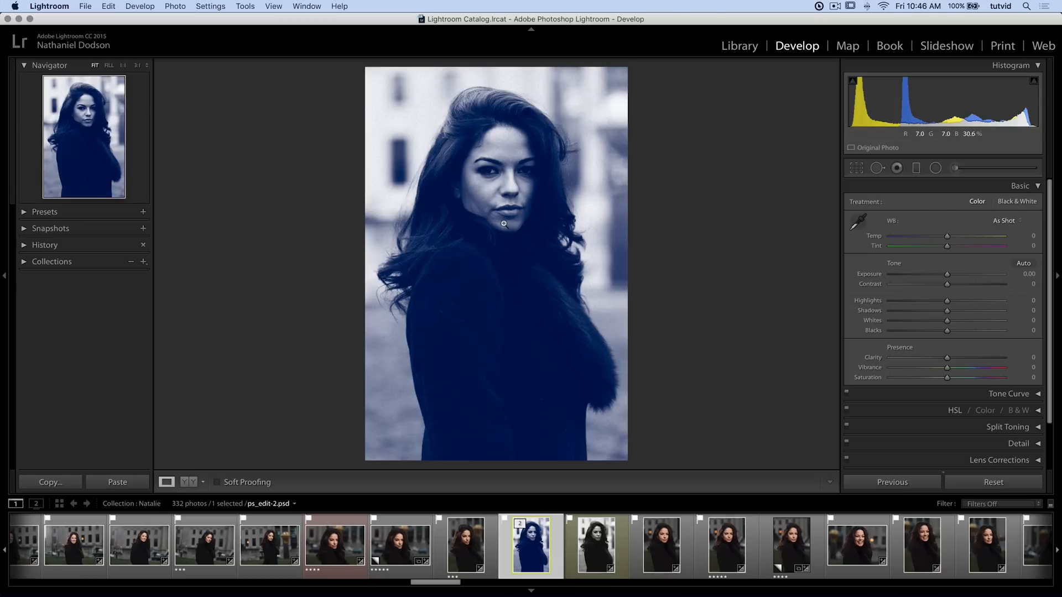
pyautogui.moveTo(540, 542)
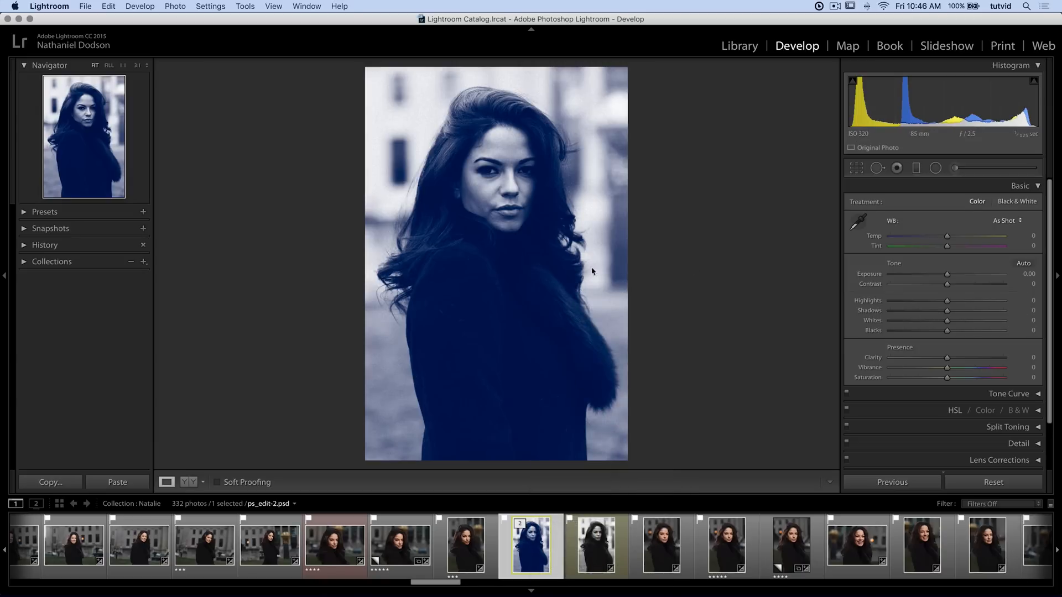
pyautogui.moveTo(544, 290)
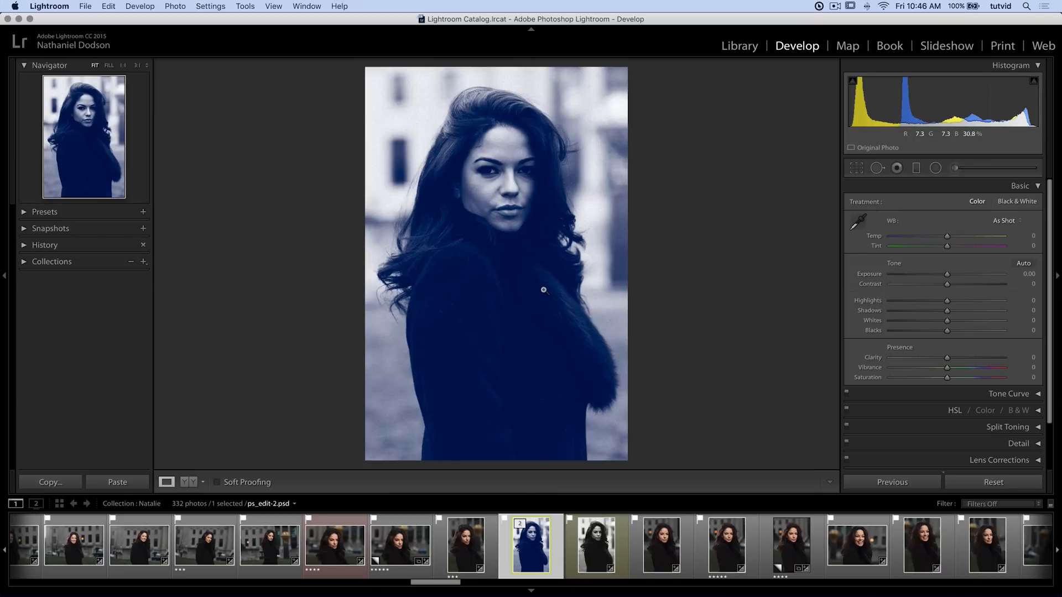
pyautogui.moveTo(960, 234)
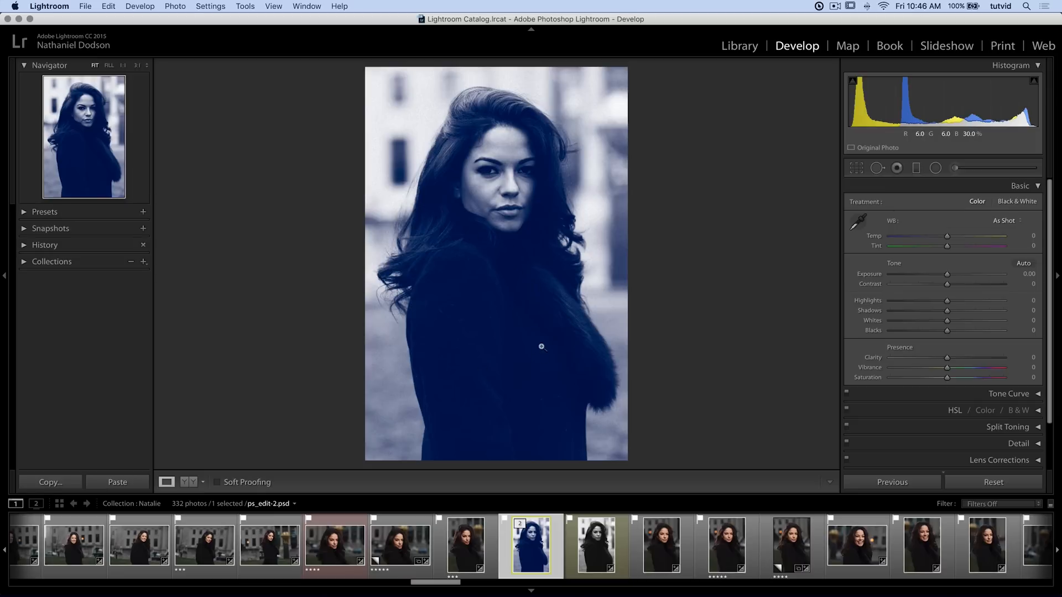
pyautogui.moveTo(610, 258)
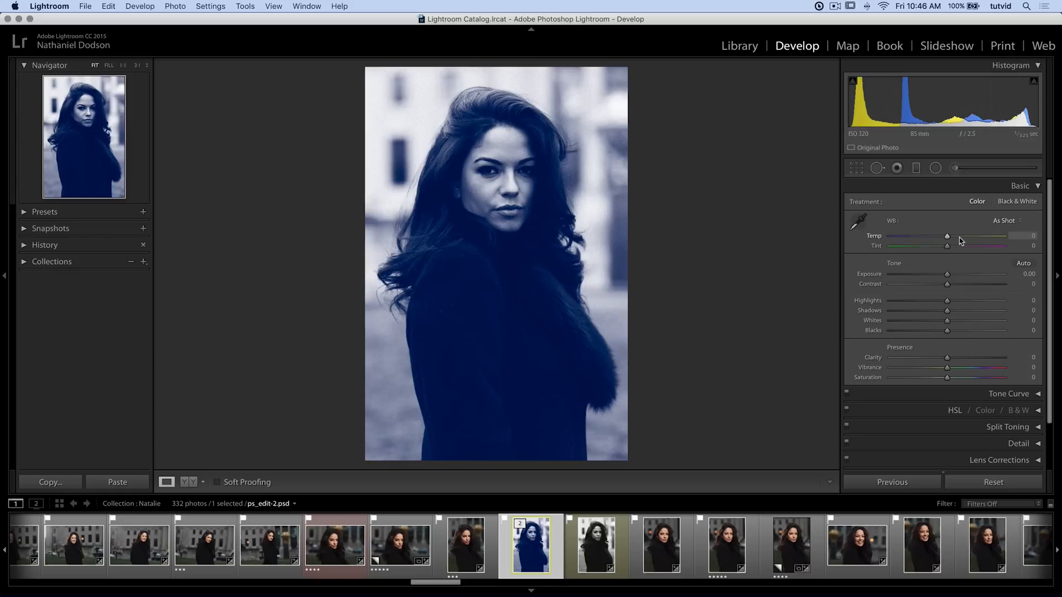
# Step: Show the context menu's Edit In options for ps_edit-2.psd, including Open as Smart Object
pyautogui.rightClick(530, 545)
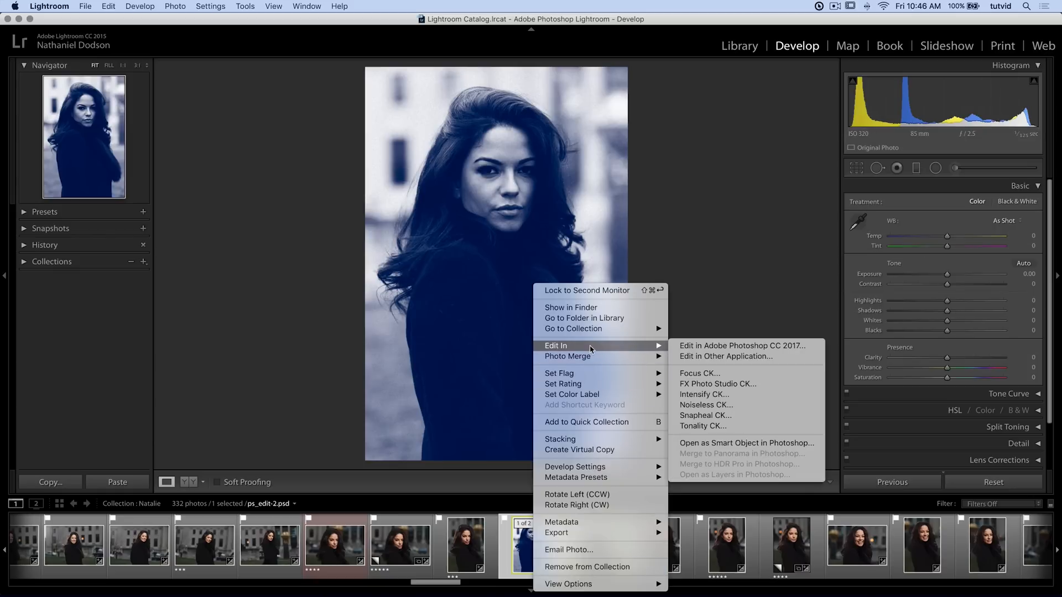
pyautogui.moveTo(745, 443)
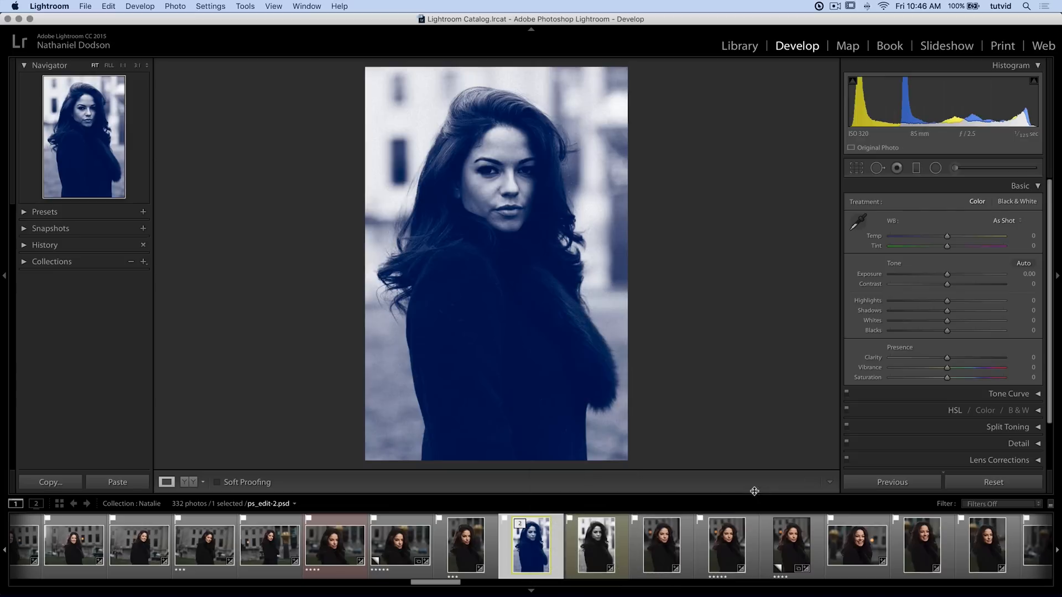
pyautogui.moveTo(748, 400)
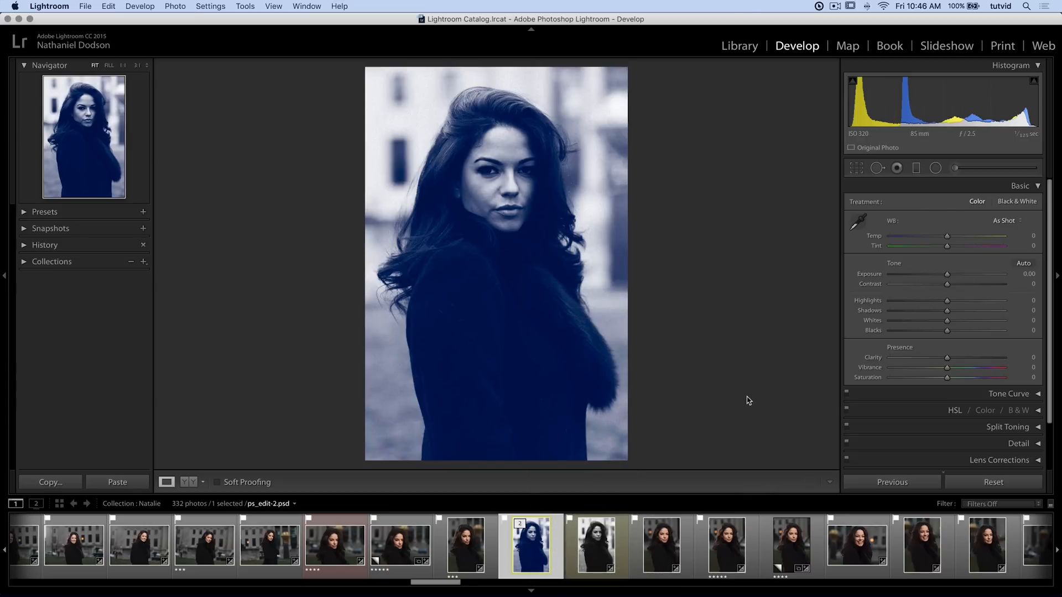
pyautogui.rightClick(531, 547)
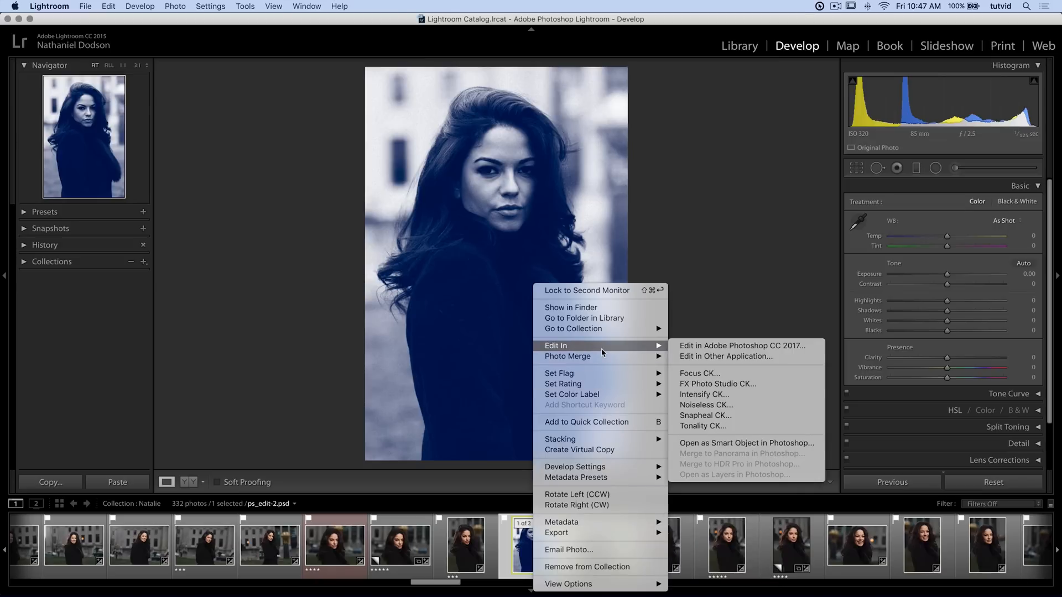
pyautogui.moveTo(744, 442)
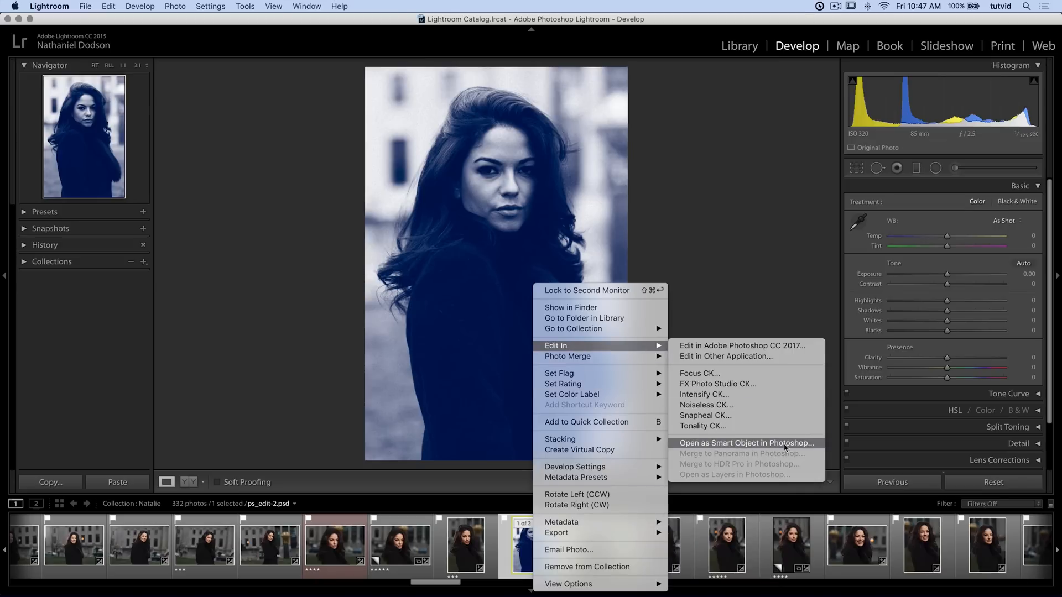